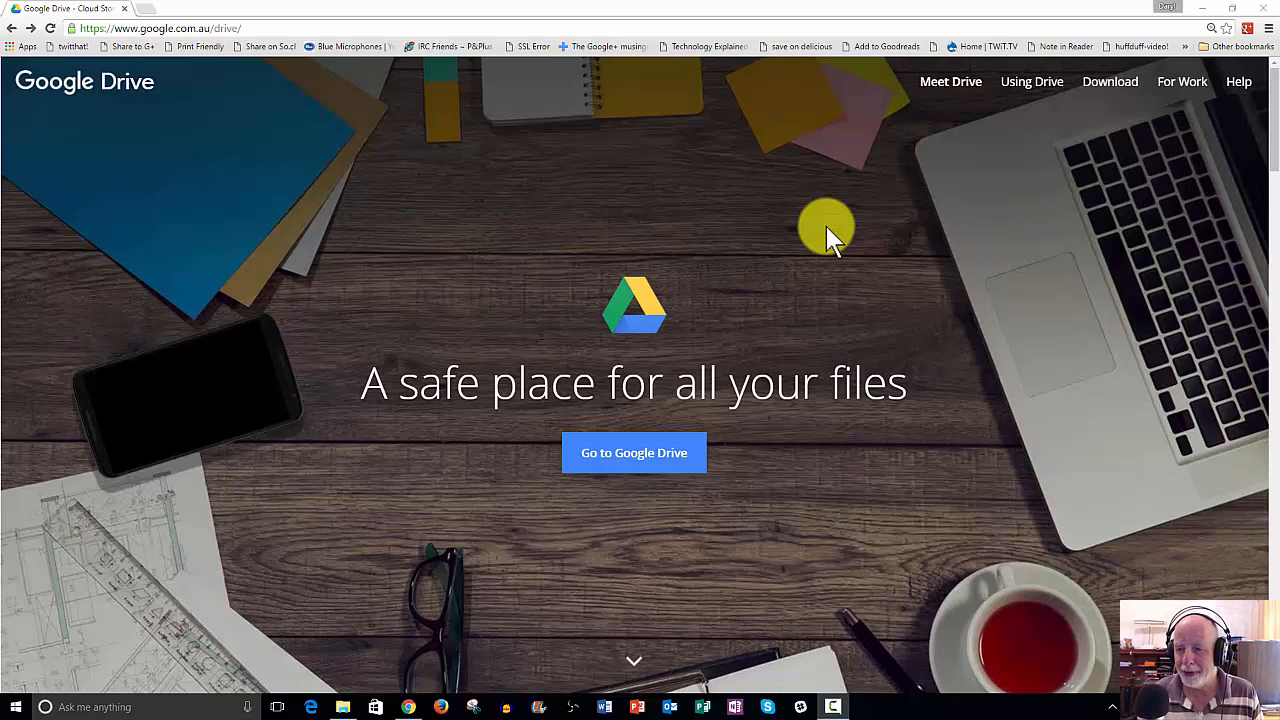
pyautogui.moveTo(836, 230)
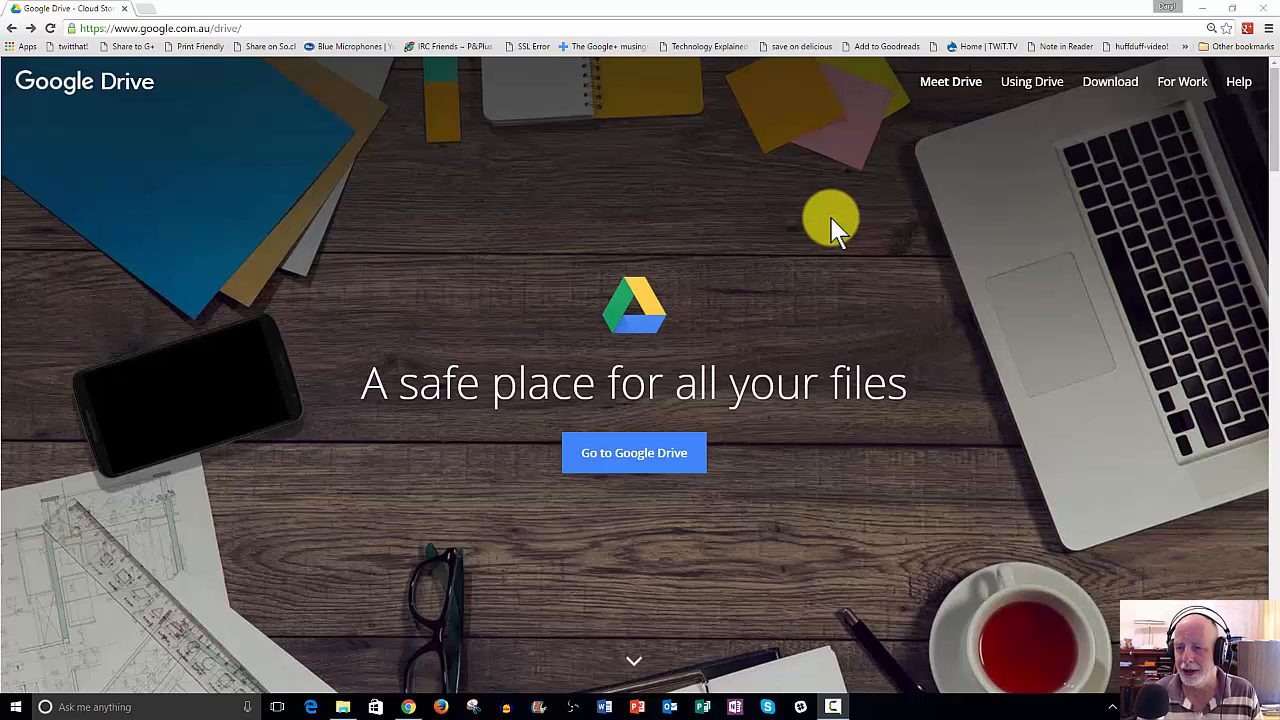
pyautogui.moveTo(836, 224)
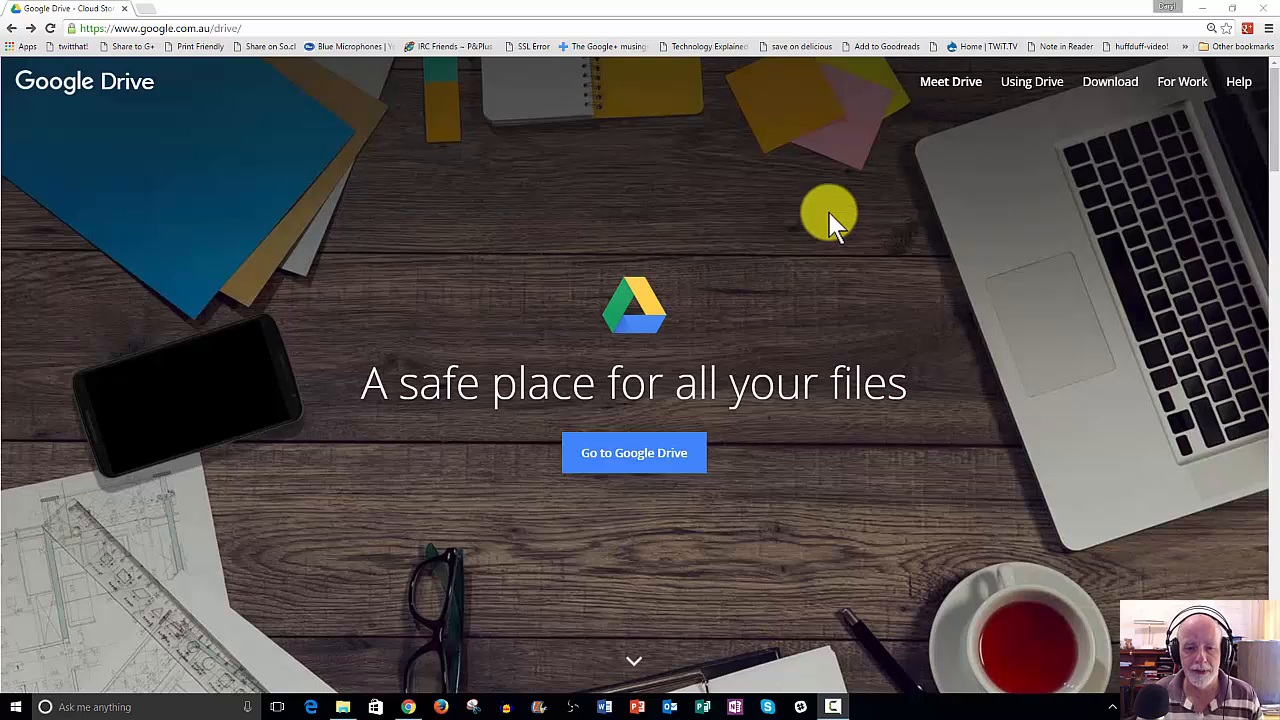
pyautogui.moveTo(828, 208)
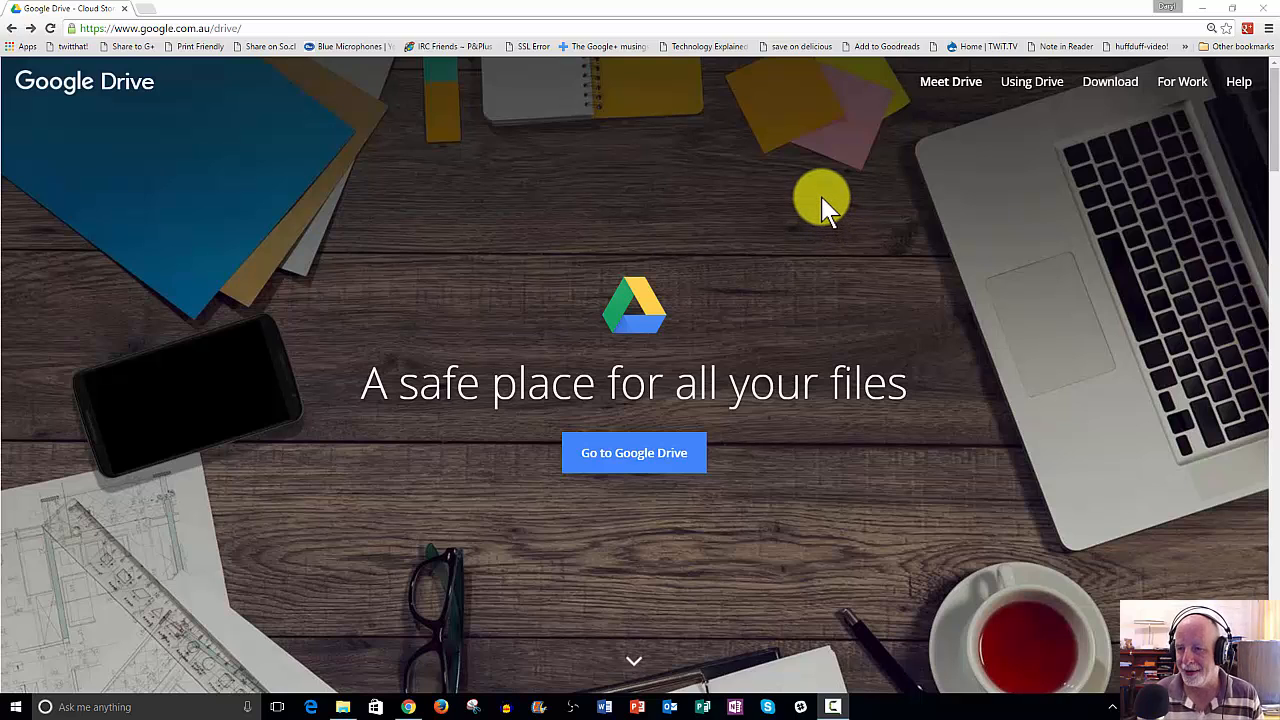
pyautogui.moveTo(800, 210)
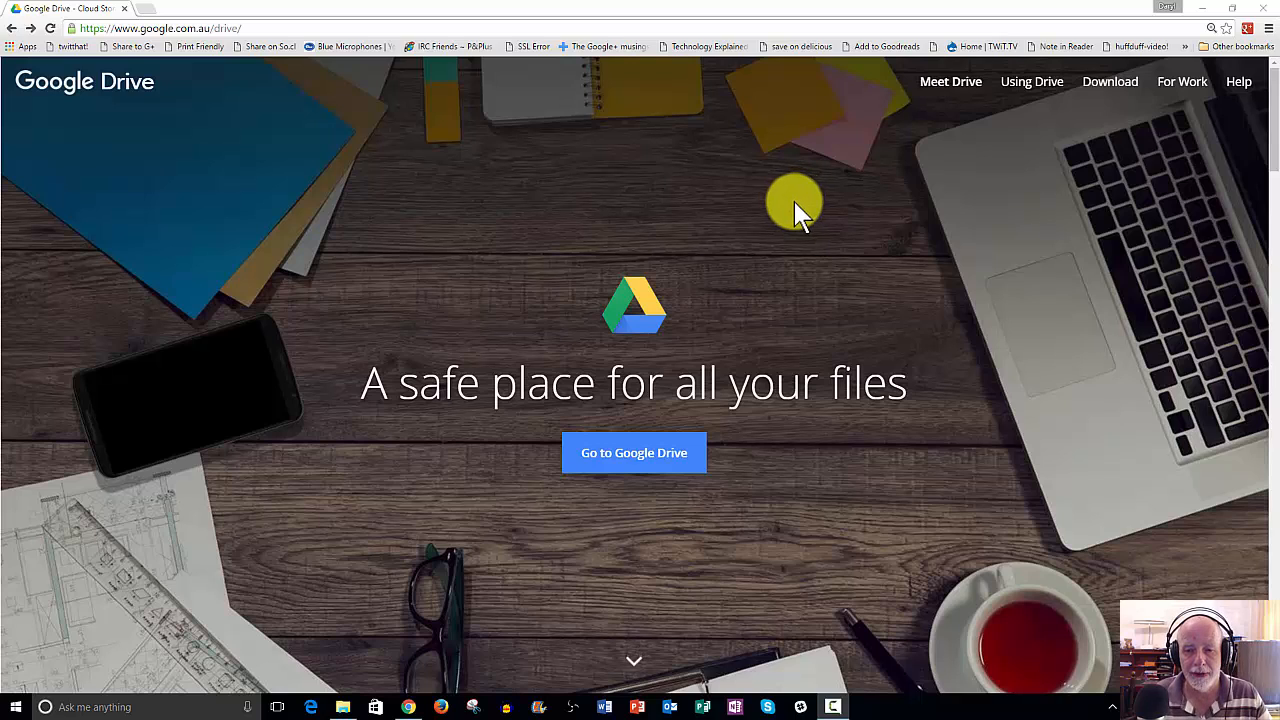
pyautogui.moveTo(796, 212)
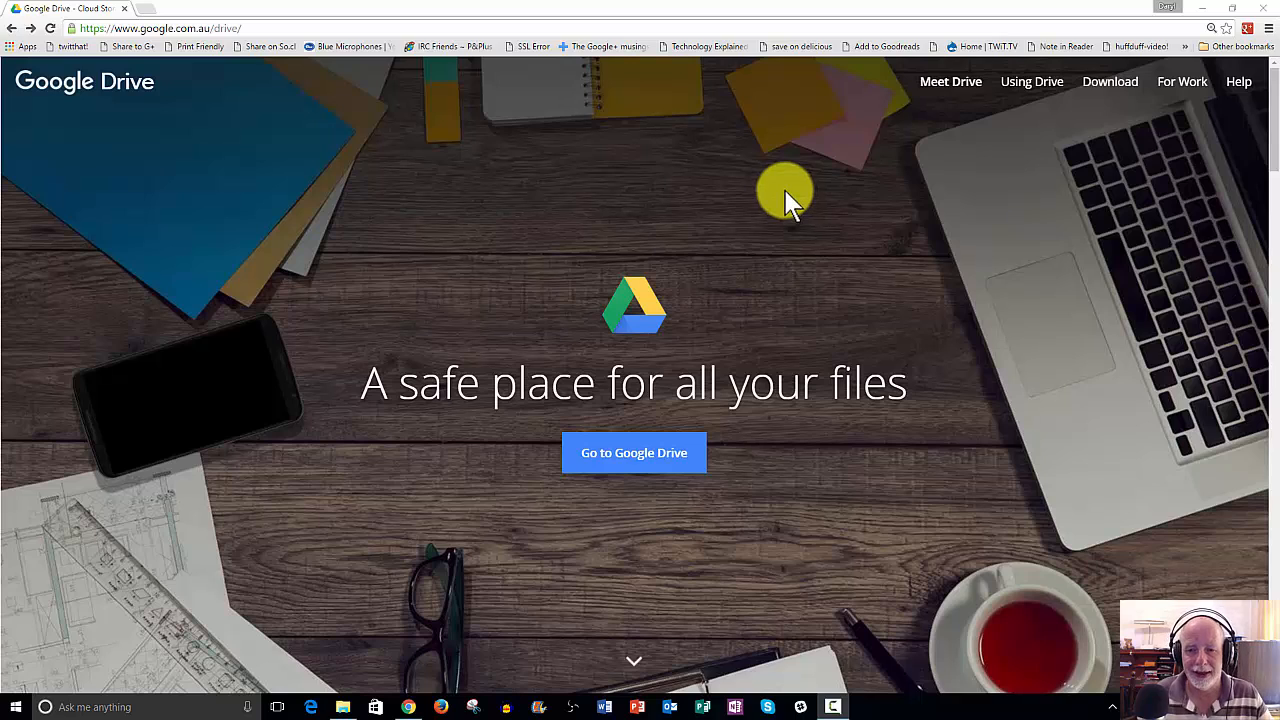
pyautogui.moveTo(780, 204)
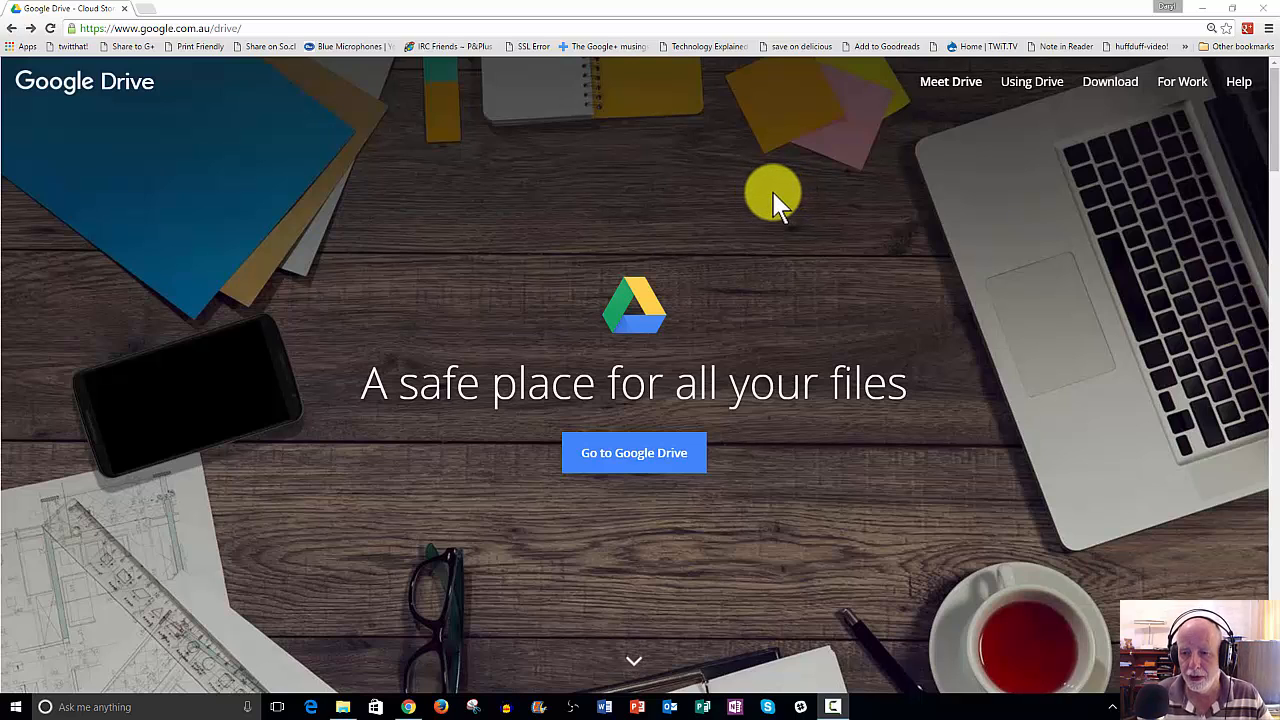
pyautogui.moveTo(760, 192)
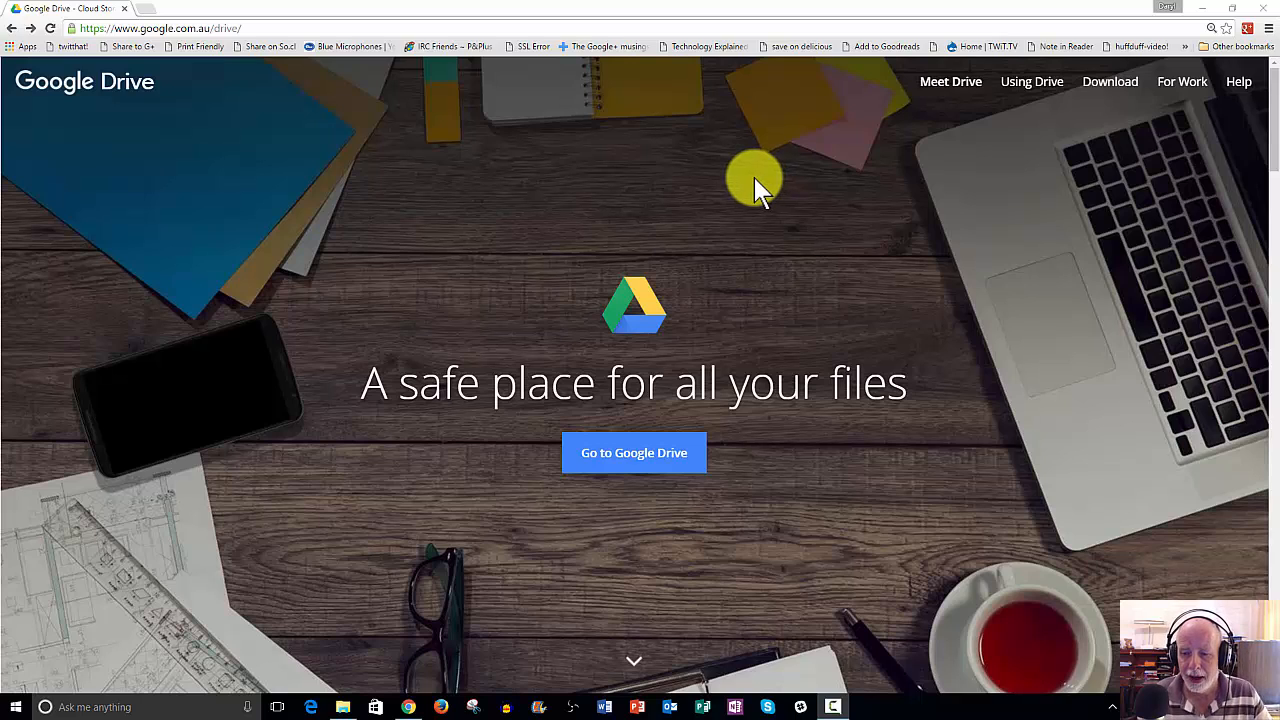
pyautogui.moveTo(768, 196)
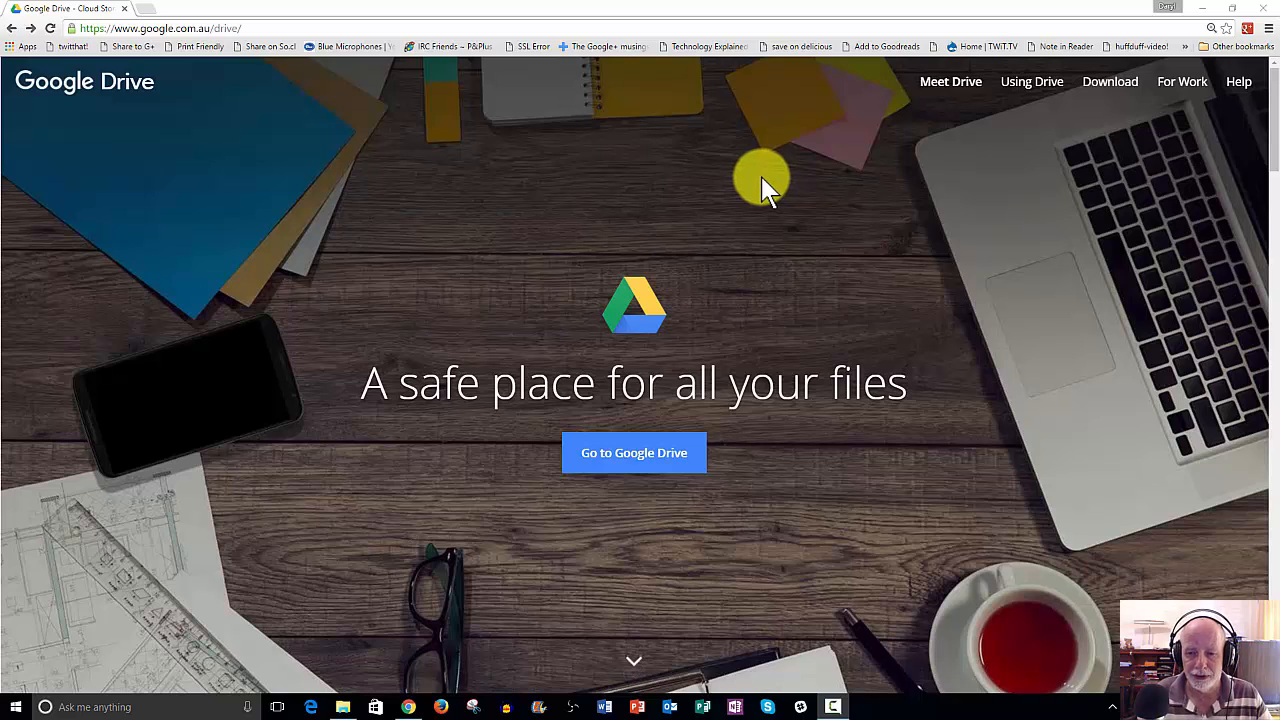
pyautogui.moveTo(768, 188)
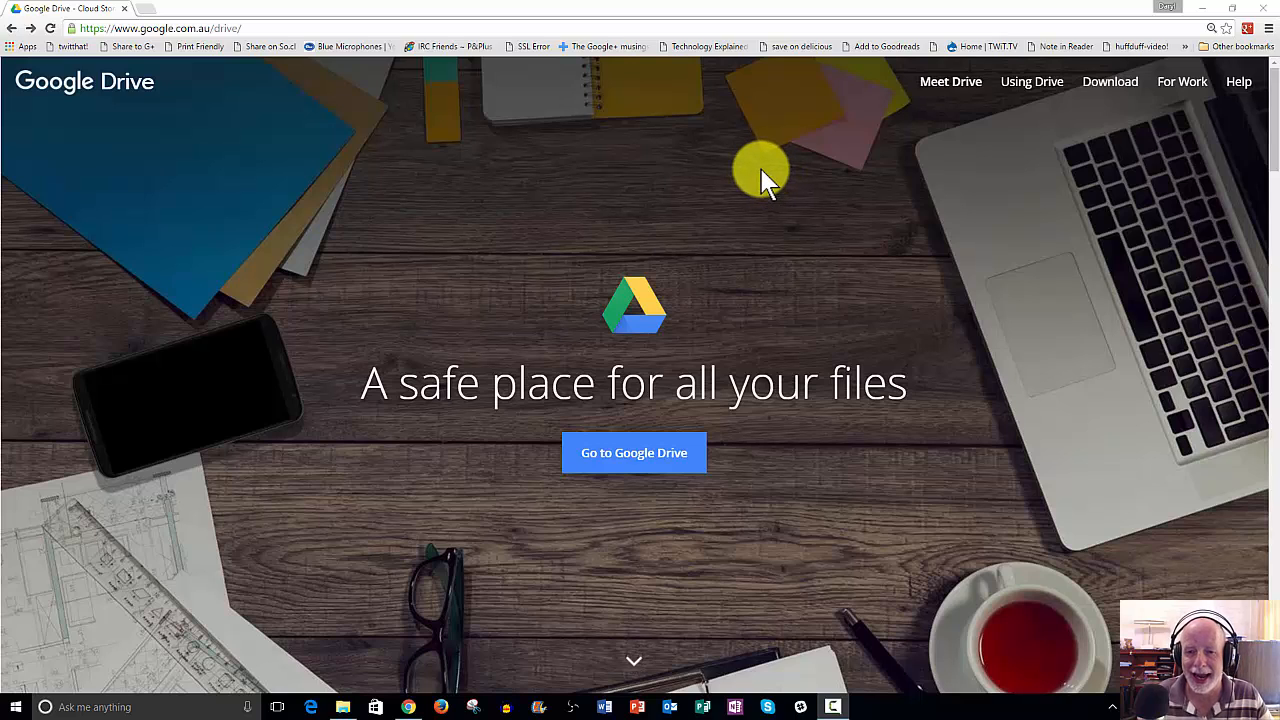
pyautogui.moveTo(764, 188)
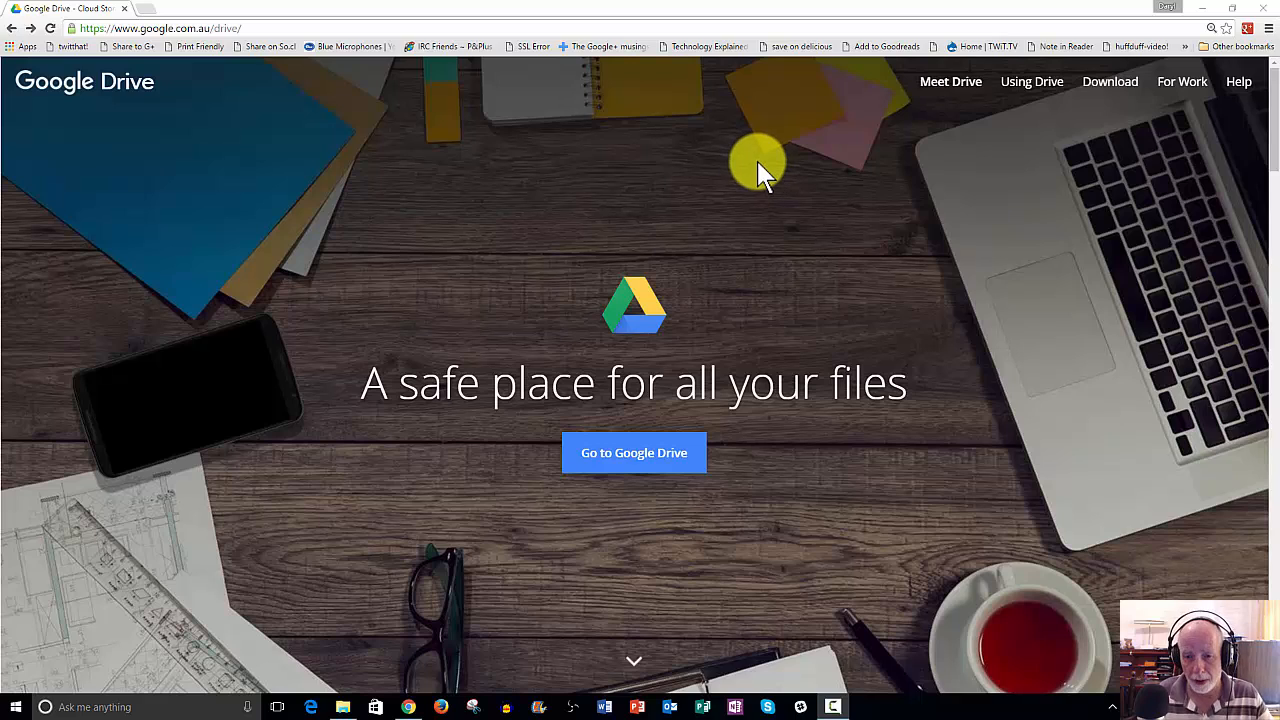
pyautogui.moveTo(756, 168)
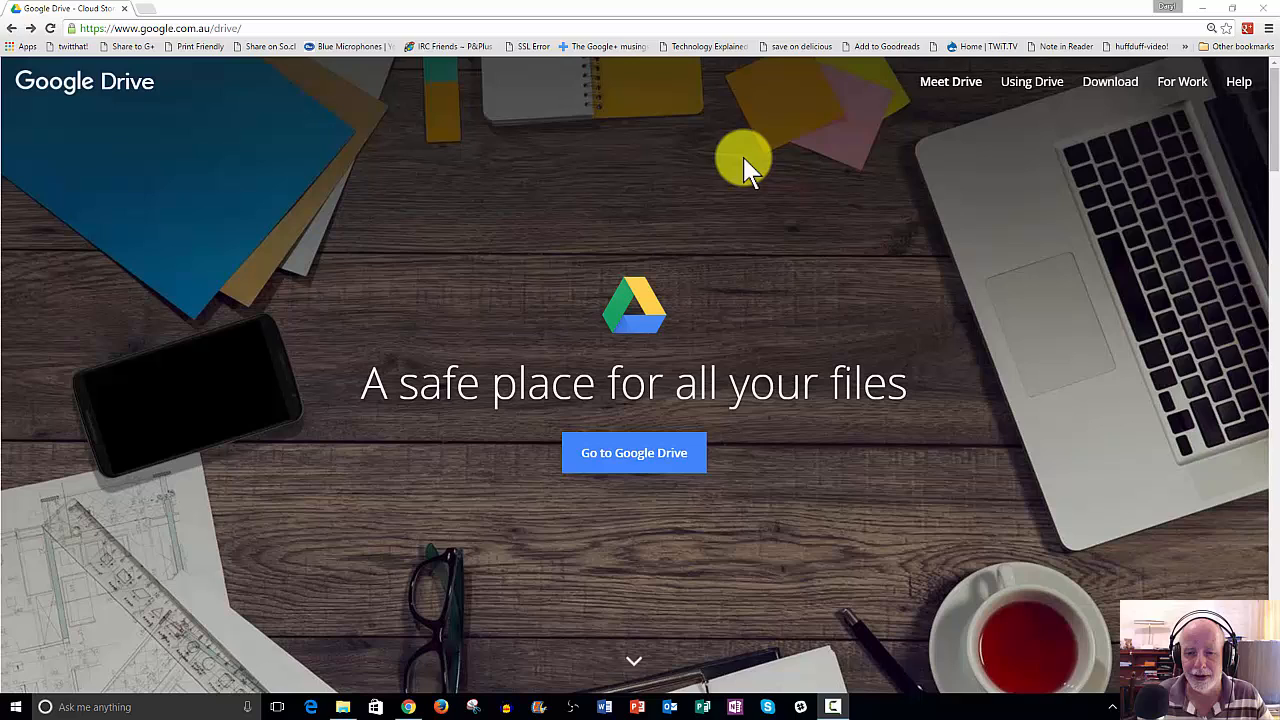
pyautogui.moveTo(760, 158)
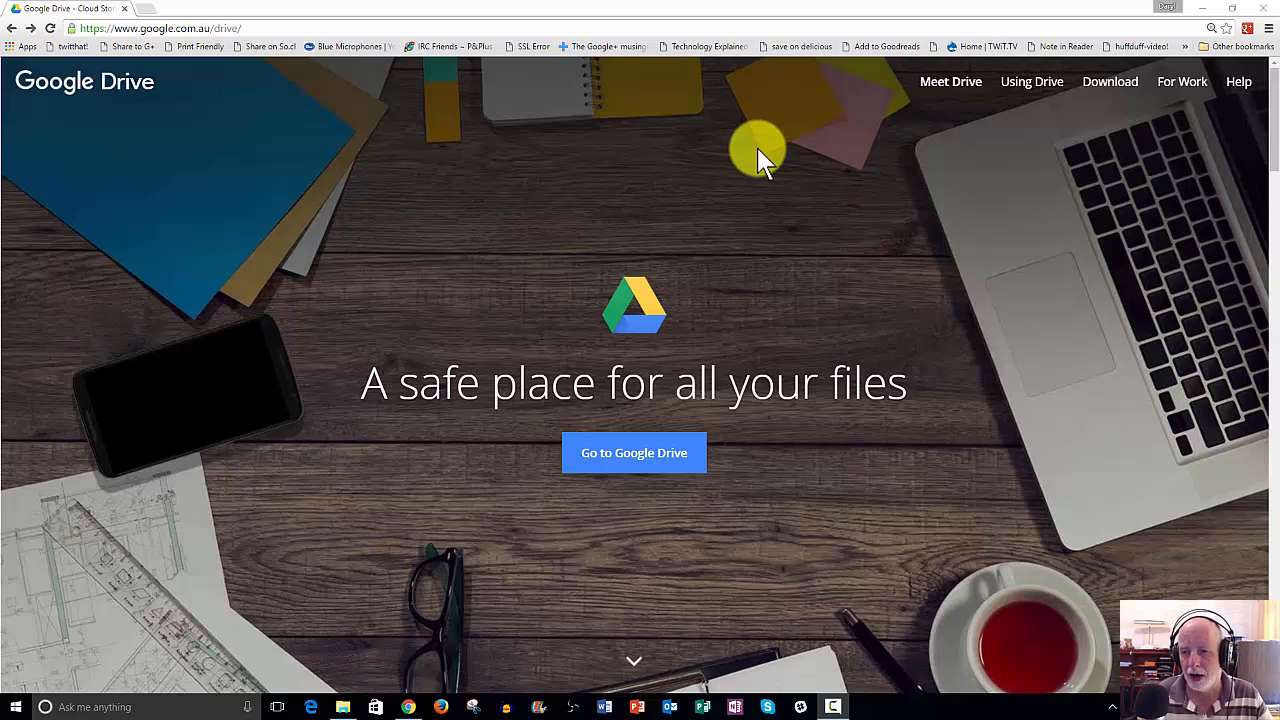
pyautogui.moveTo(768, 166)
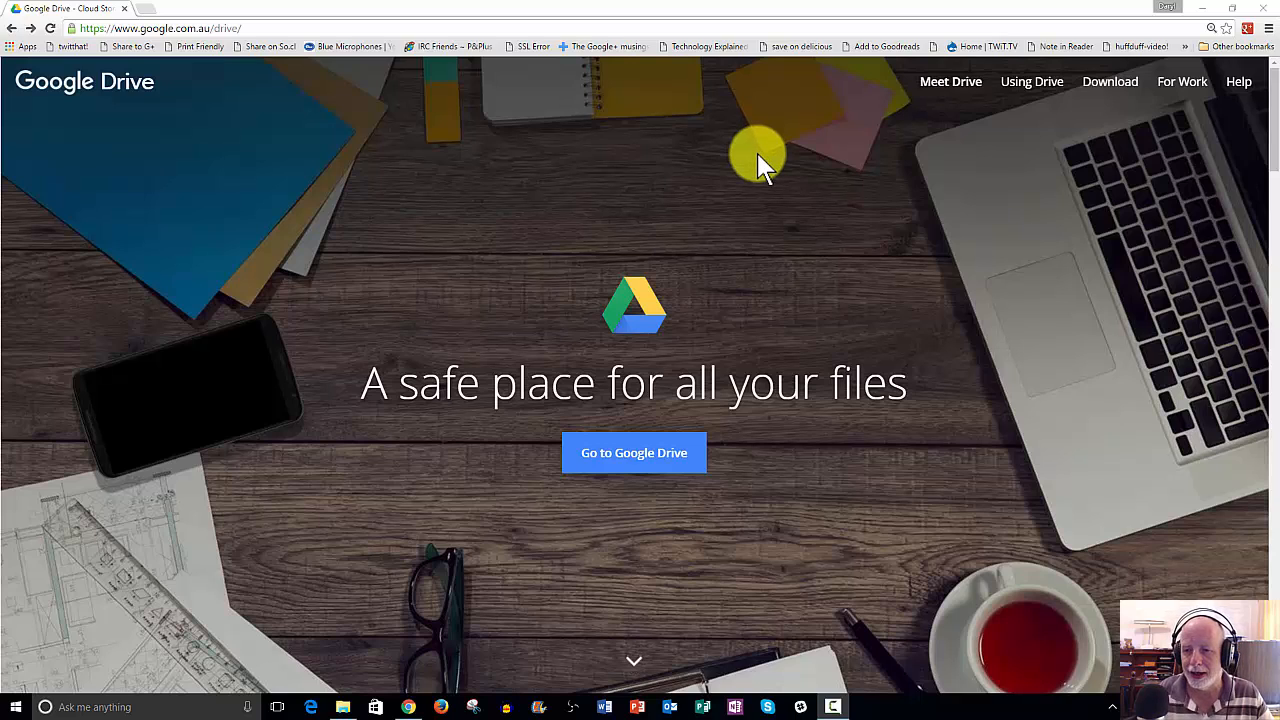
pyautogui.moveTo(760, 180)
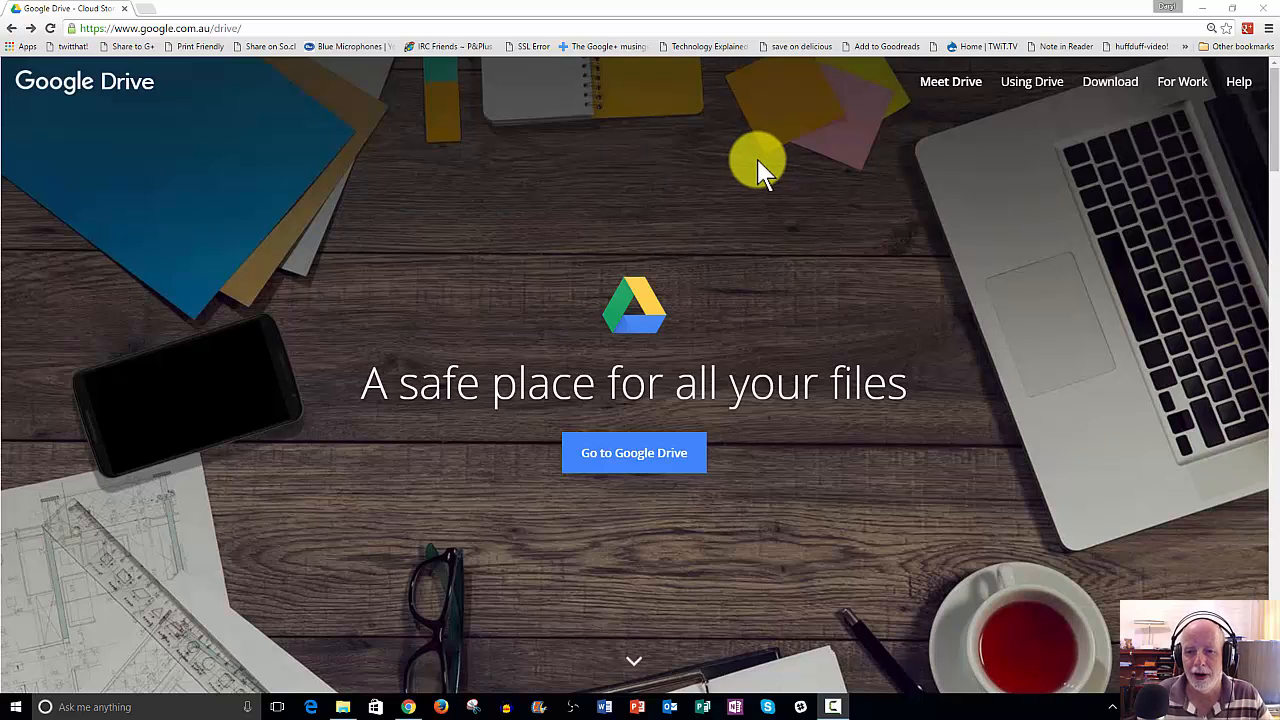
pyautogui.moveTo(740, 180)
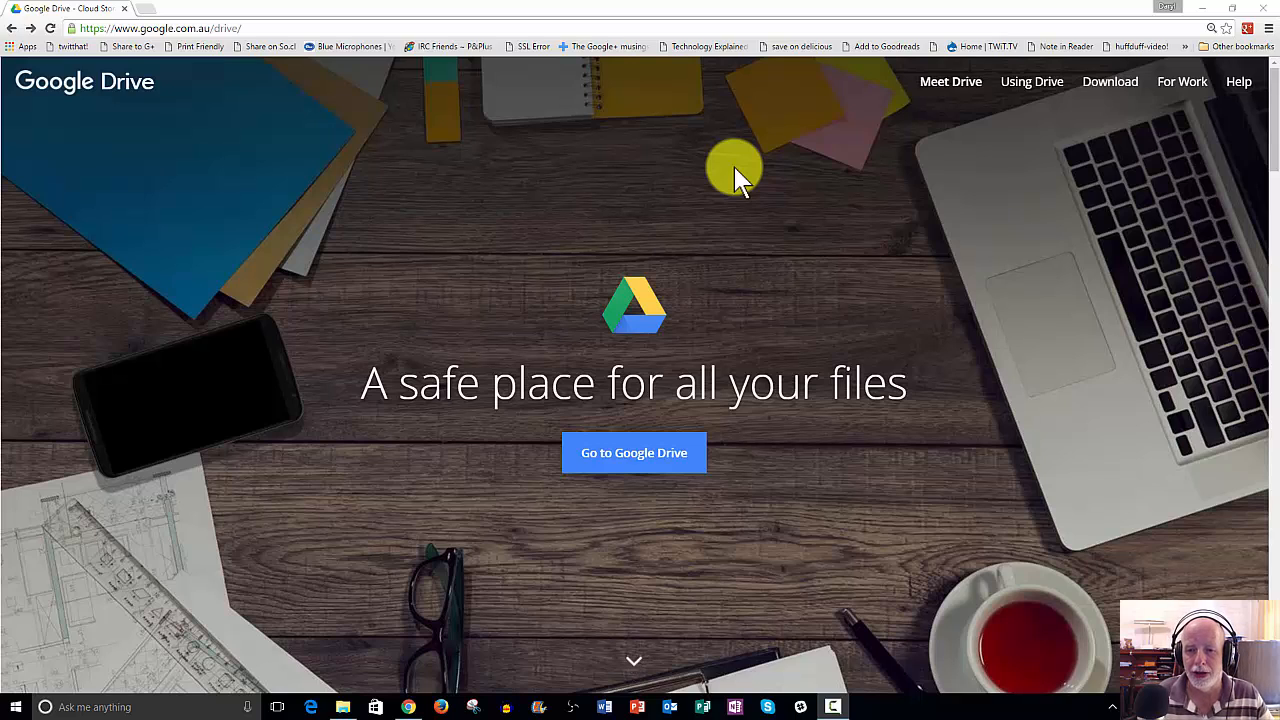
pyautogui.moveTo(724, 200)
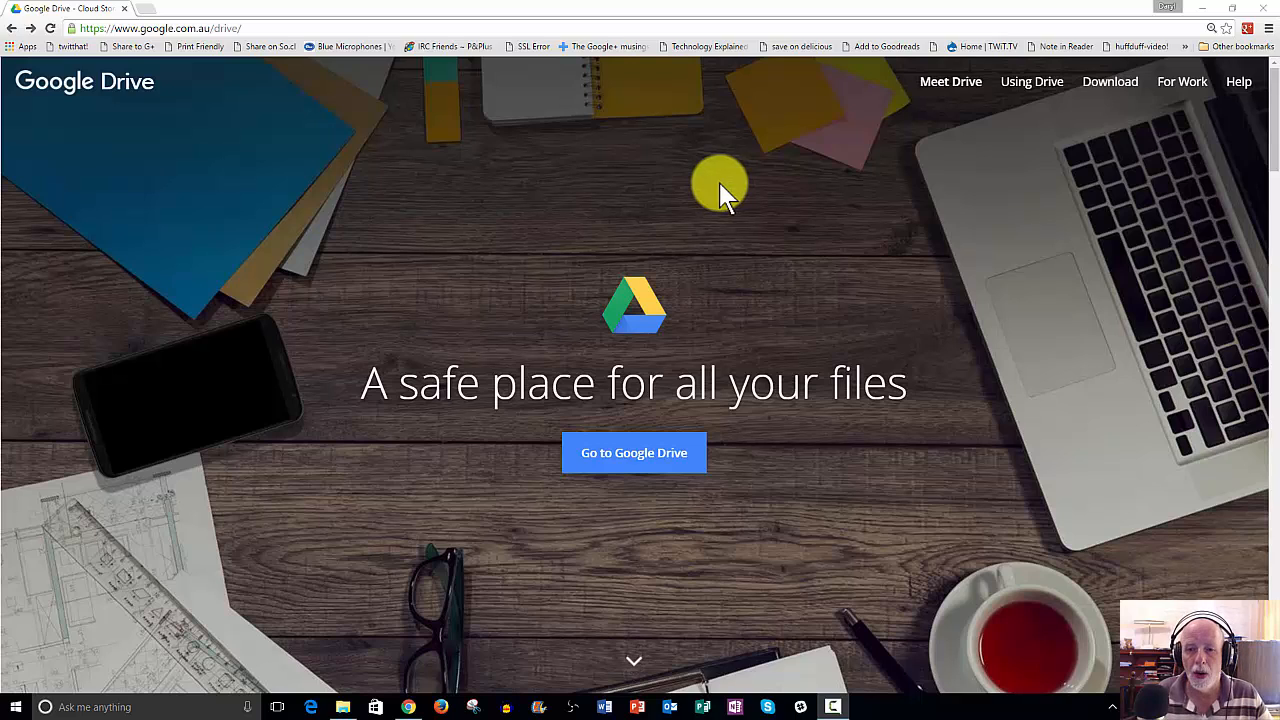
pyautogui.moveTo(716, 190)
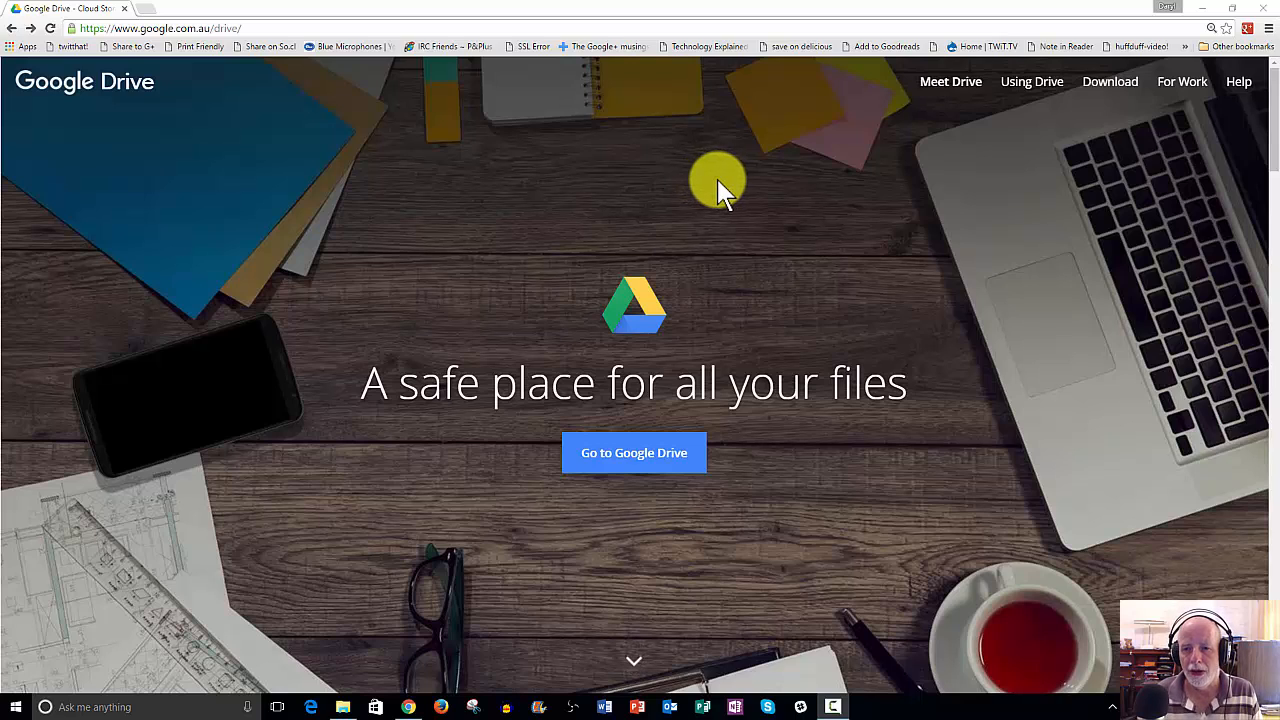
pyautogui.moveTo(716, 190)
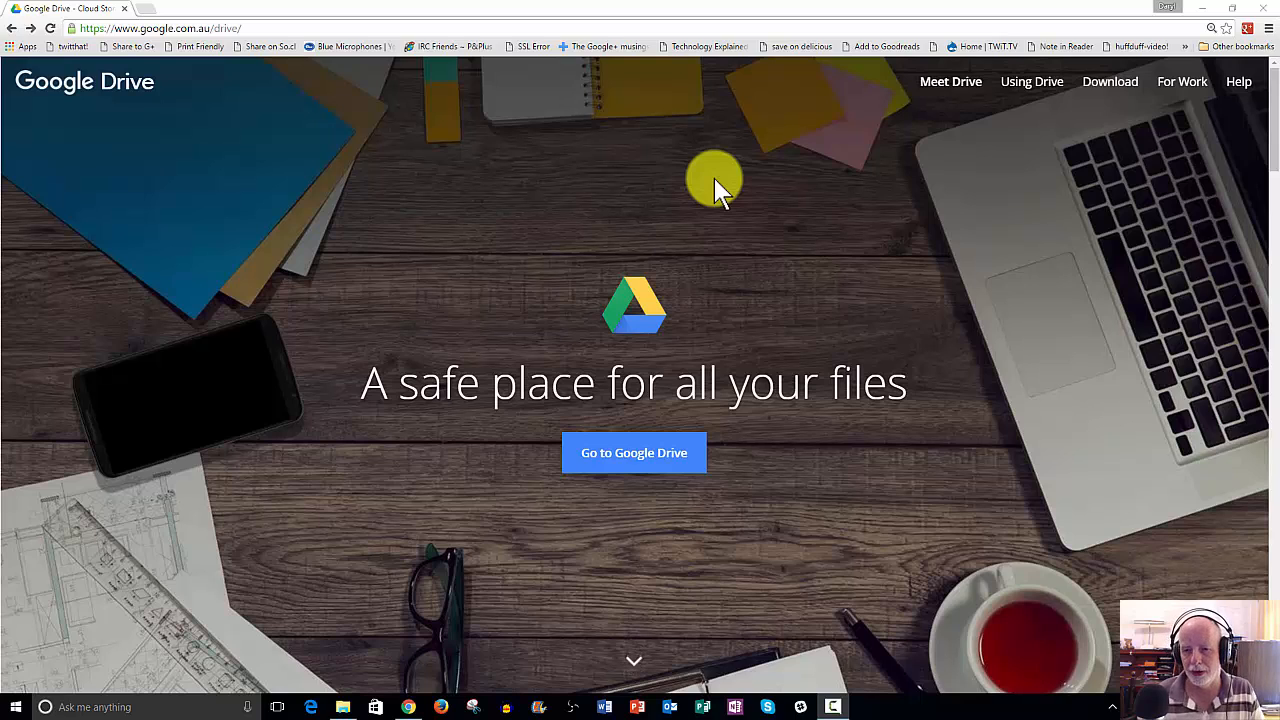
pyautogui.moveTo(720, 184)
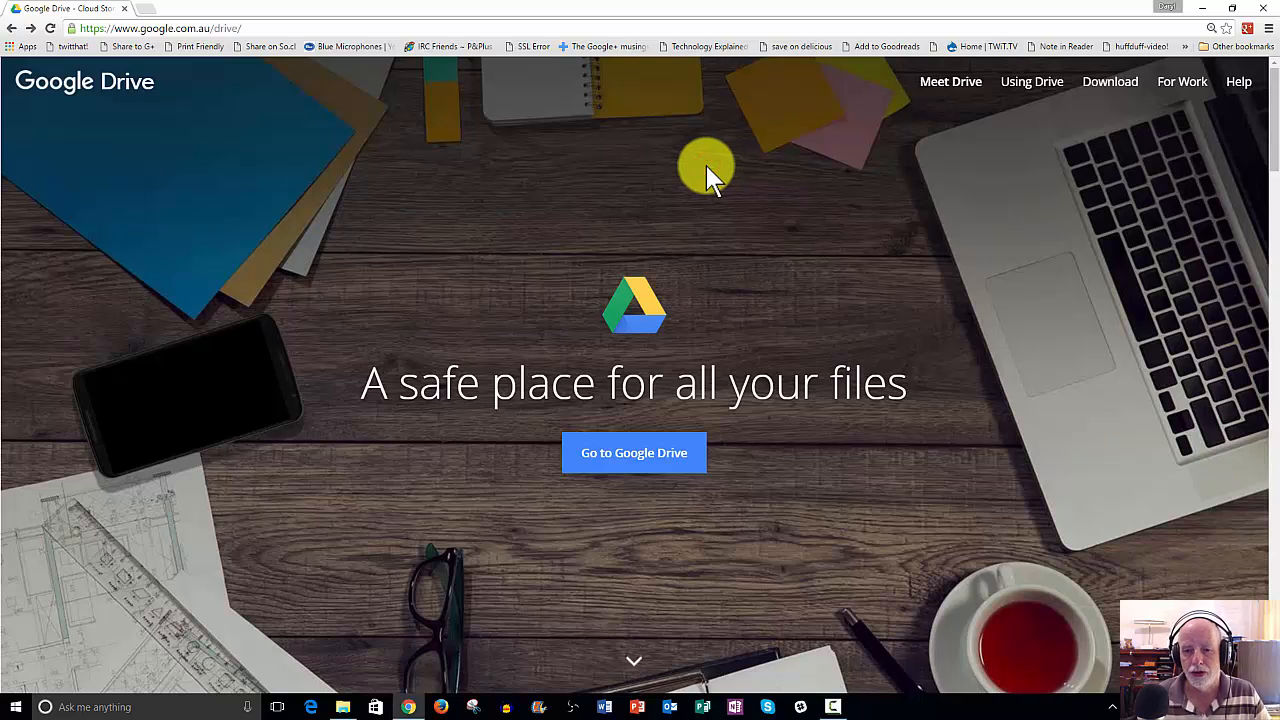
pyautogui.moveTo(728, 178)
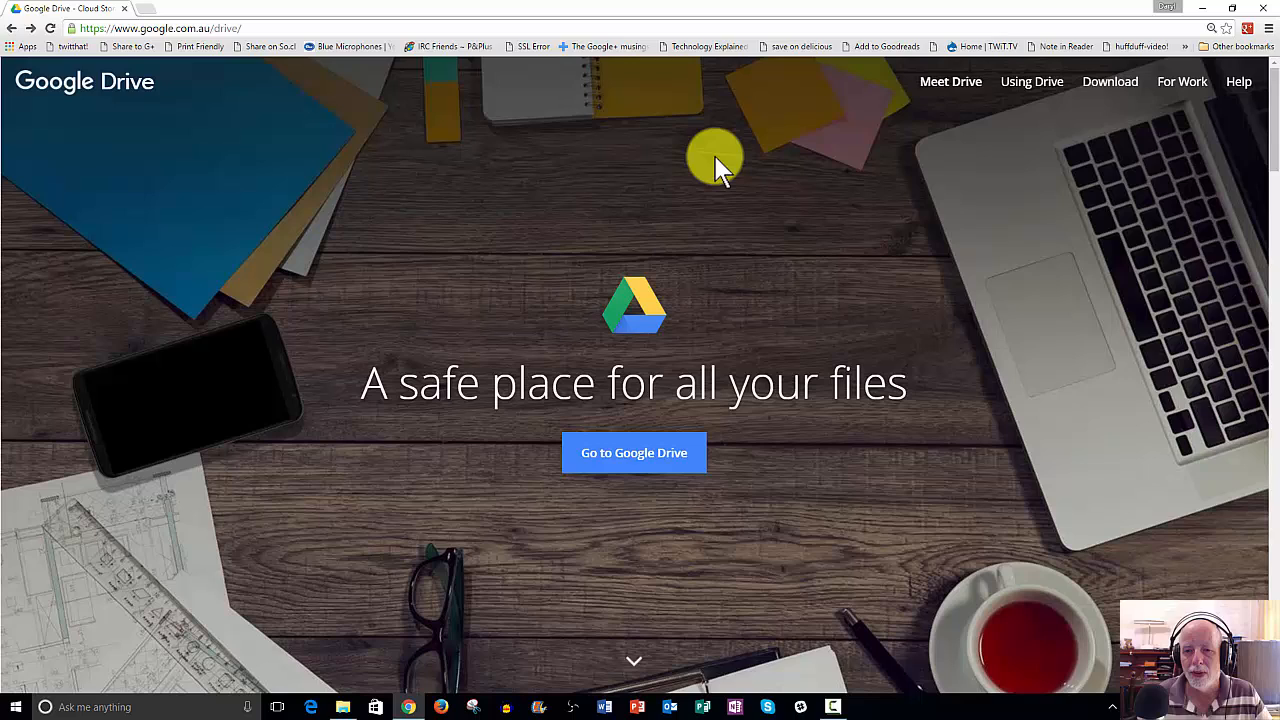
pyautogui.moveTo(712, 172)
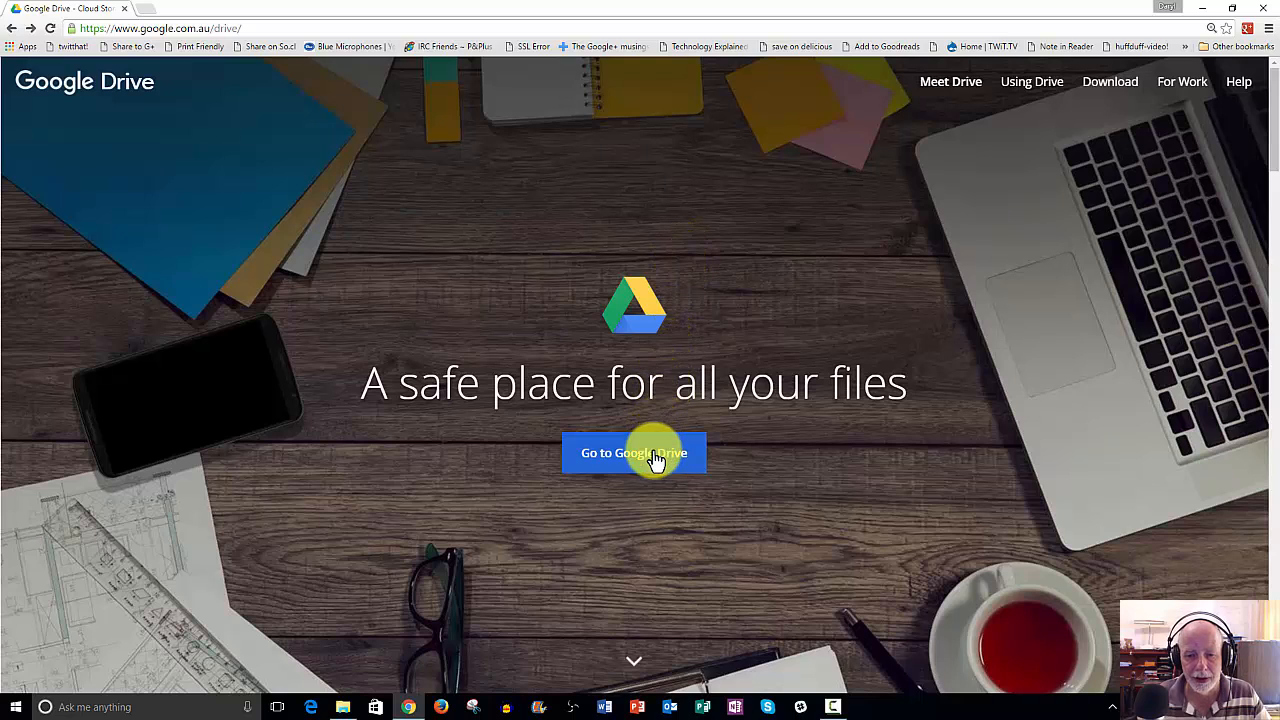
# Go into My Drive and filter the file list to Recent items.
pyautogui.click(634, 452)
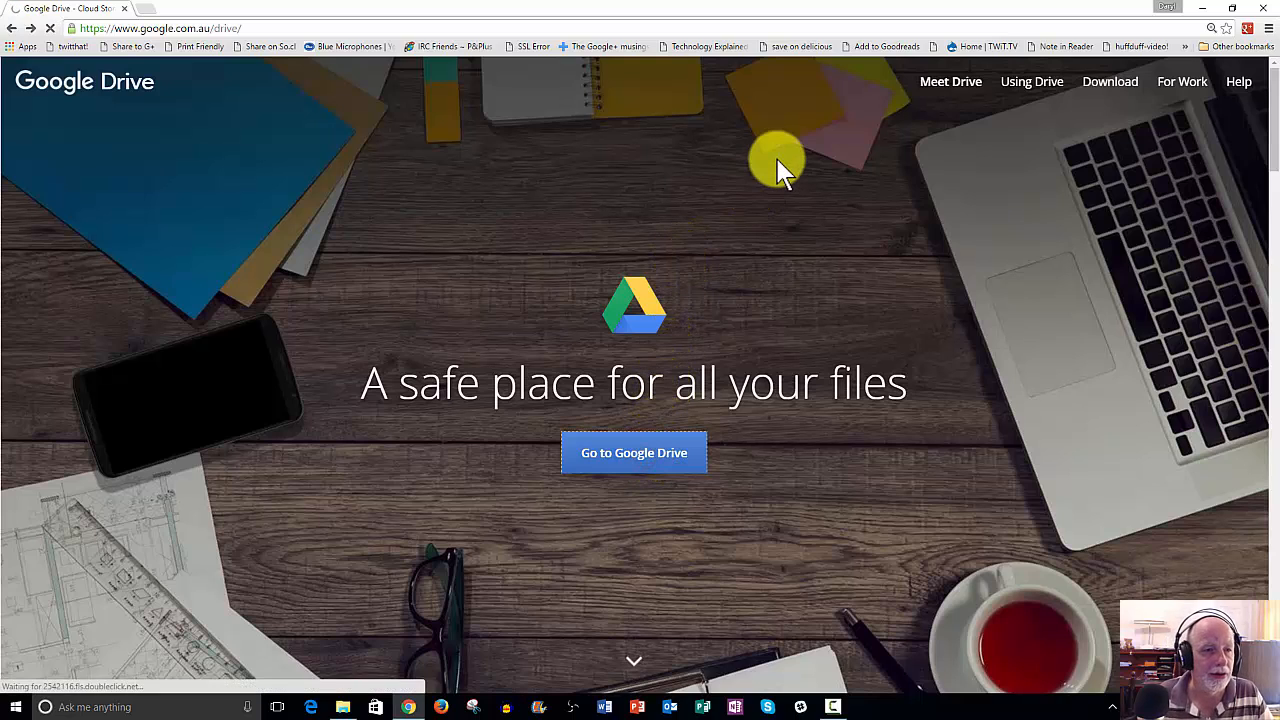
pyautogui.click(634, 452)
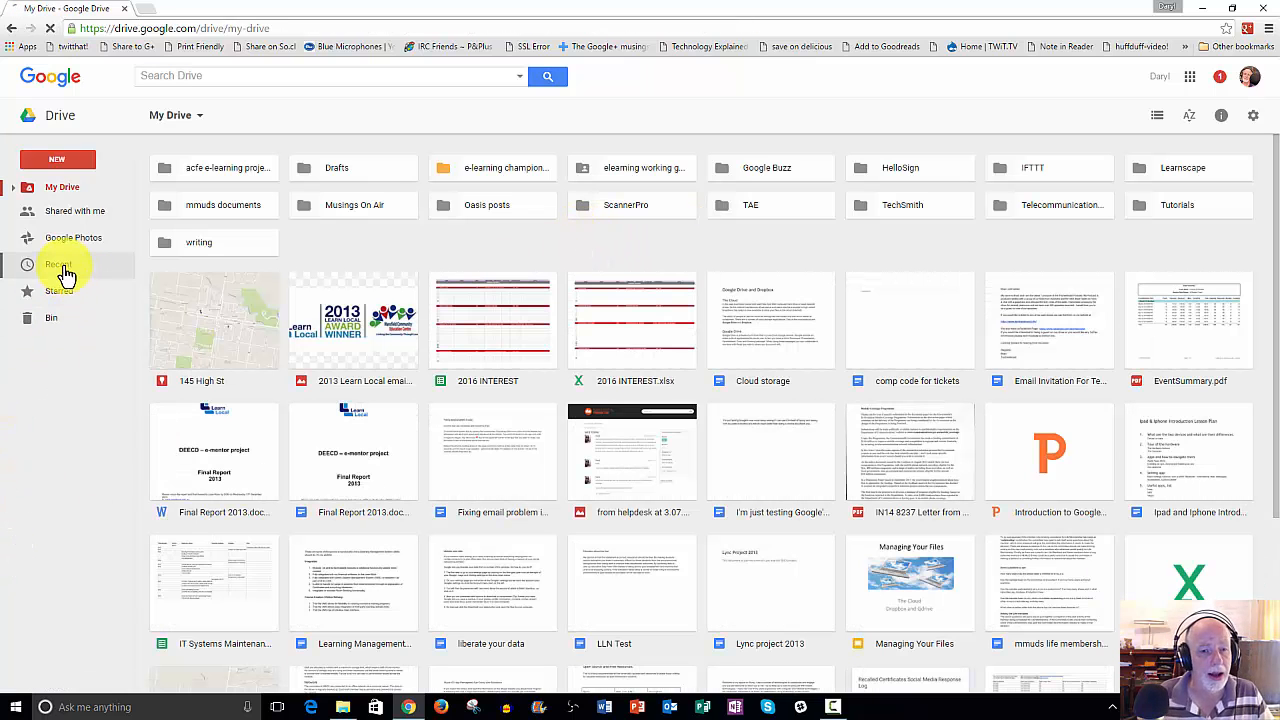
pyautogui.click(58, 264)
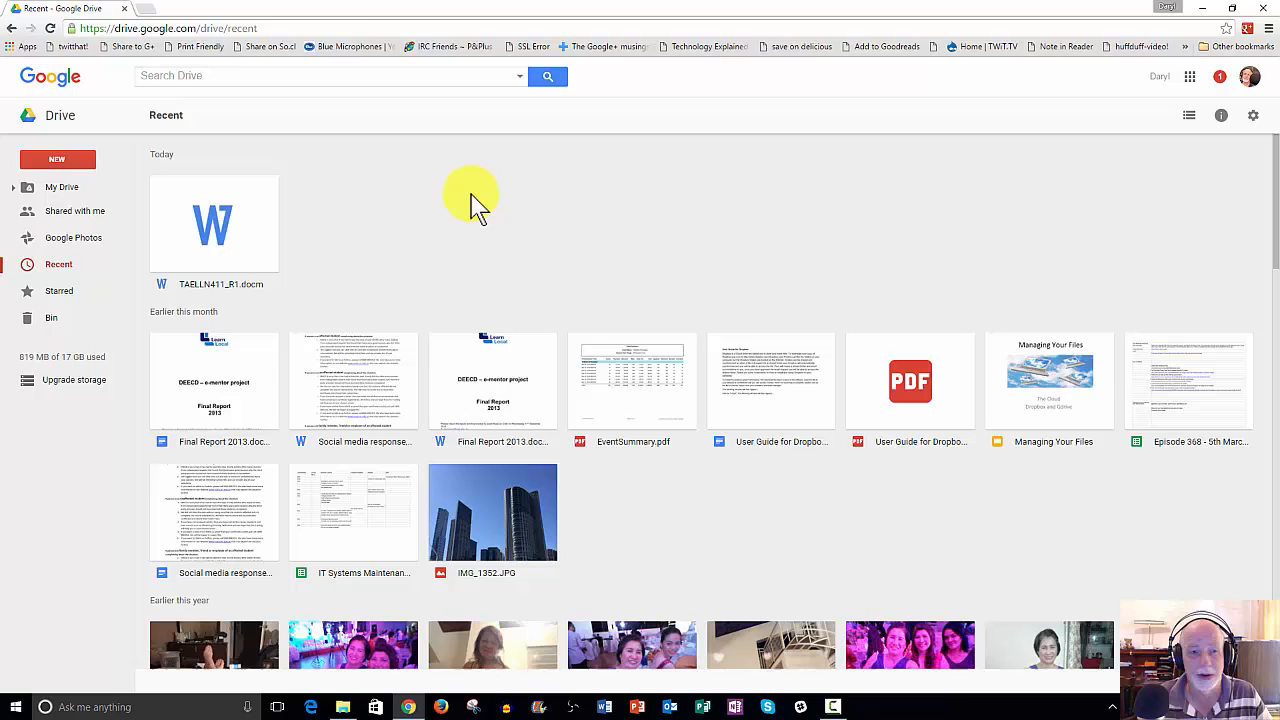
pyautogui.moveTo(196, 232)
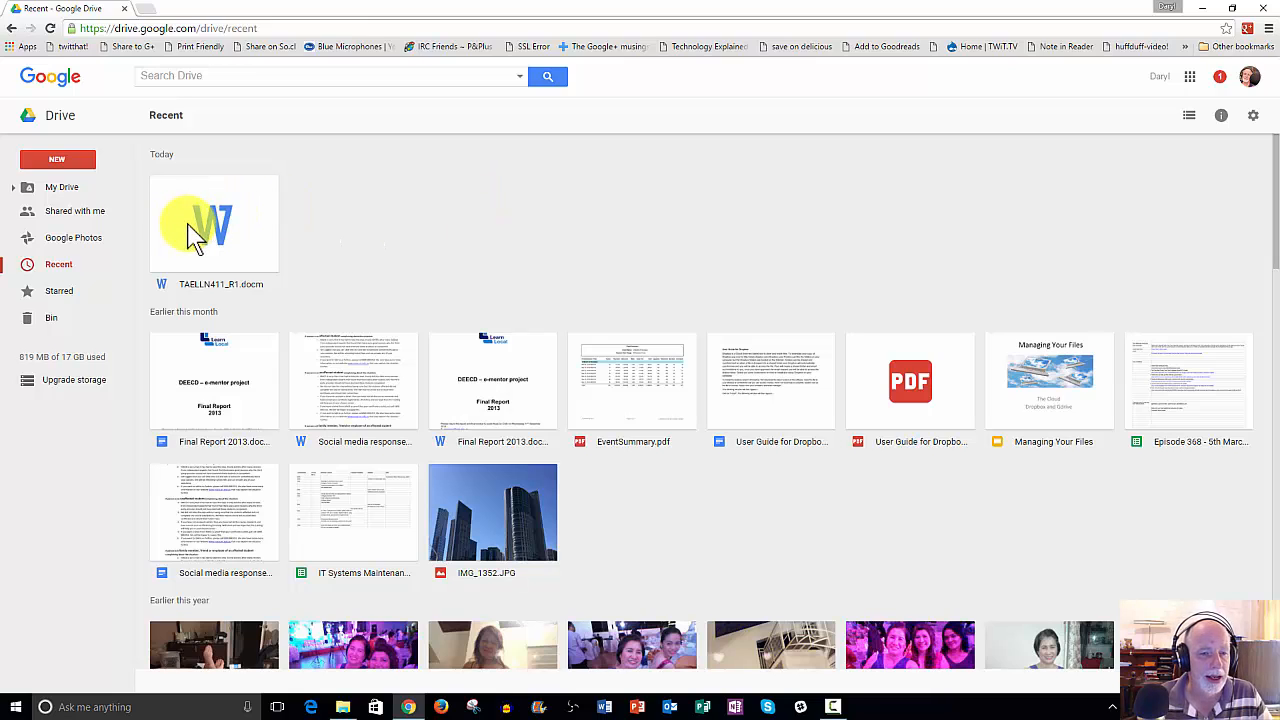
pyautogui.moveTo(228, 238)
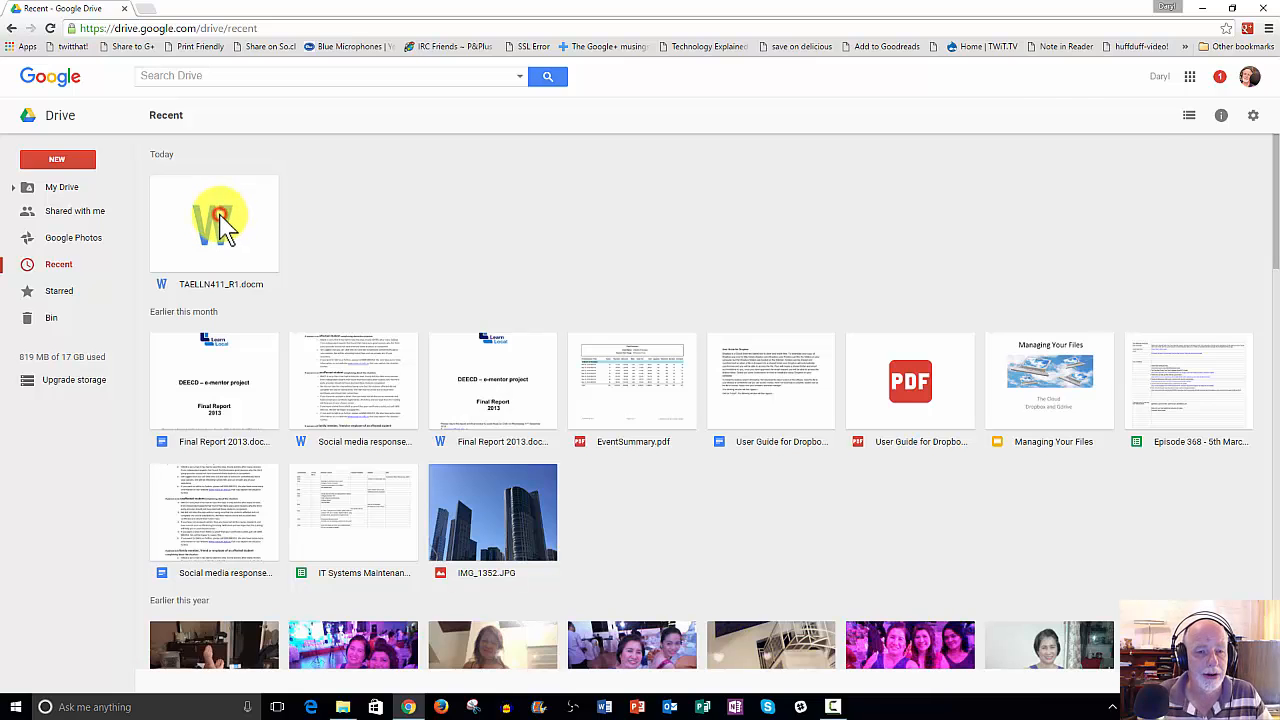
# Preview the TAELLN411 Word document listed under Today and page through it.
pyautogui.doubleClick(214, 222)
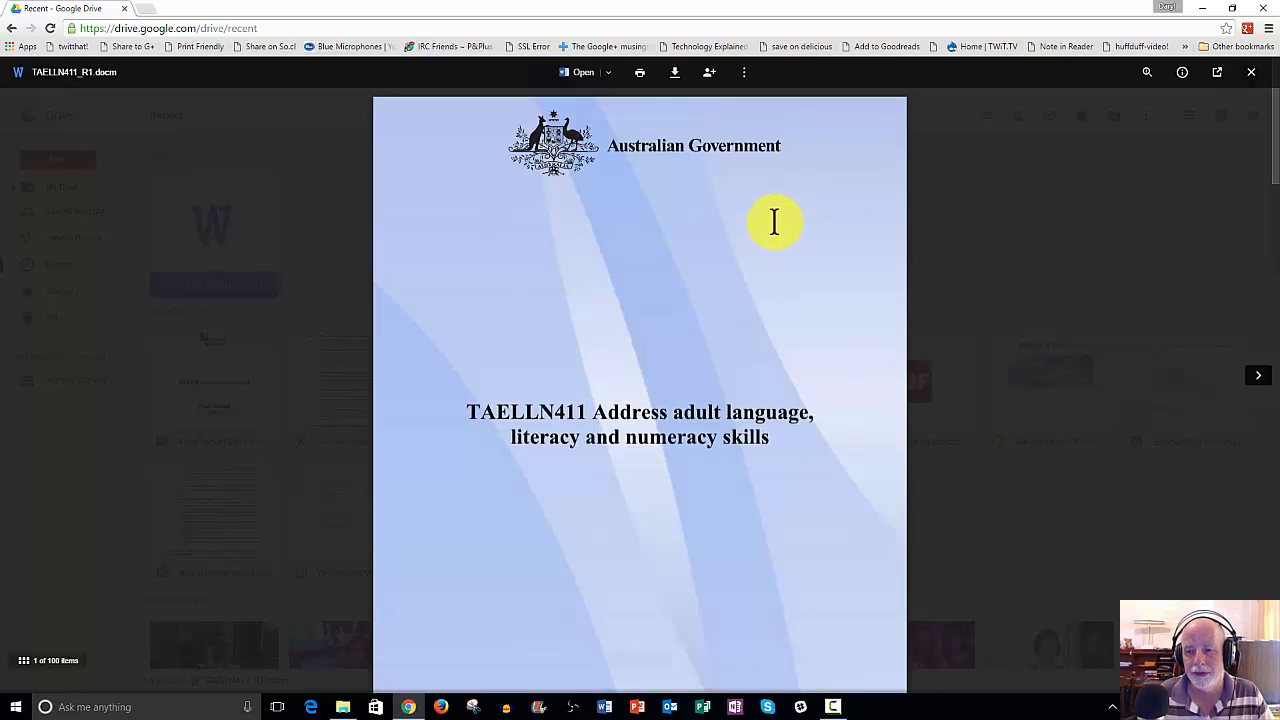
pyautogui.scroll(-3)
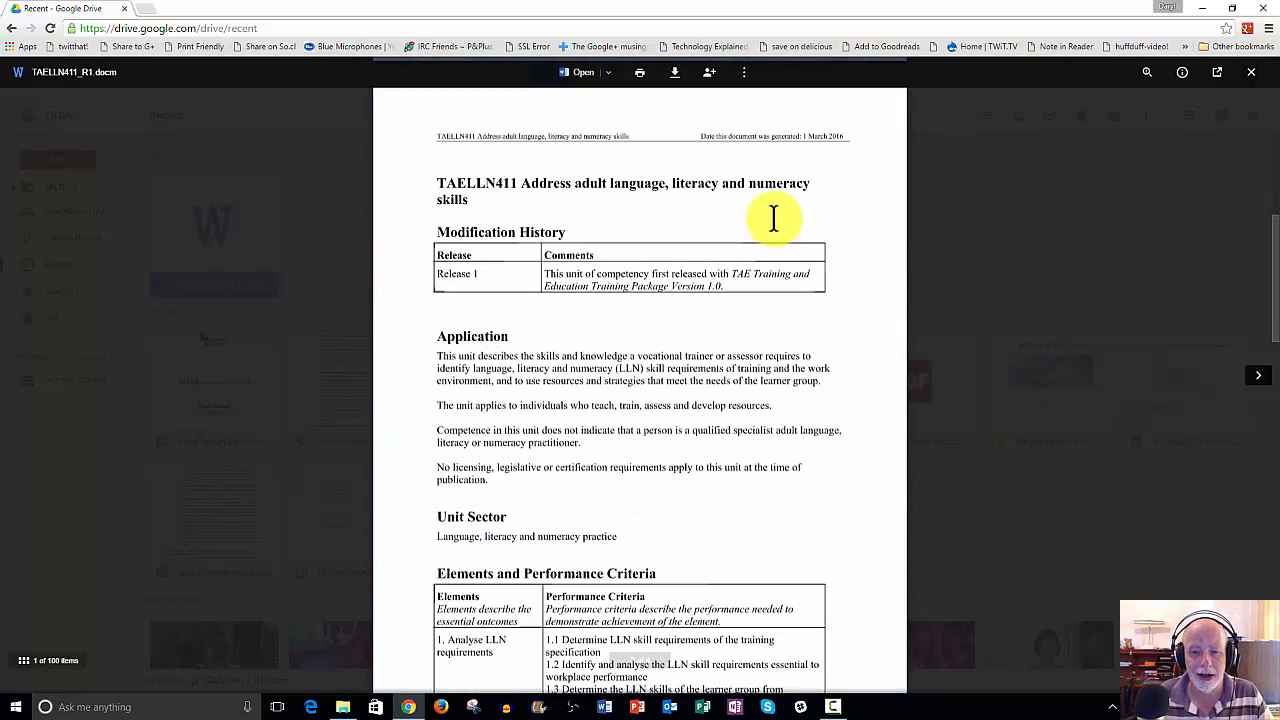
pyautogui.scroll(-3)
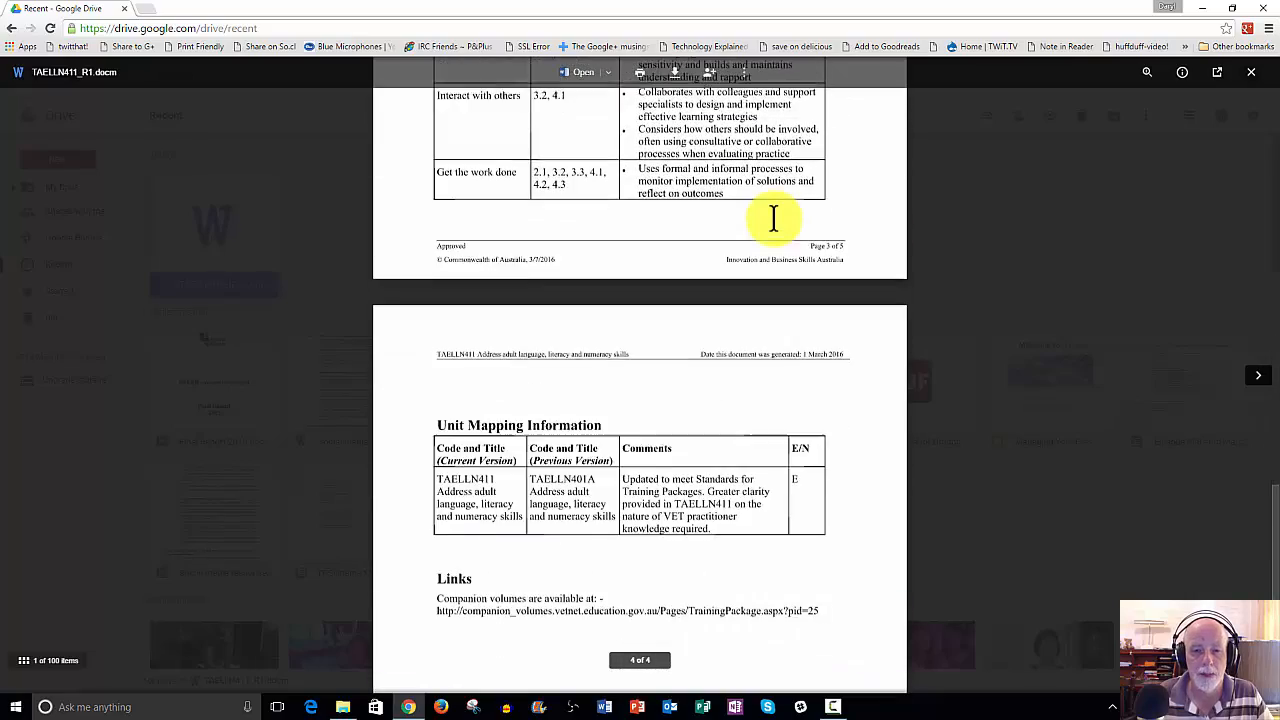
pyautogui.scroll(-3)
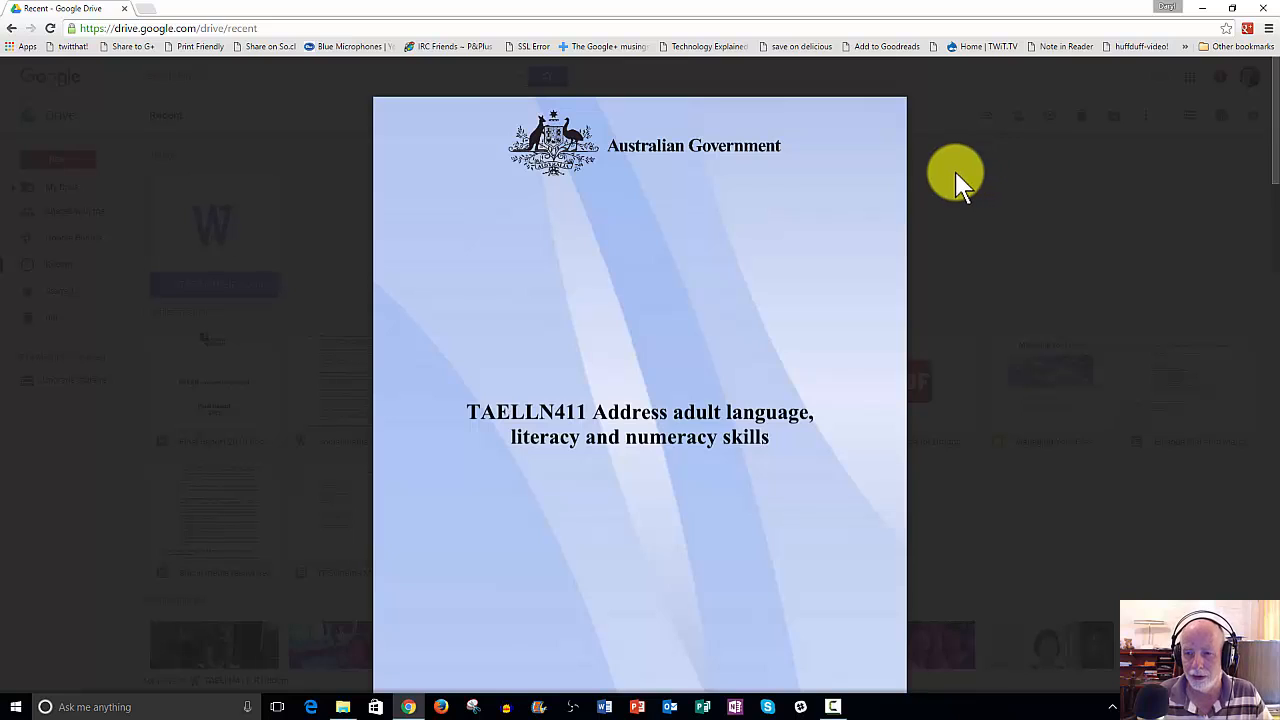
pyautogui.moveTo(968, 190)
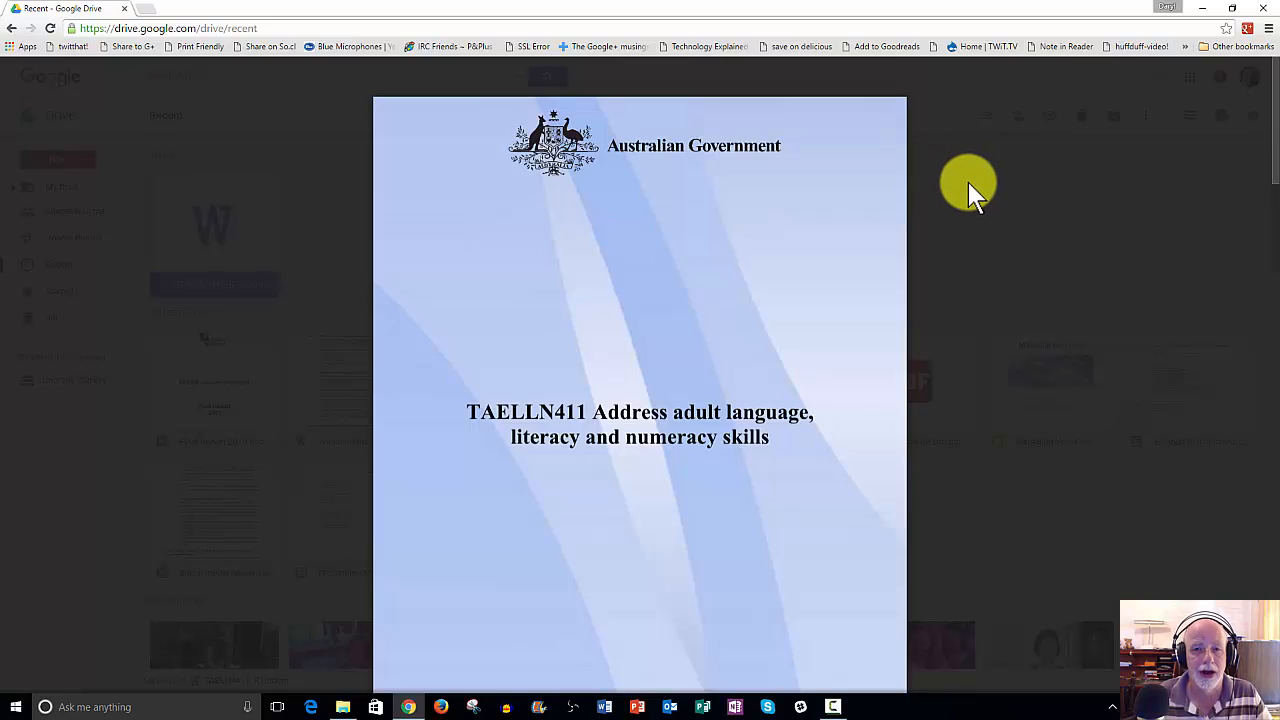
pyautogui.moveTo(956, 172)
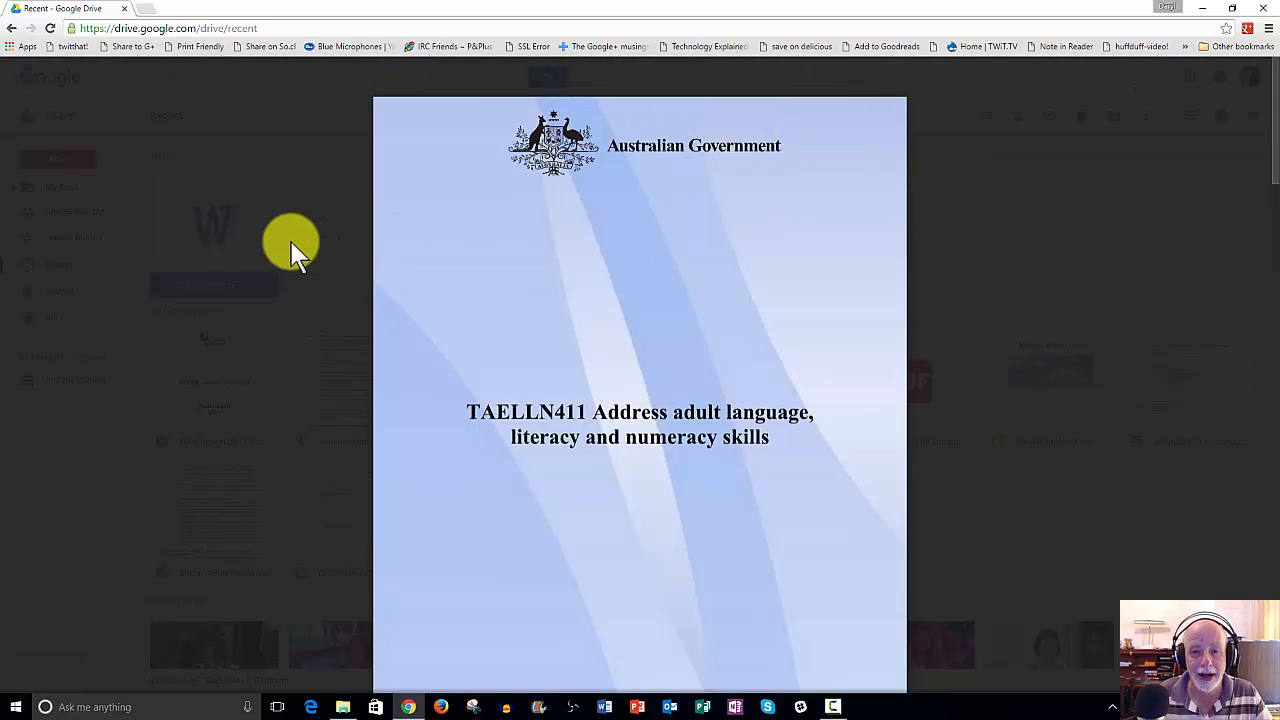
pyautogui.moveTo(290, 242)
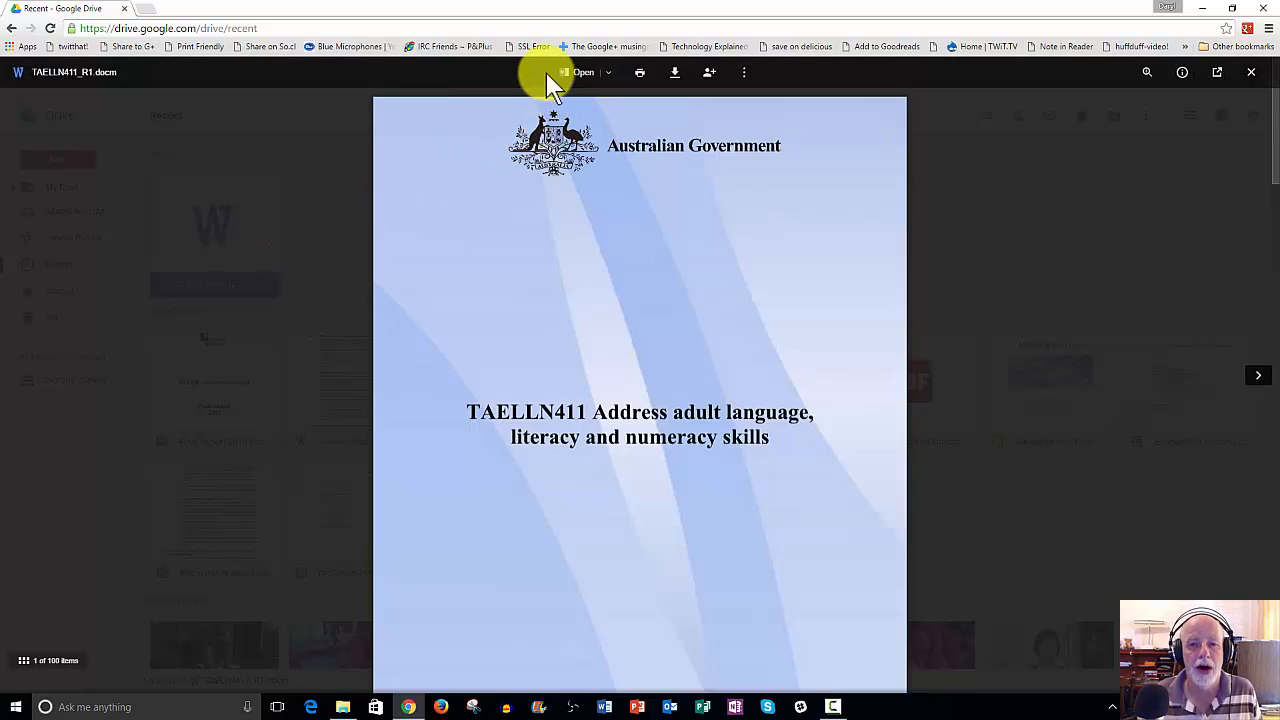
pyautogui.moveTo(616, 104)
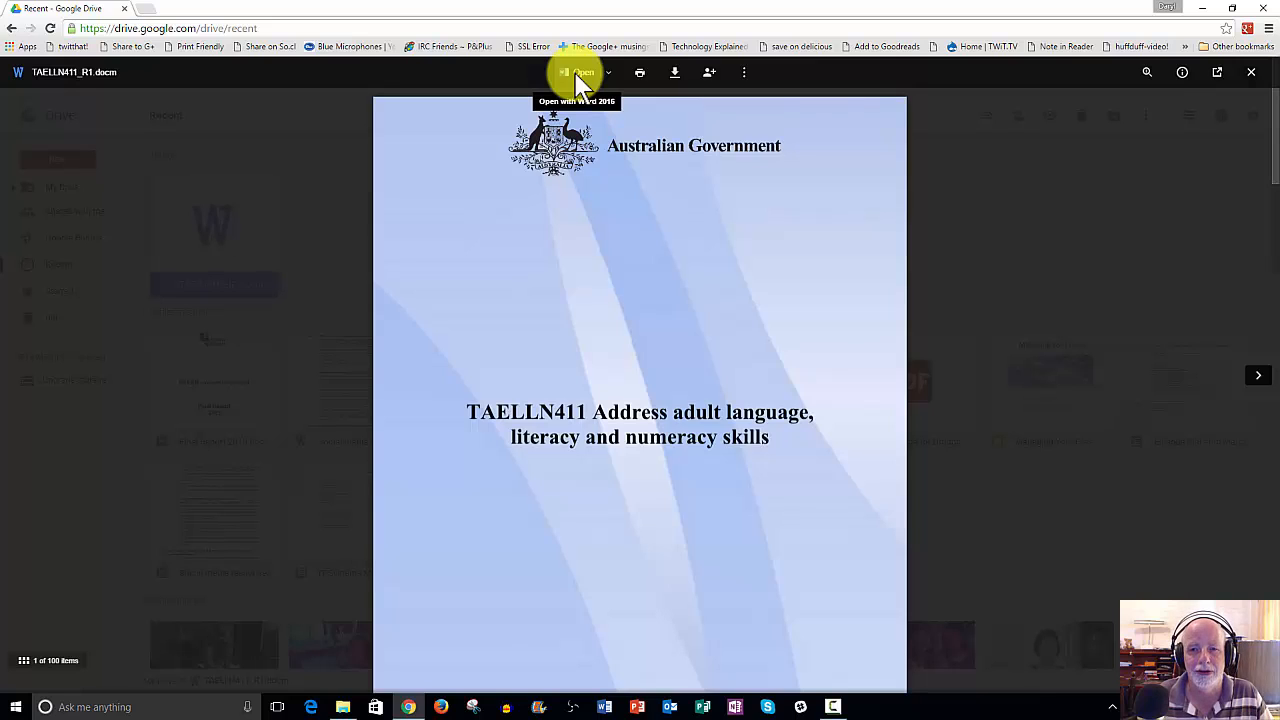
# Send the previewed Word document to Google Docs via Open with.
pyautogui.click(576, 72)
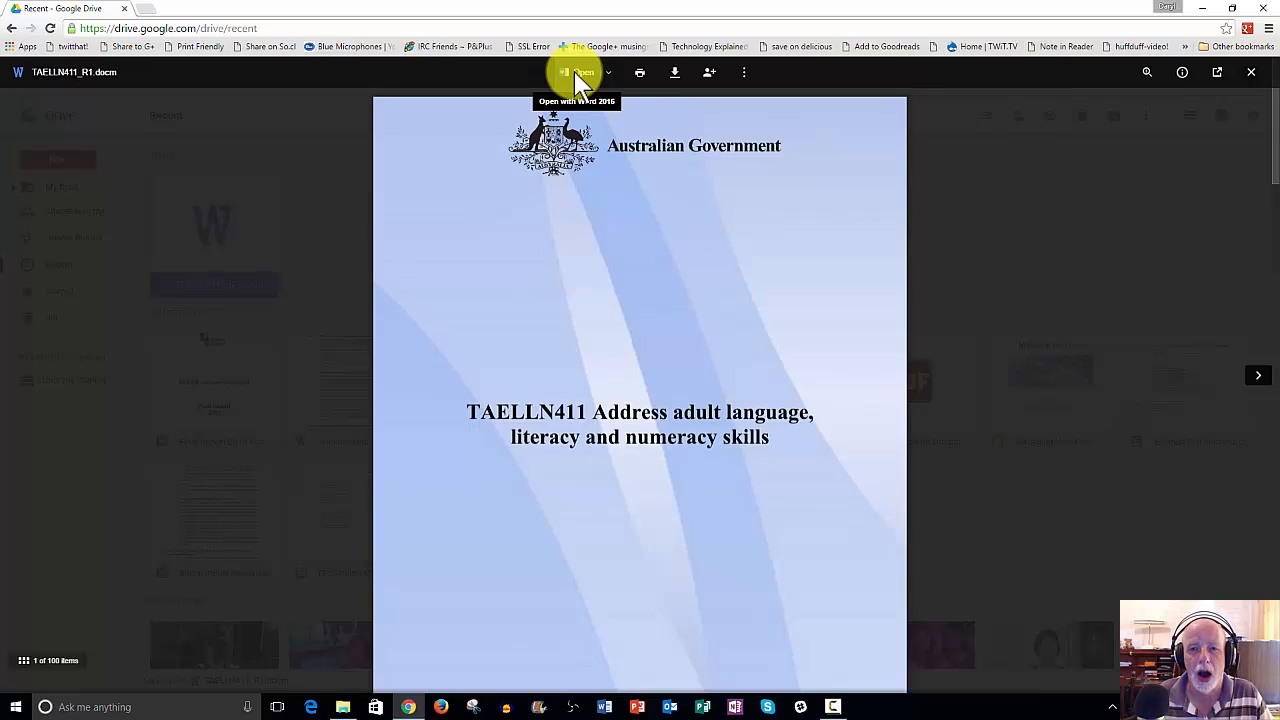
pyautogui.click(608, 72)
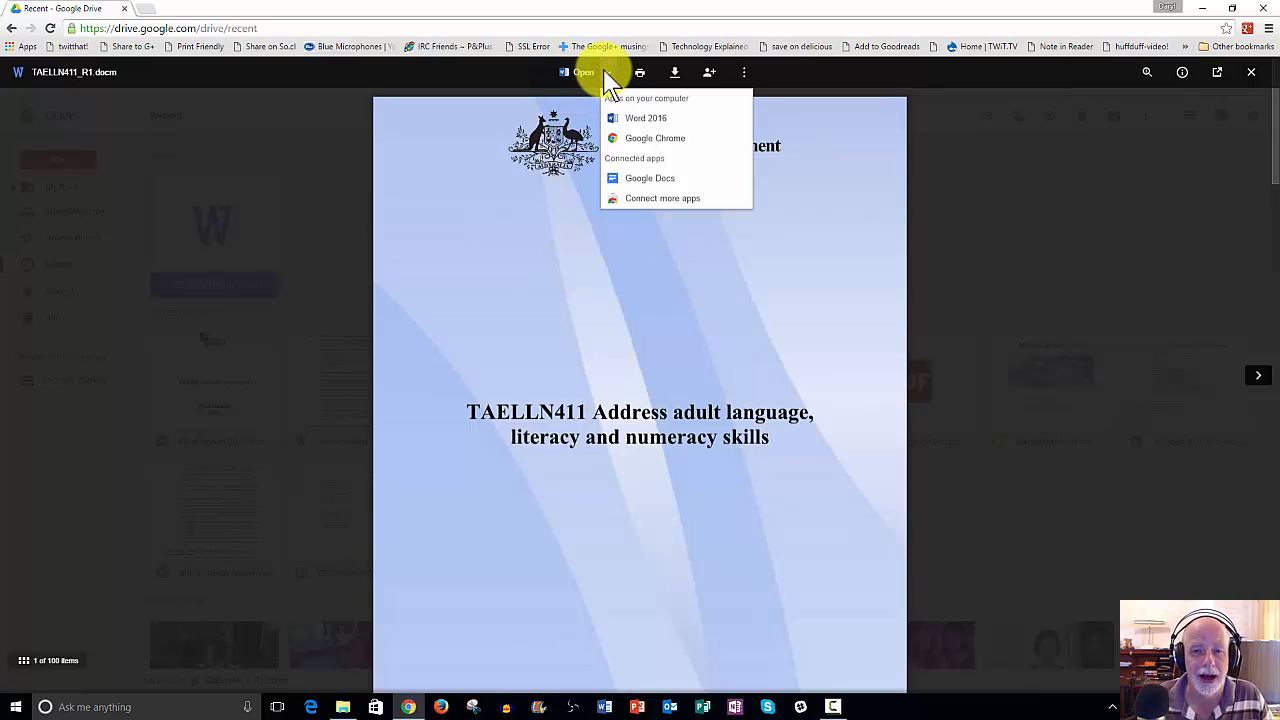
pyautogui.moveTo(690, 180)
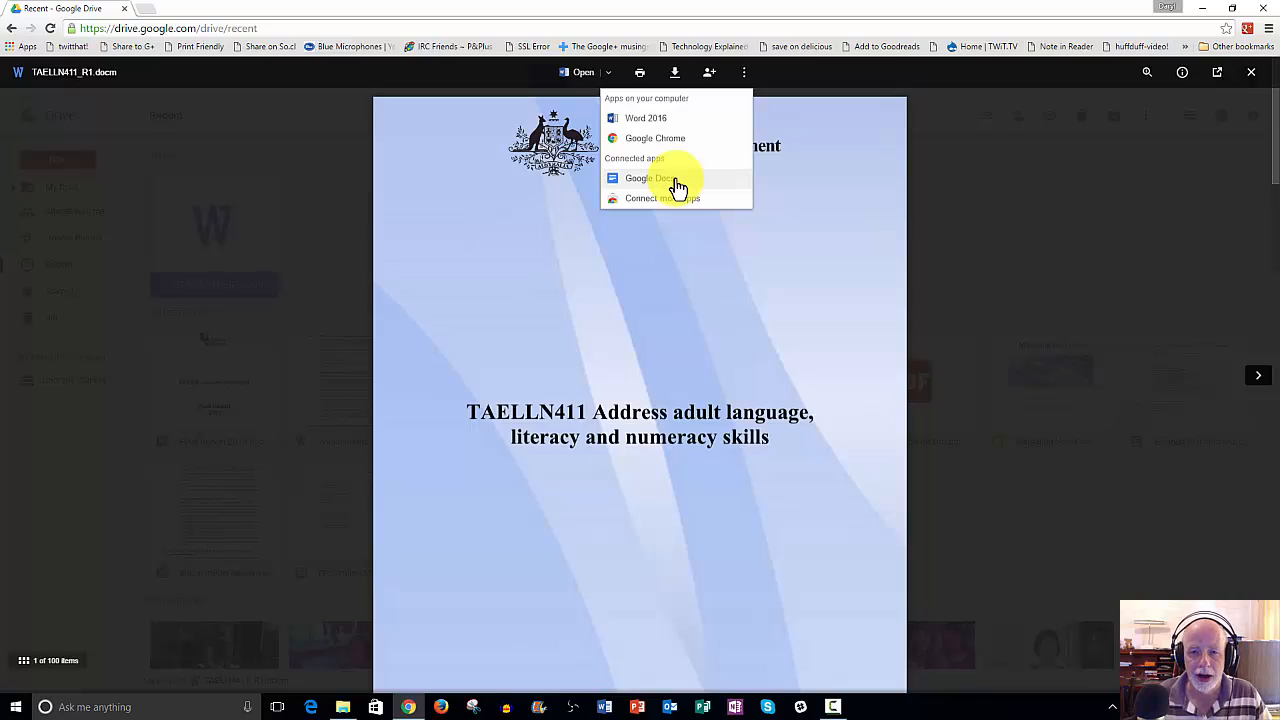
pyautogui.click(646, 178)
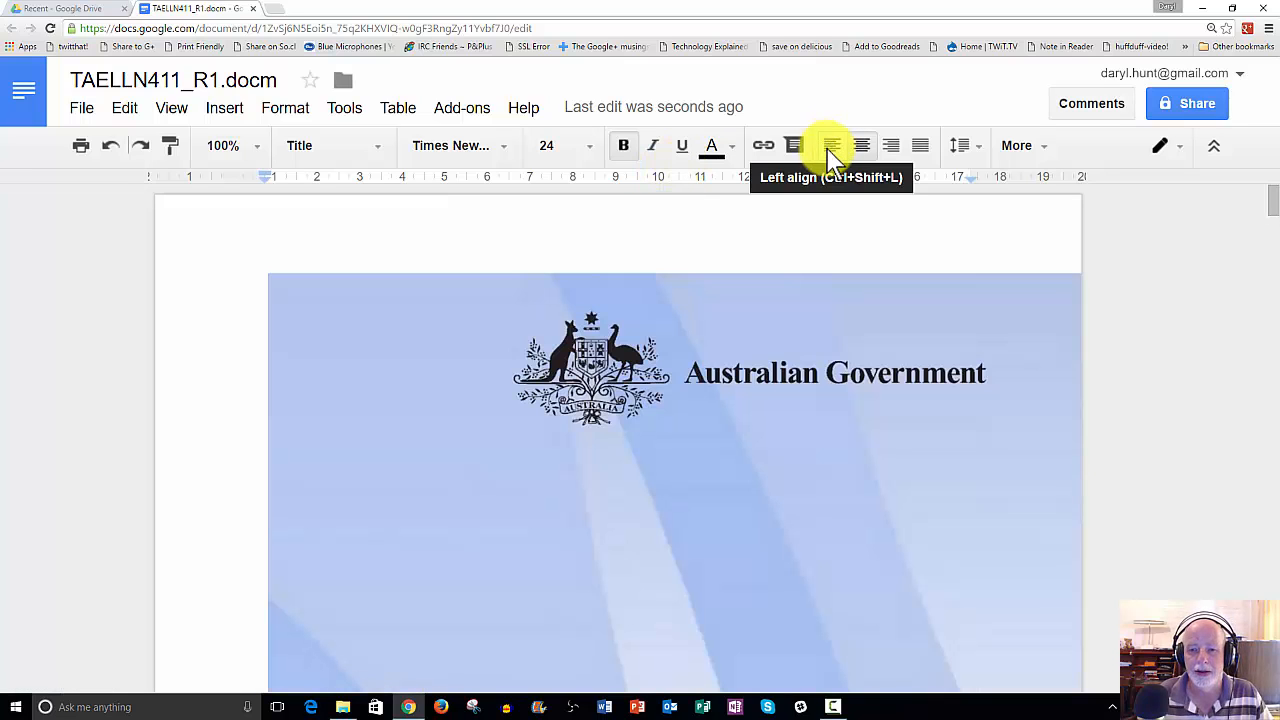
pyautogui.moveTo(740, 212)
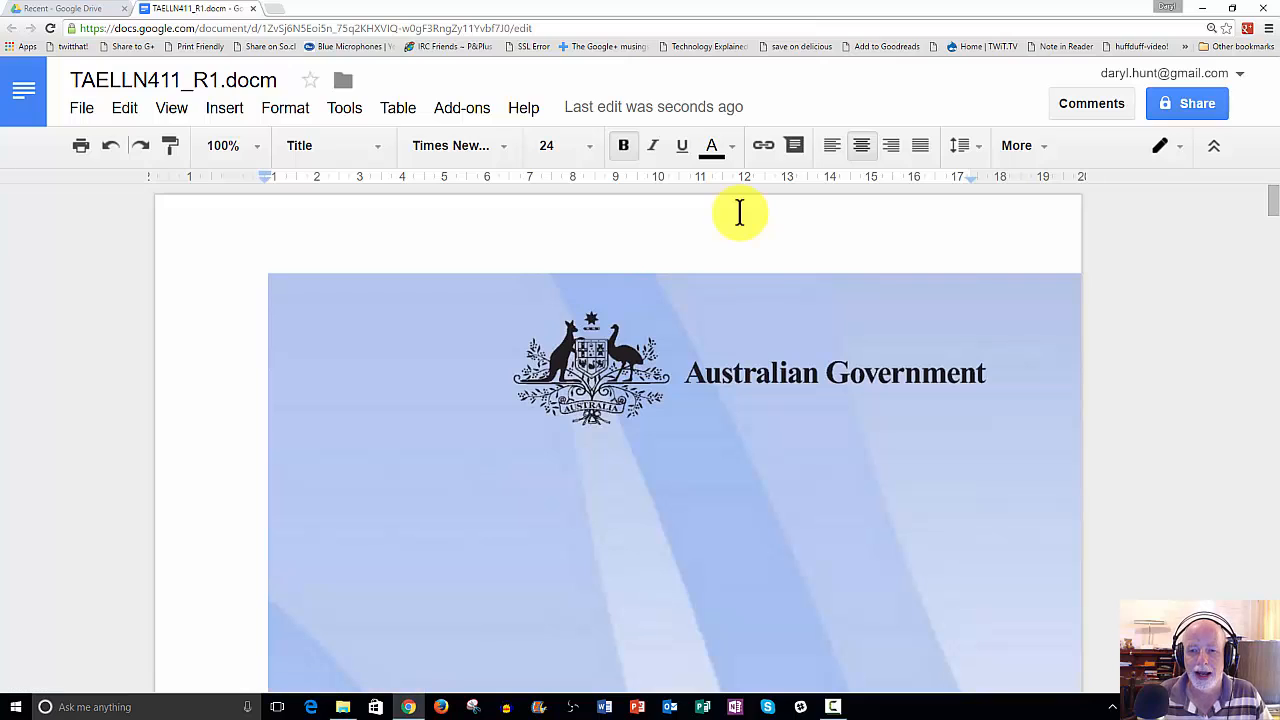
pyautogui.moveTo(734, 216)
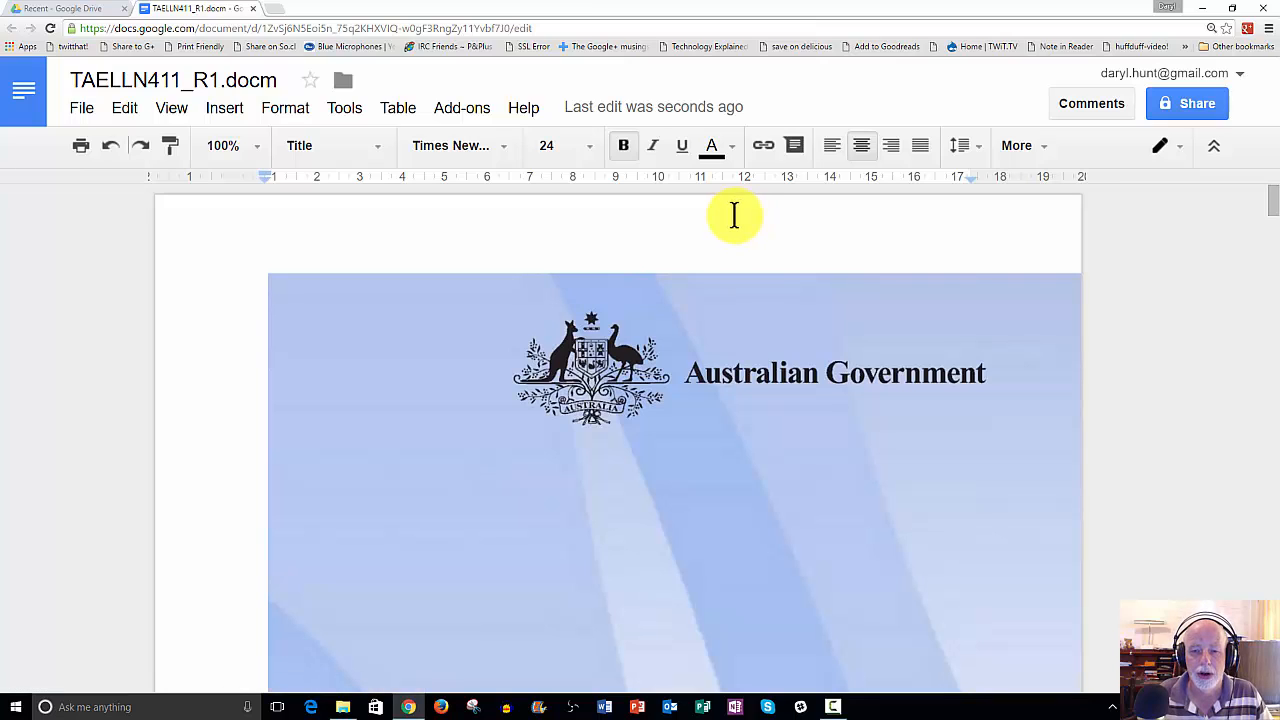
pyautogui.moveTo(732, 218)
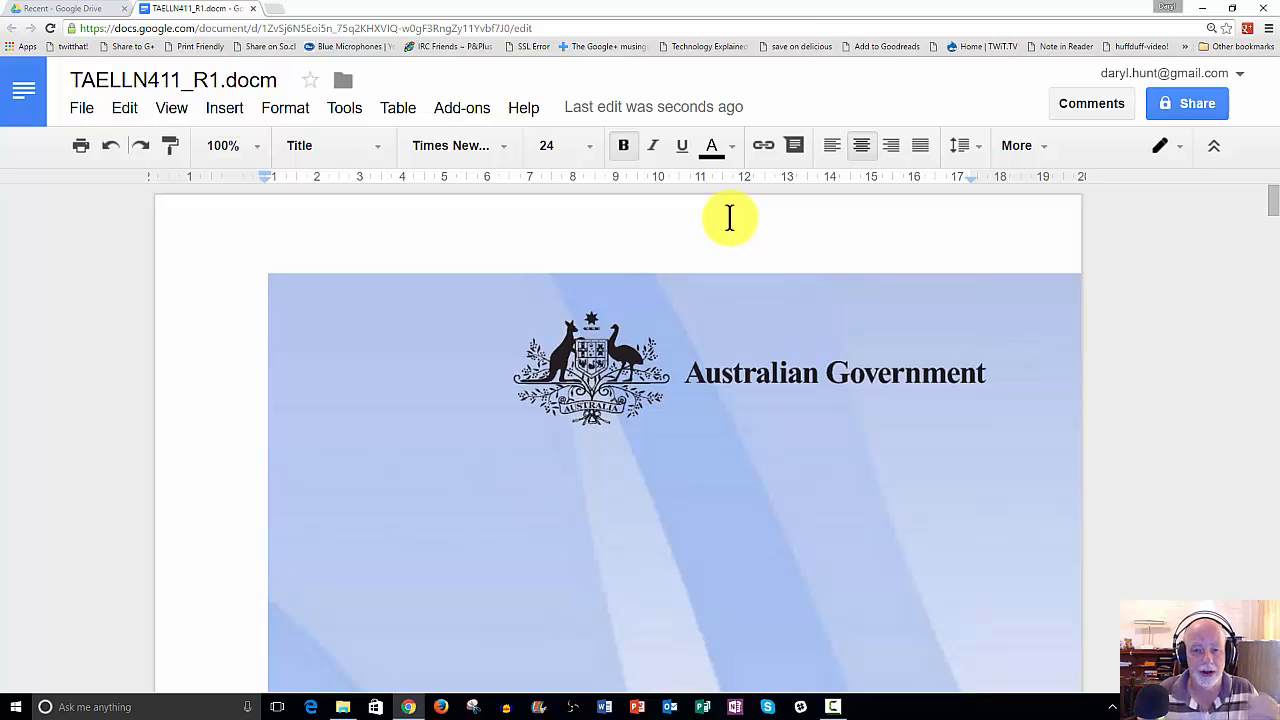
# Scroll through all eight pages and tables of the converted TAELLN411 document in Google Docs.
pyautogui.scroll(-3)
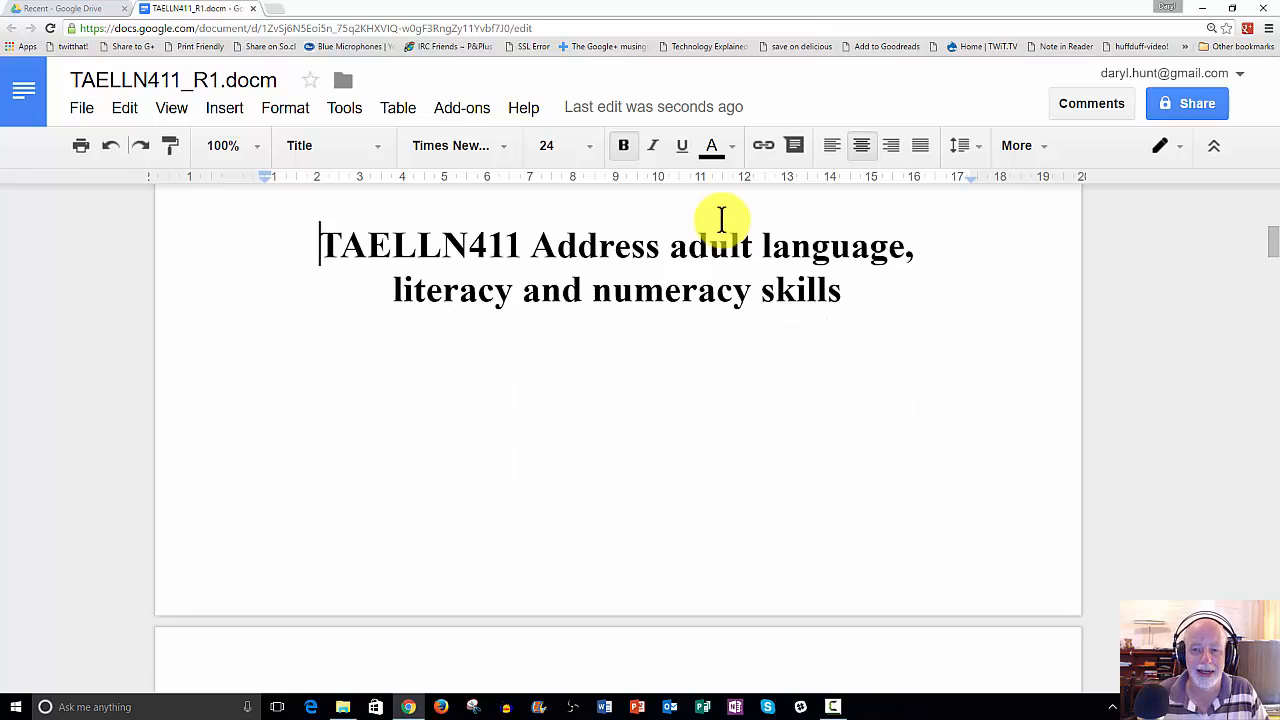
pyautogui.scroll(-3)
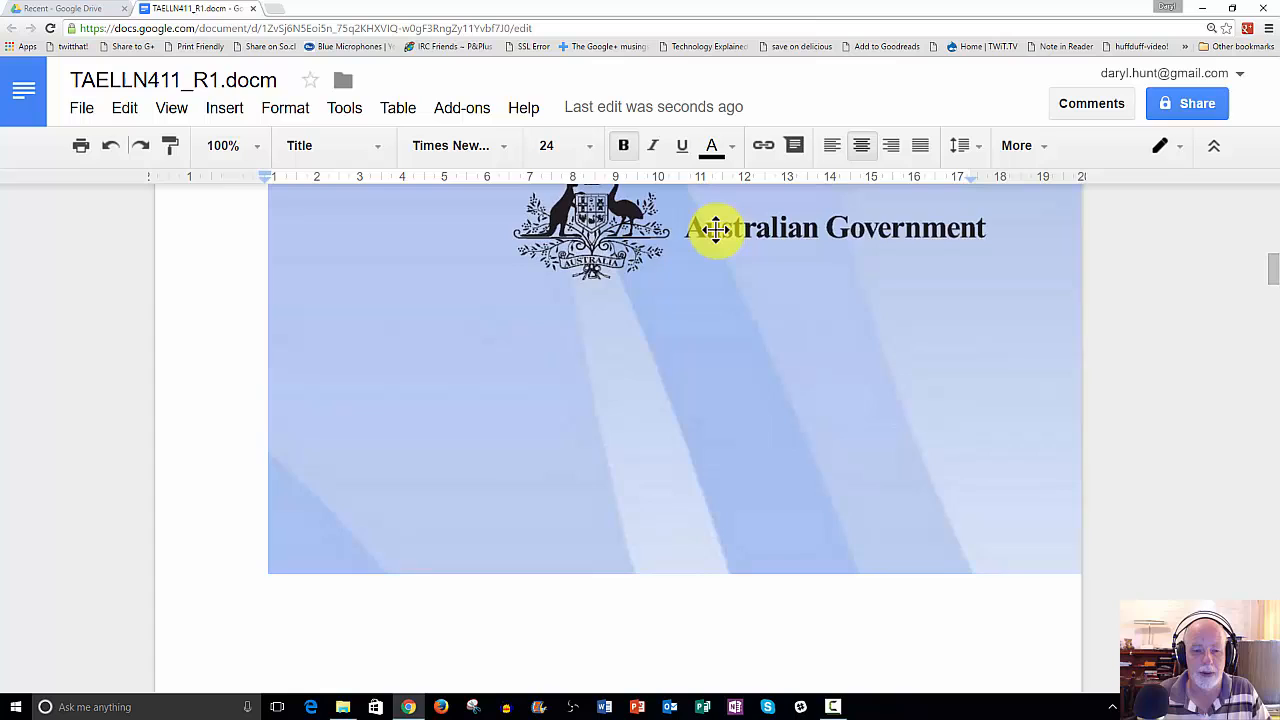
pyautogui.scroll(-3)
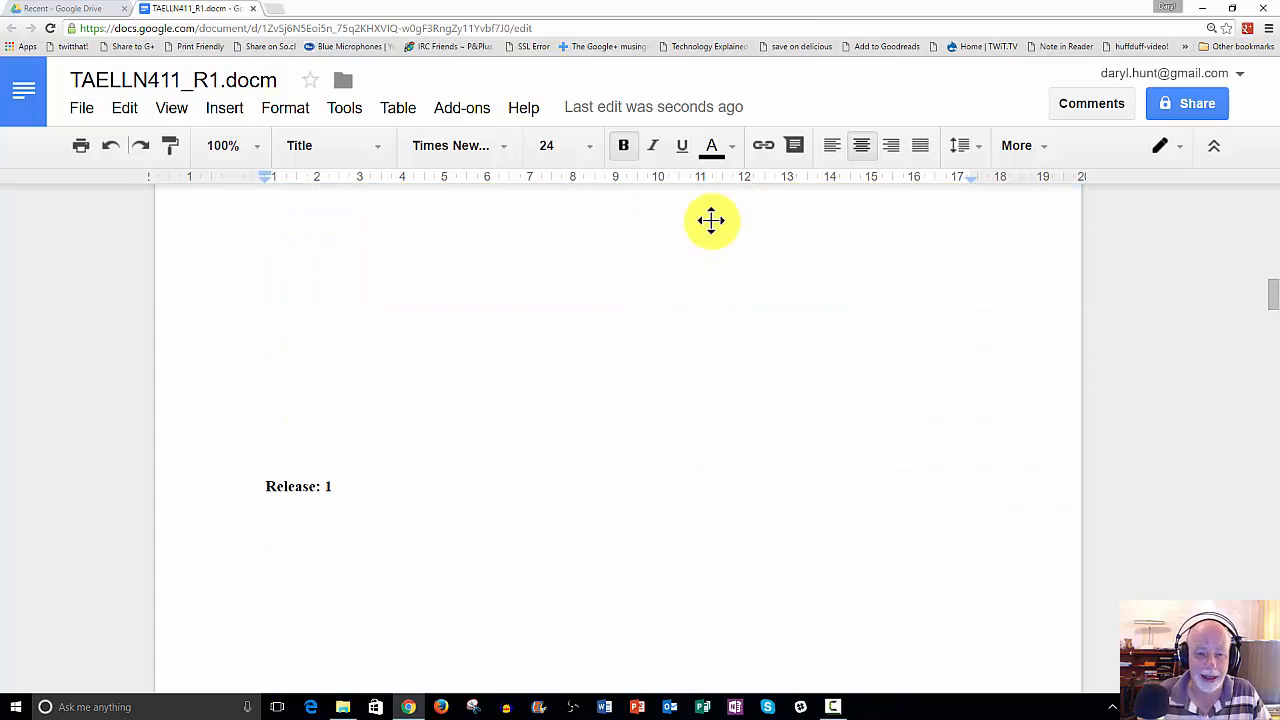
pyautogui.scroll(-3)
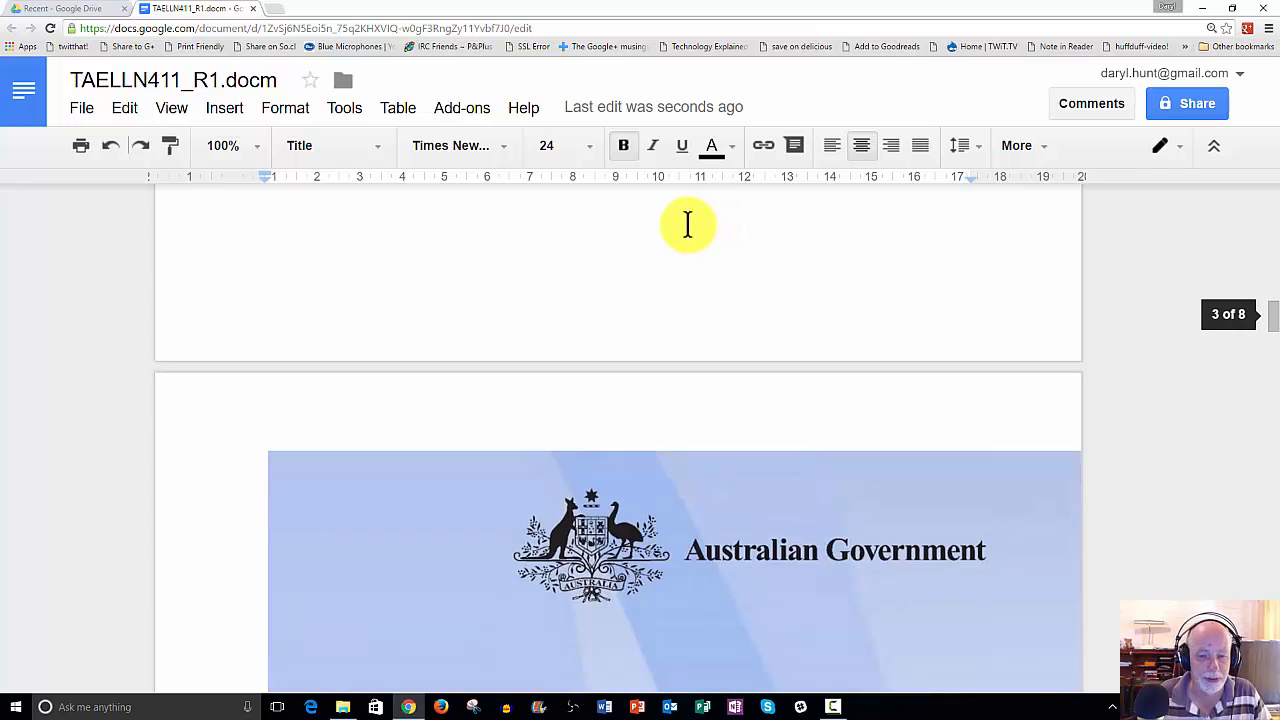
pyautogui.scroll(-3)
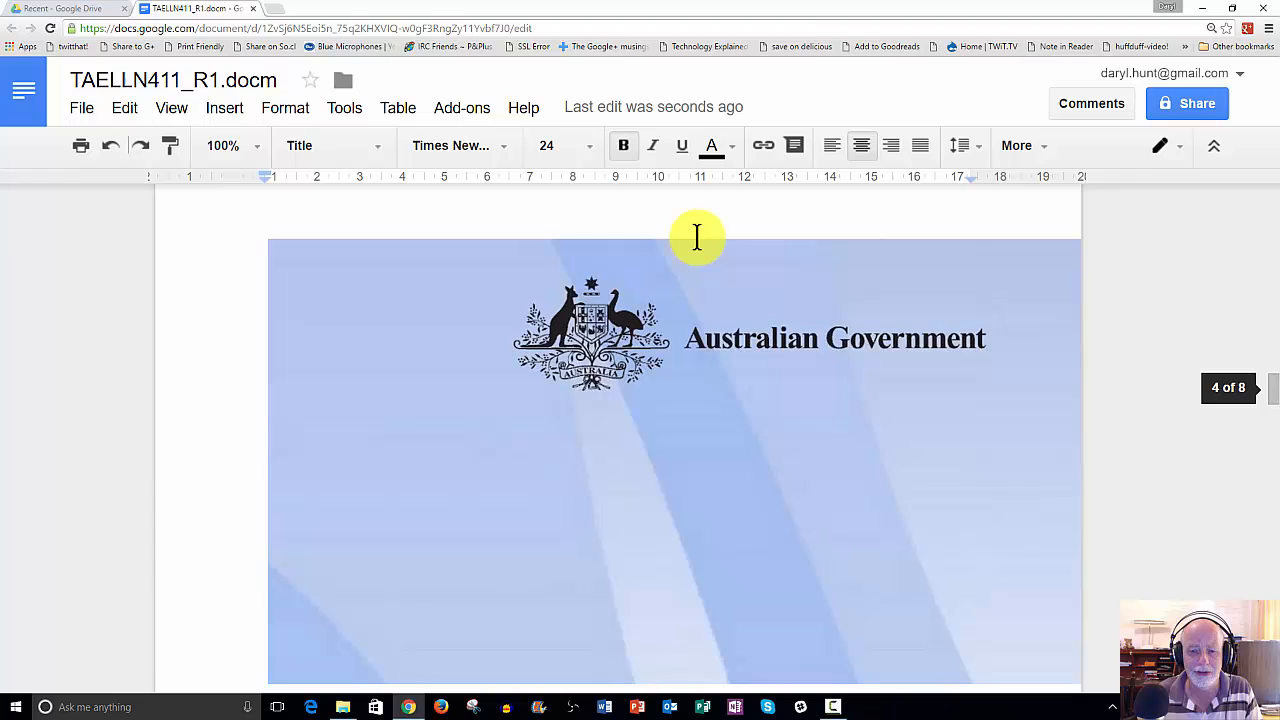
pyautogui.scroll(-3)
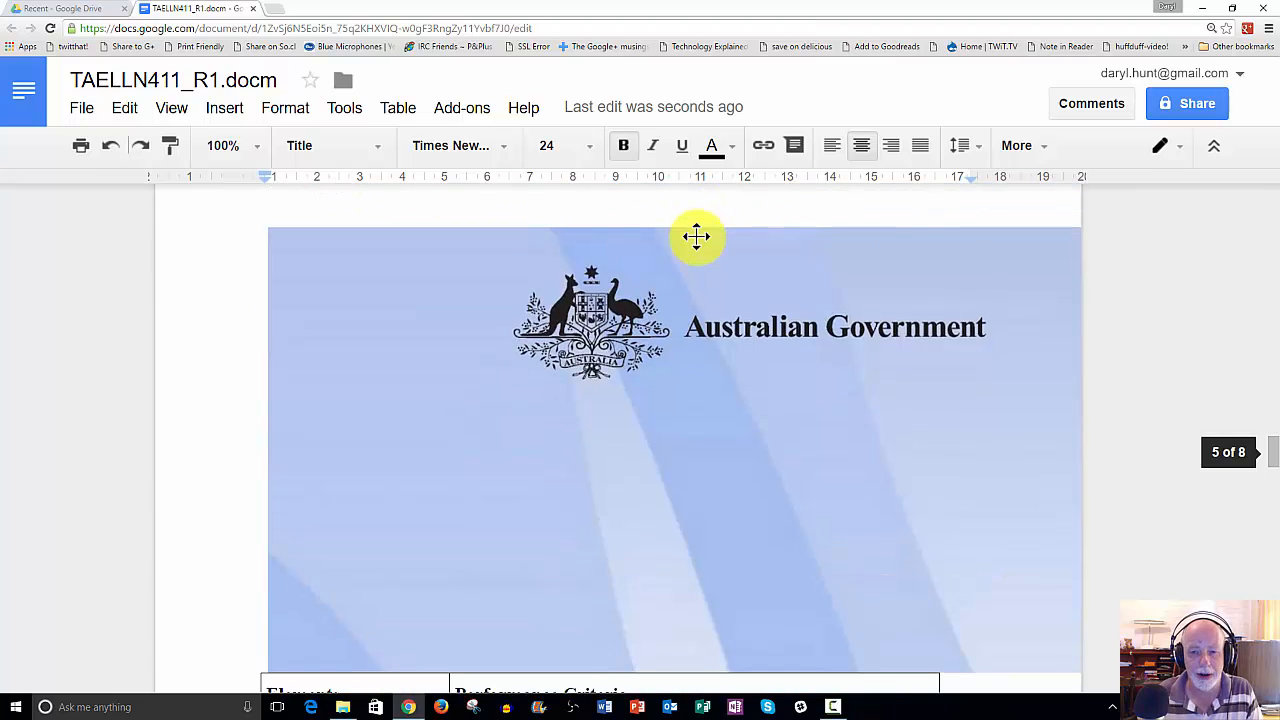
pyautogui.scroll(-3)
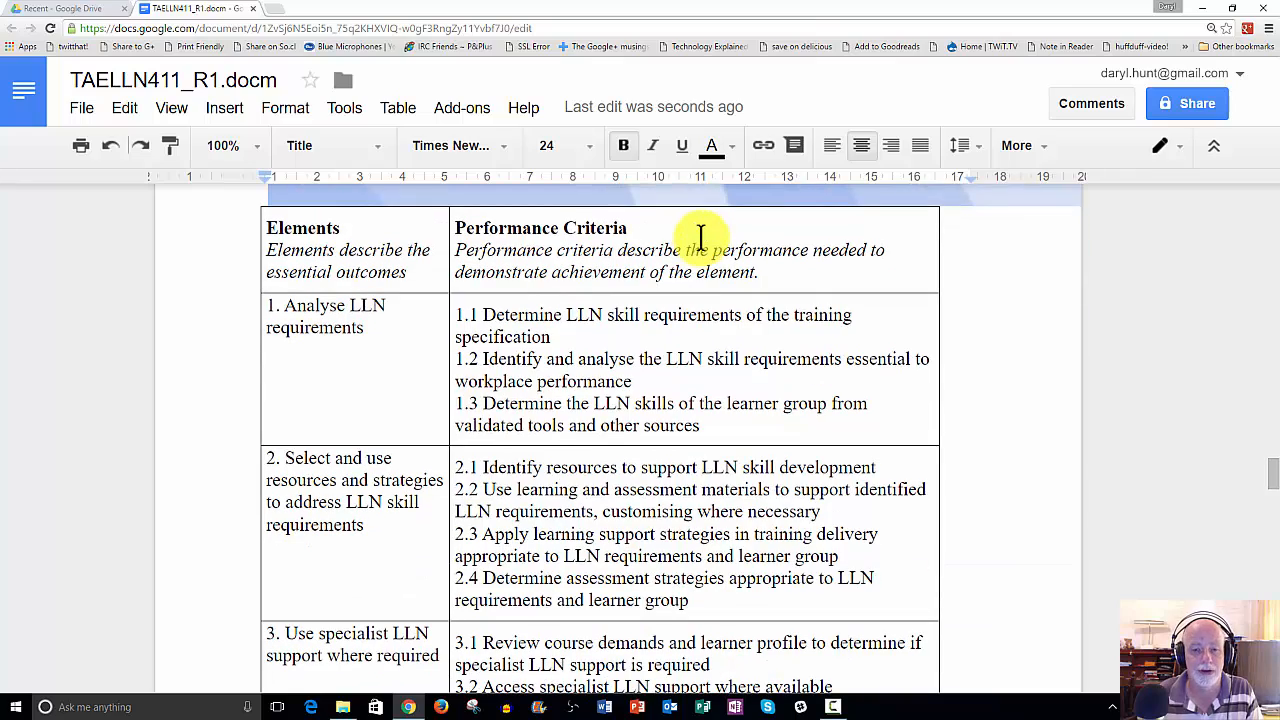
pyautogui.scroll(-3)
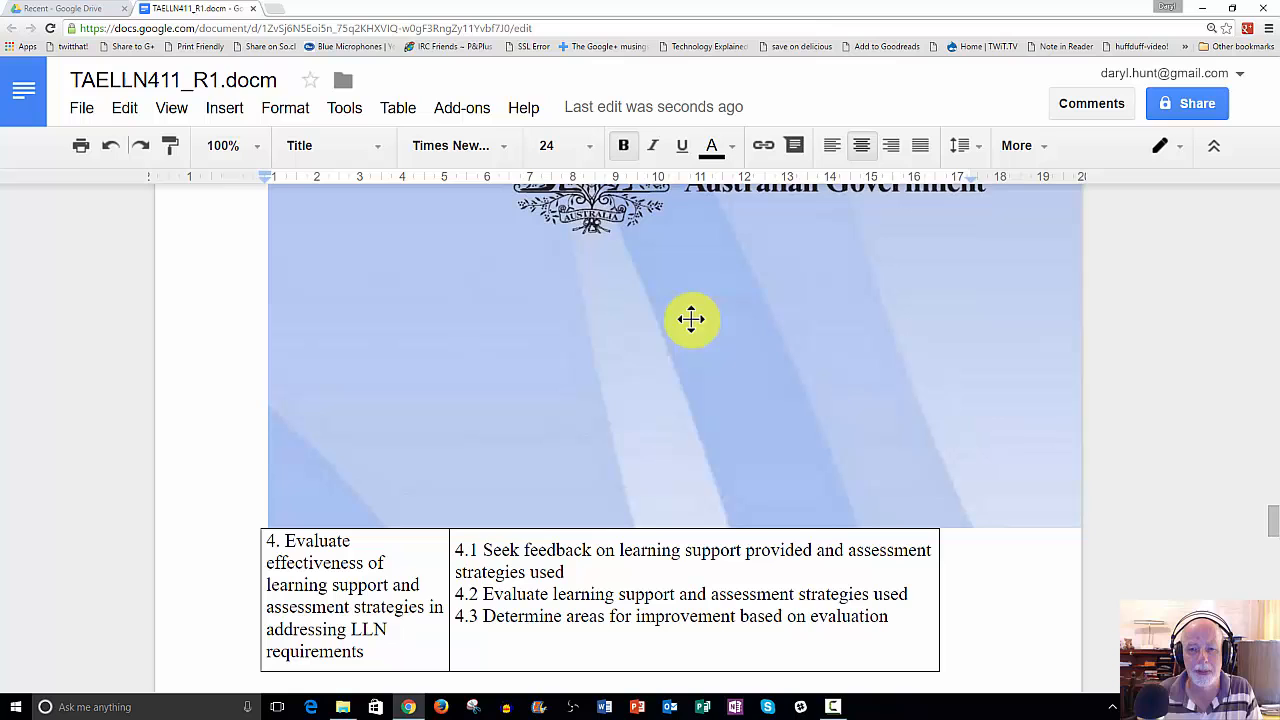
pyautogui.scroll(-3)
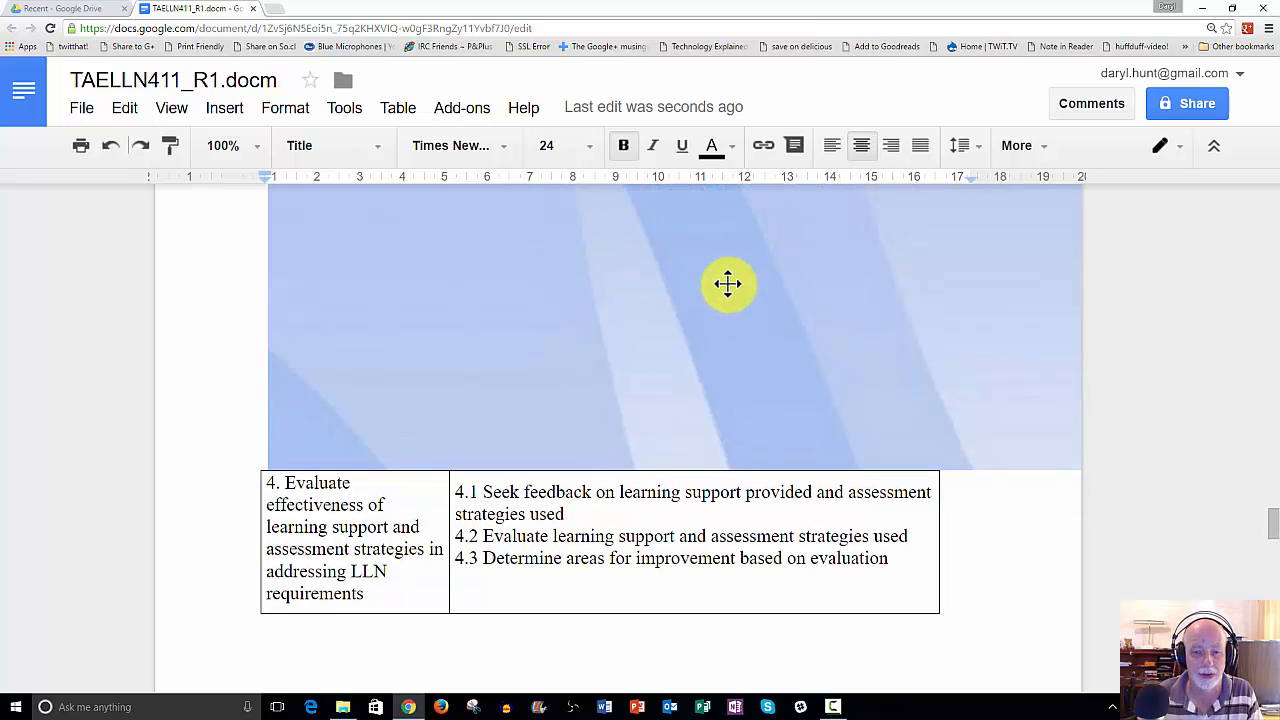
pyautogui.scroll(-3)
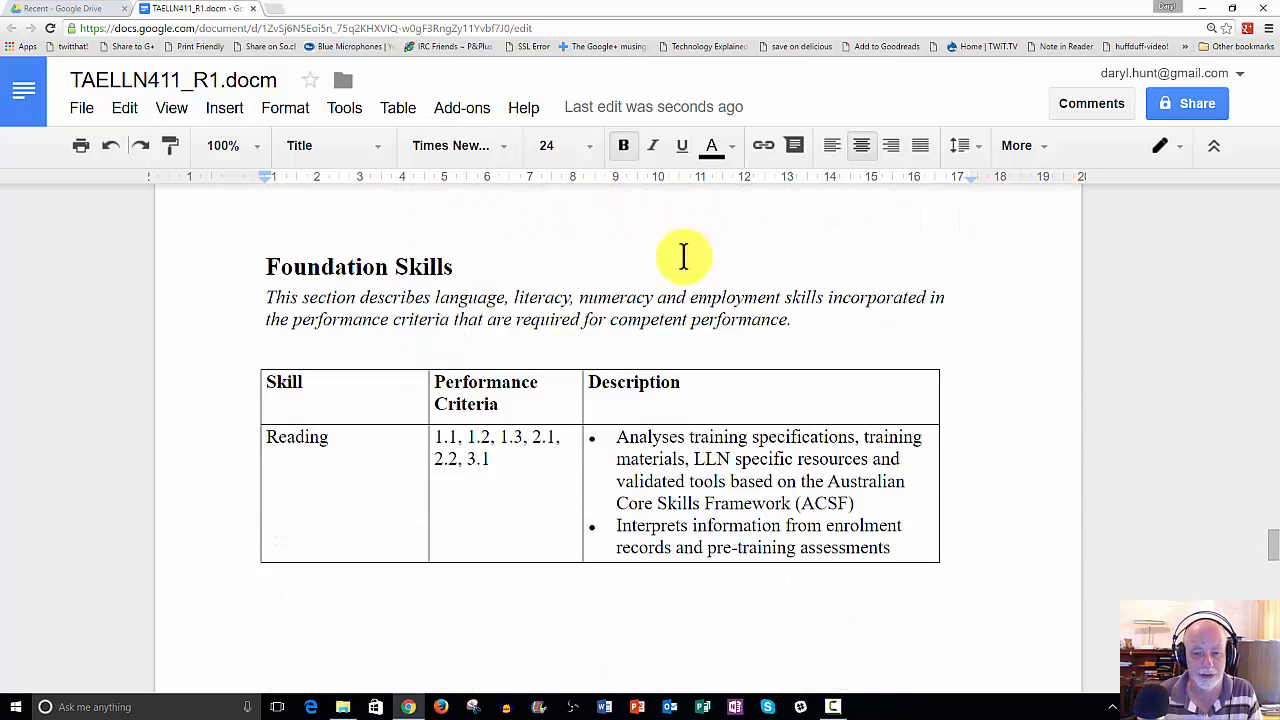
pyautogui.scroll(-3)
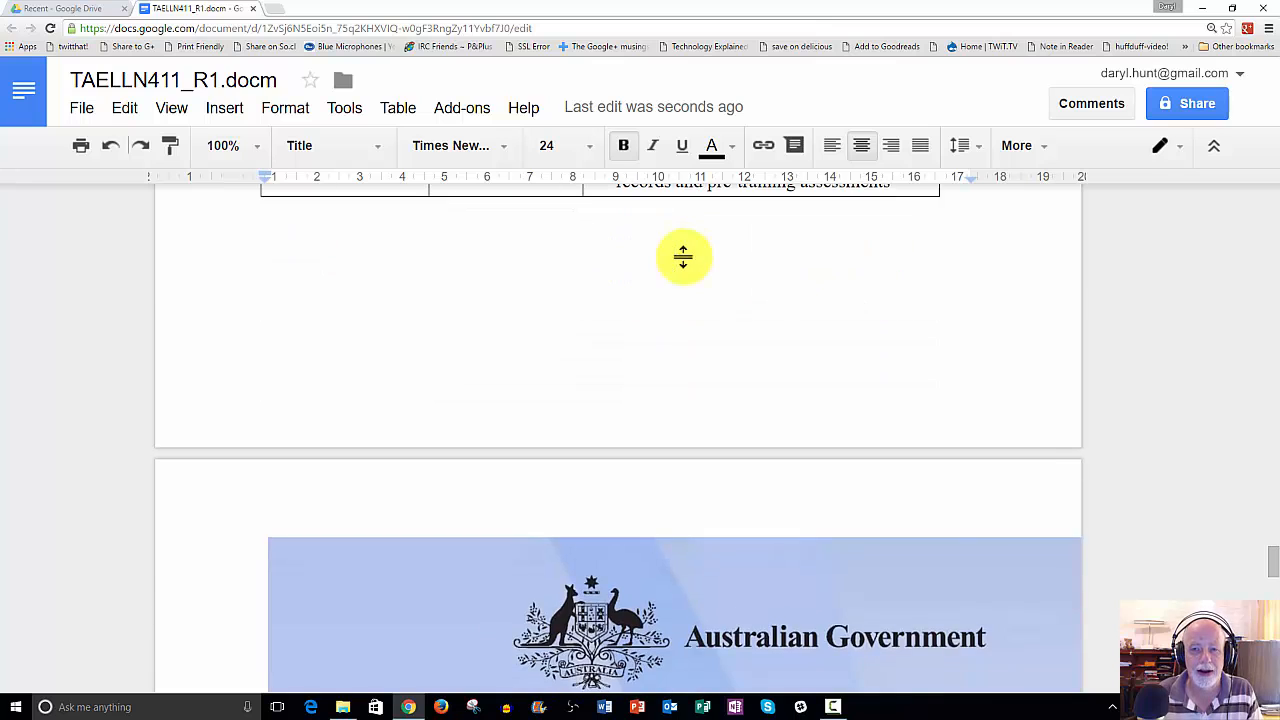
pyautogui.scroll(-3)
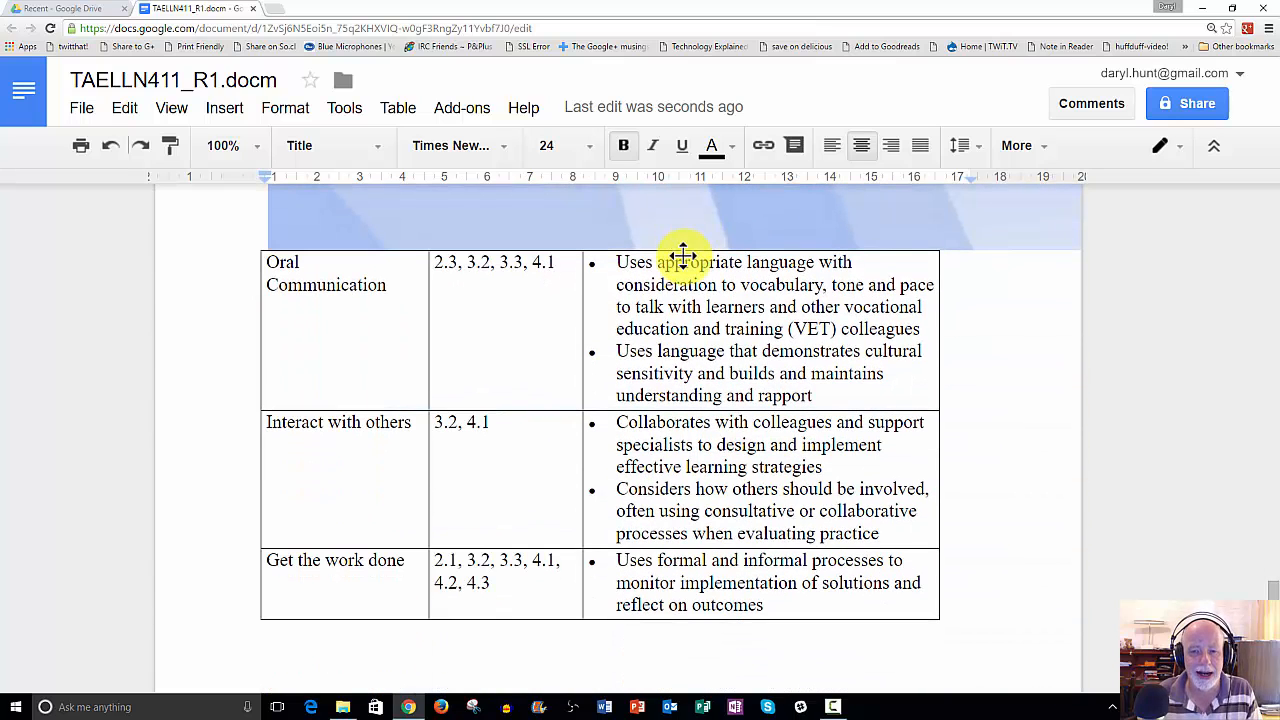
pyautogui.scroll(-3)
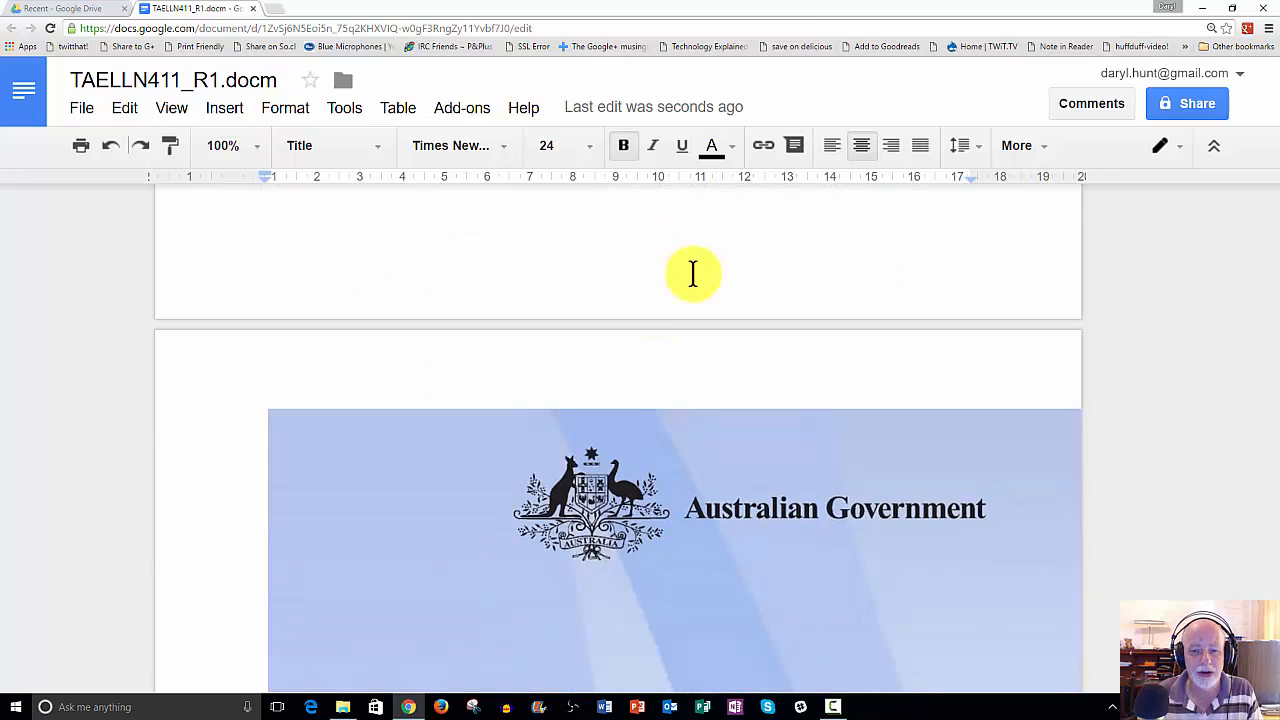
pyautogui.scroll(-3)
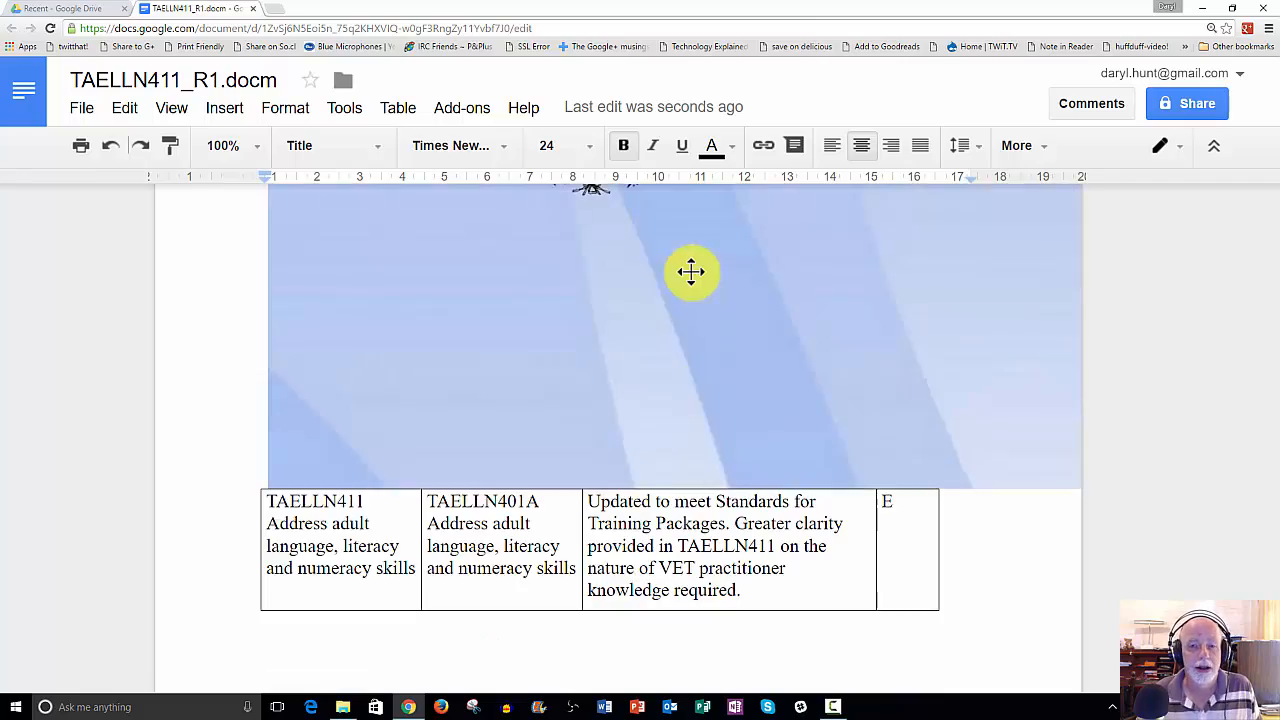
pyautogui.scroll(-3)
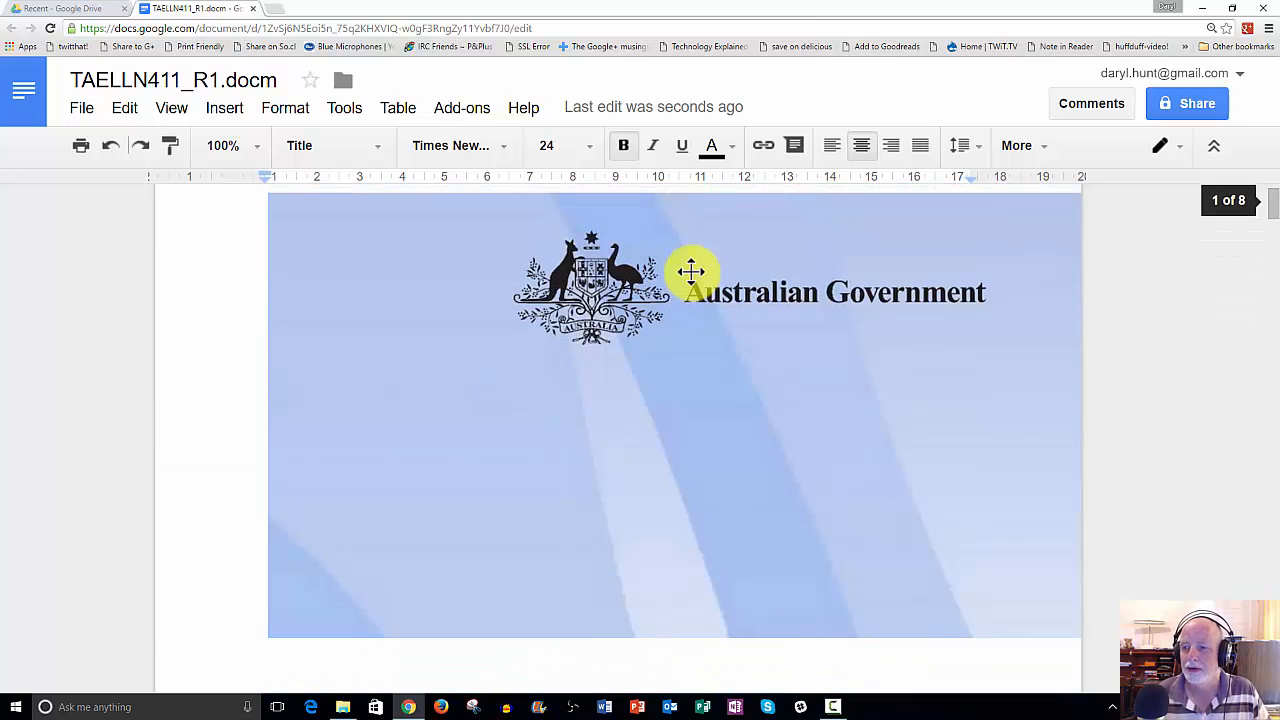
pyautogui.scroll(-3)
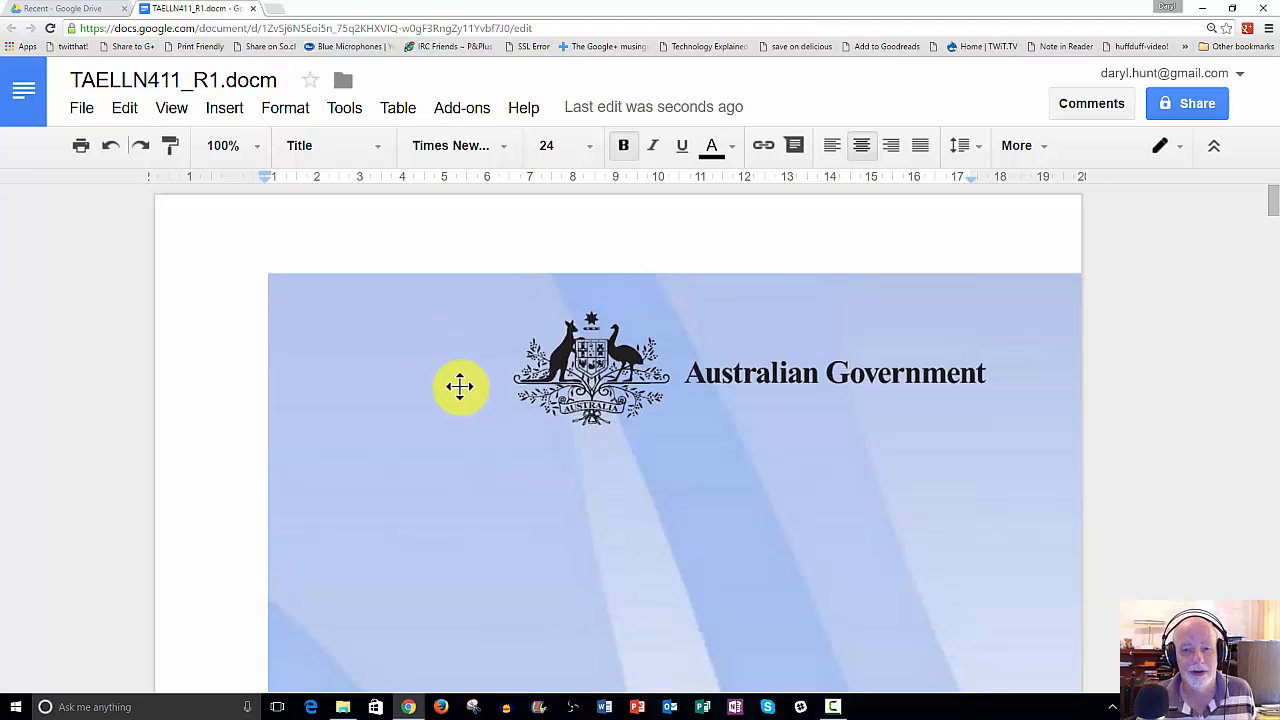
pyautogui.moveTo(488, 244)
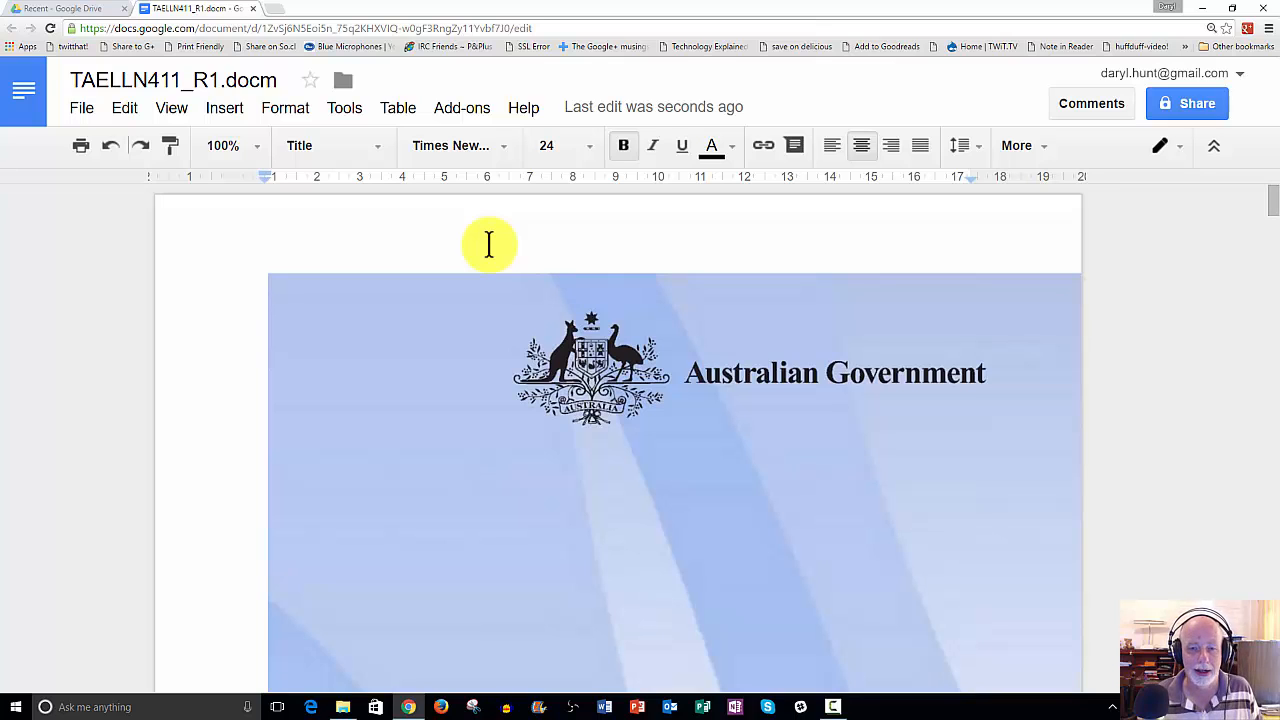
pyautogui.moveTo(284, 108)
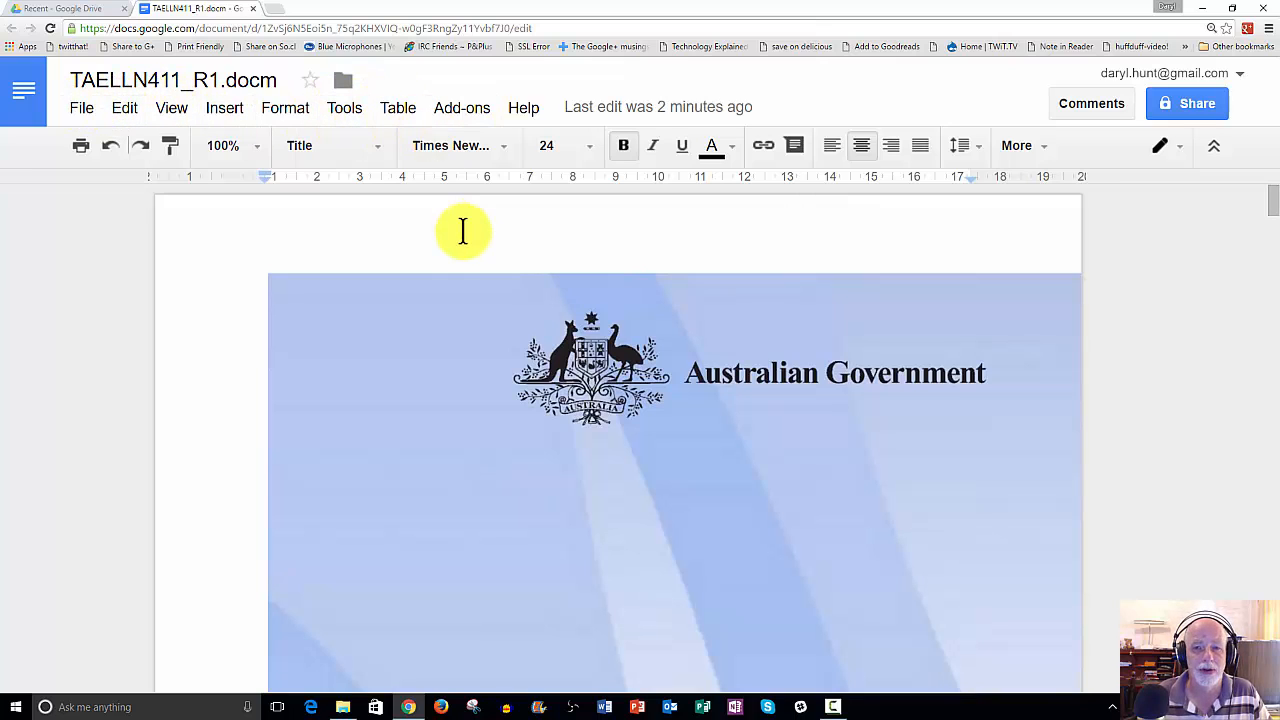
pyautogui.moveTo(664, 108)
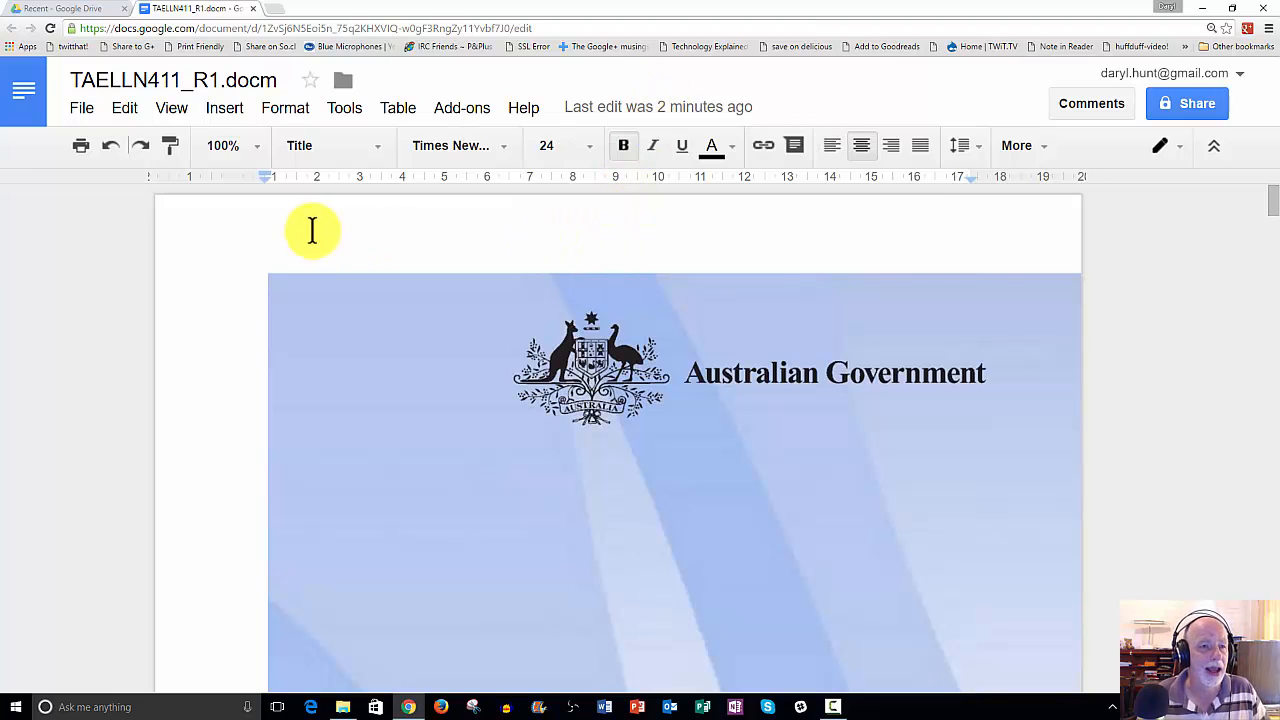
pyautogui.moveTo(136, 344)
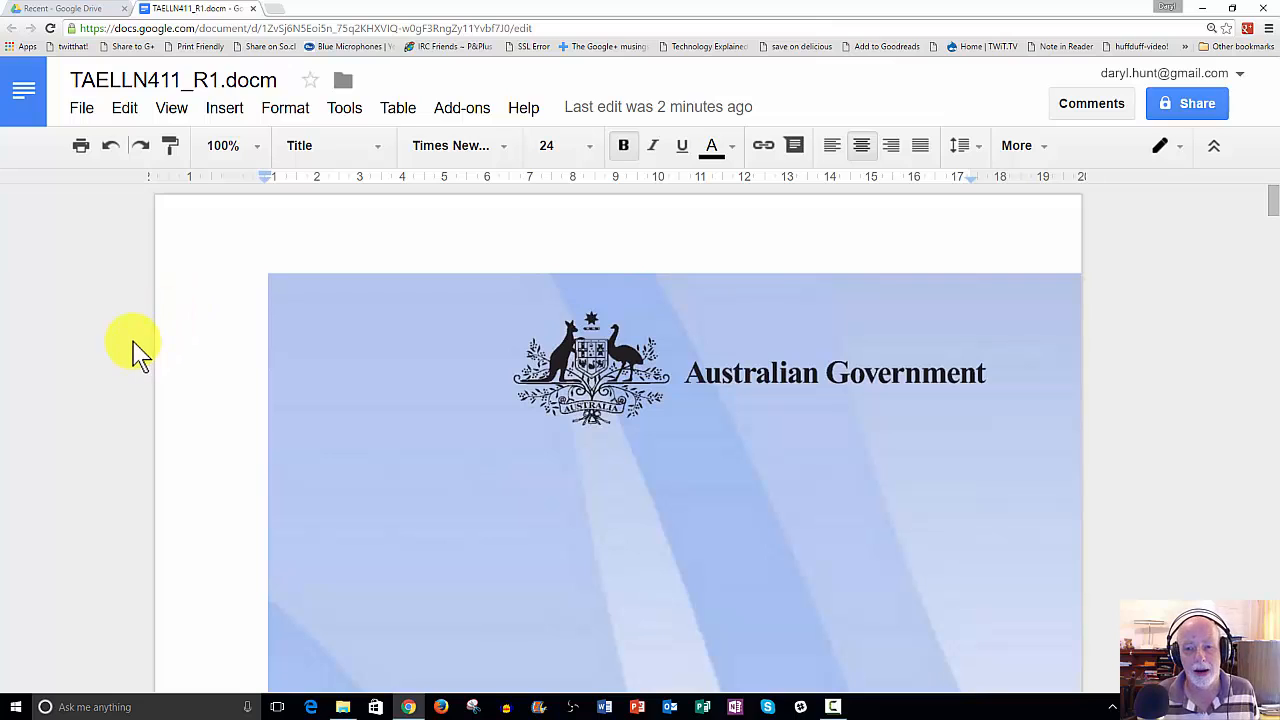
pyautogui.moveTo(160, 372)
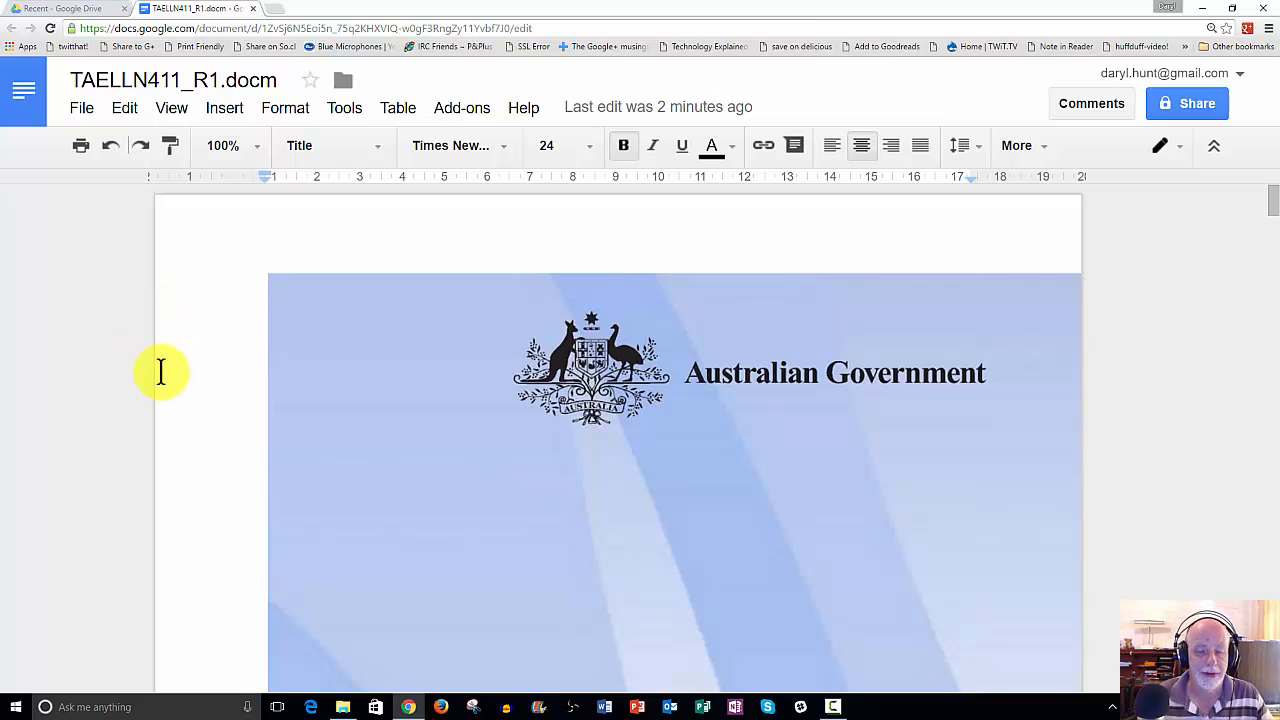
pyautogui.moveTo(132, 364)
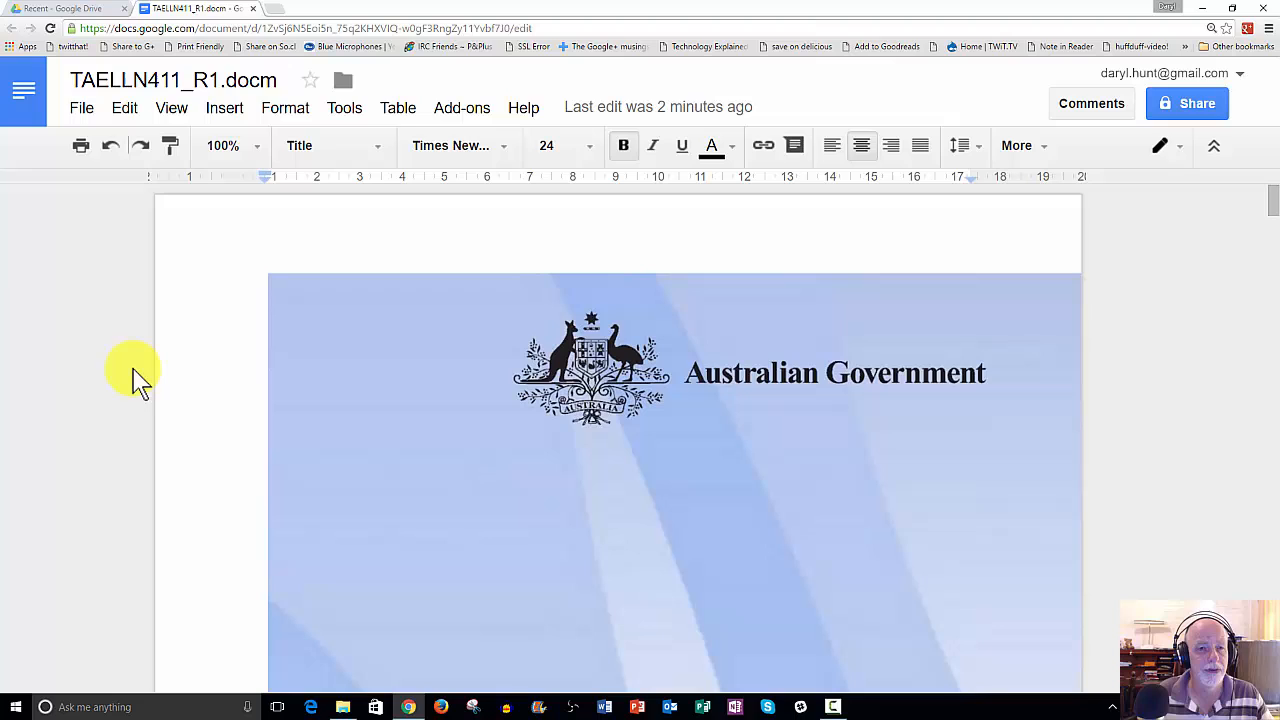
pyautogui.moveTo(184, 336)
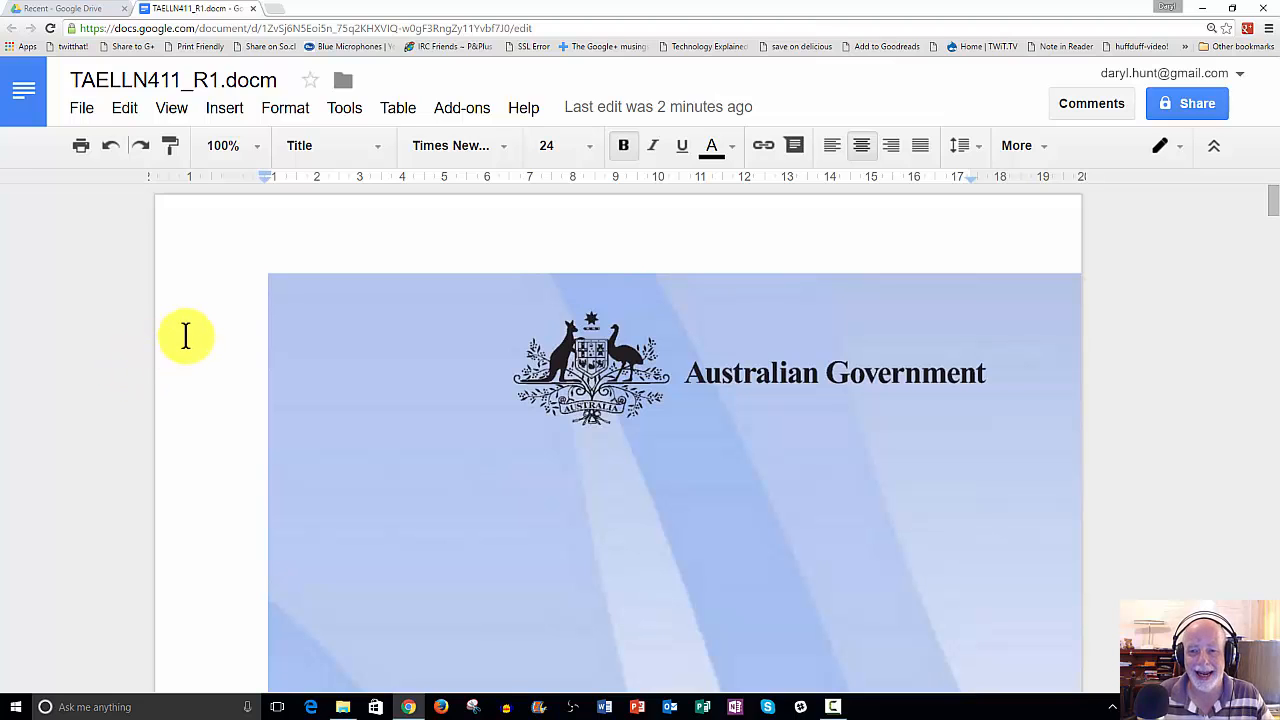
pyautogui.moveTo(270, 12)
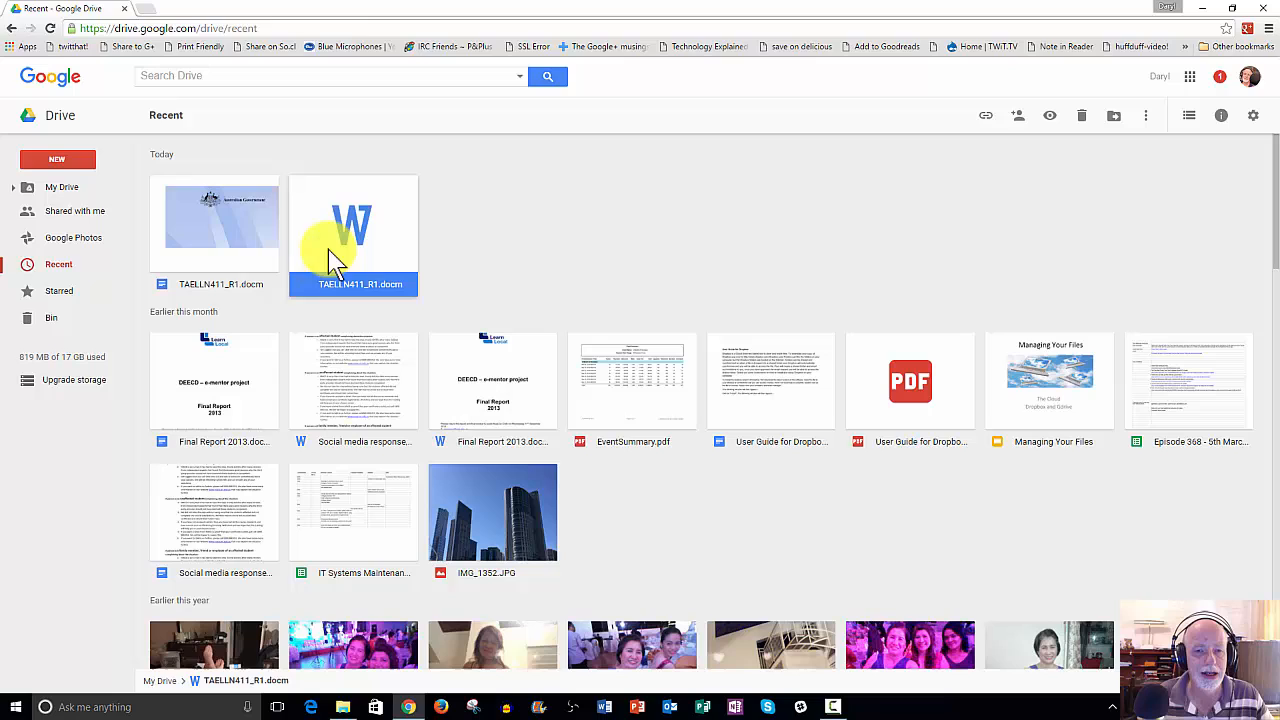
pyautogui.moveTo(358, 232)
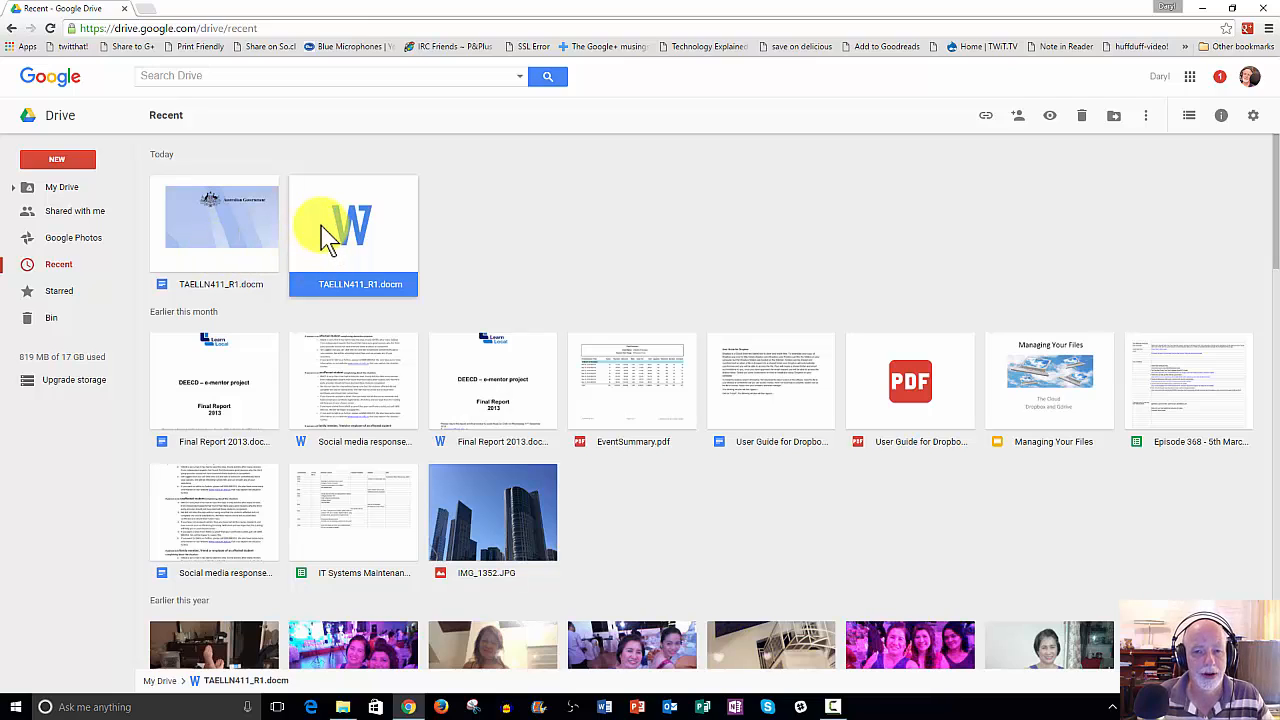
pyautogui.moveTo(374, 218)
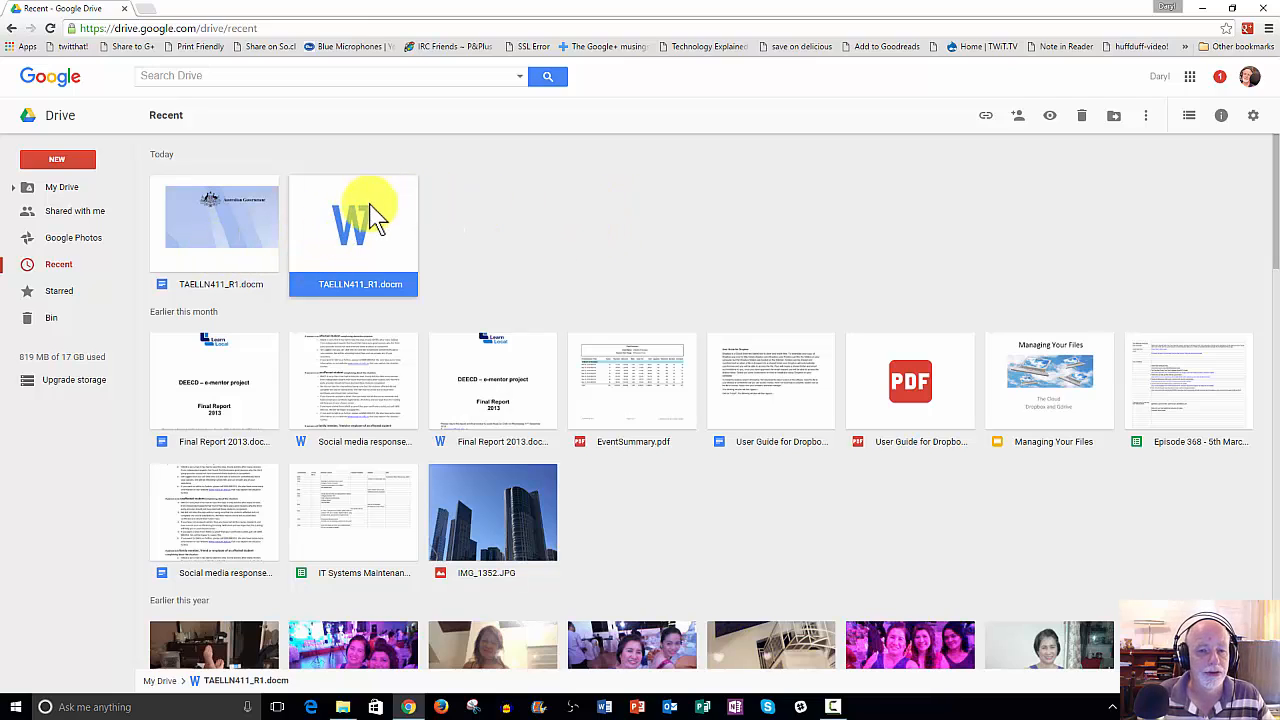
pyautogui.moveTo(340, 230)
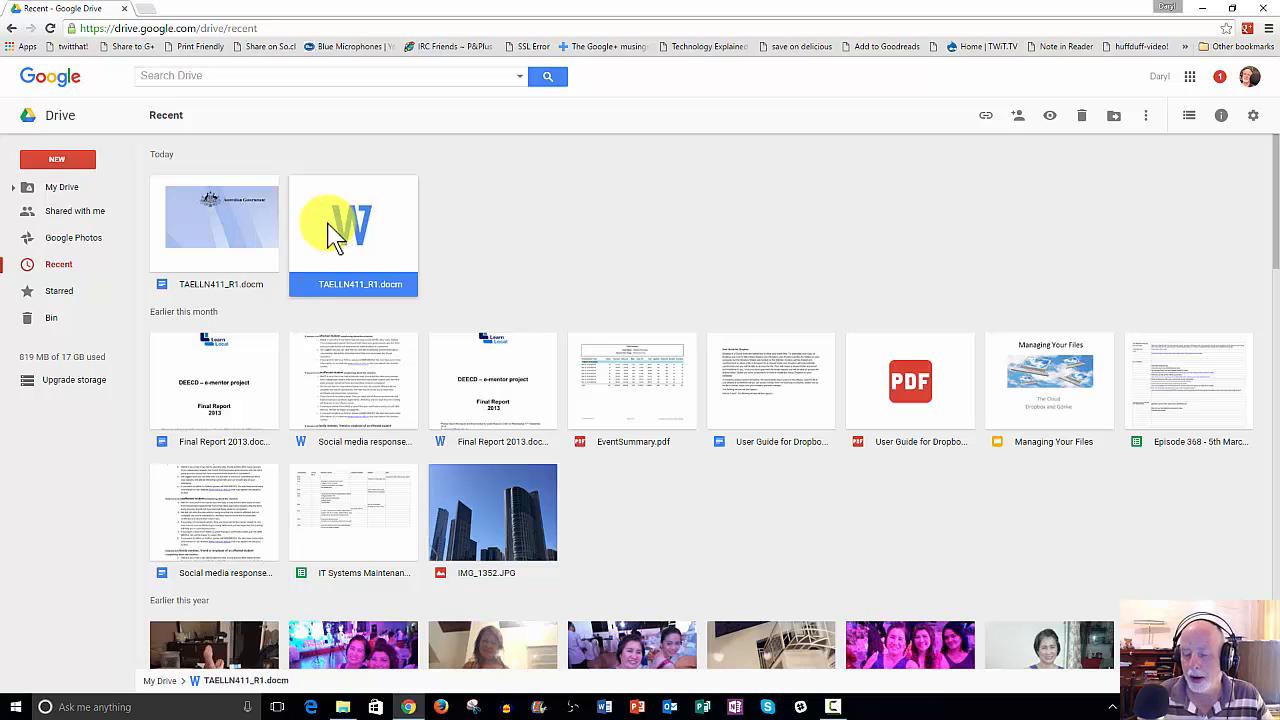
pyautogui.moveTo(362, 232)
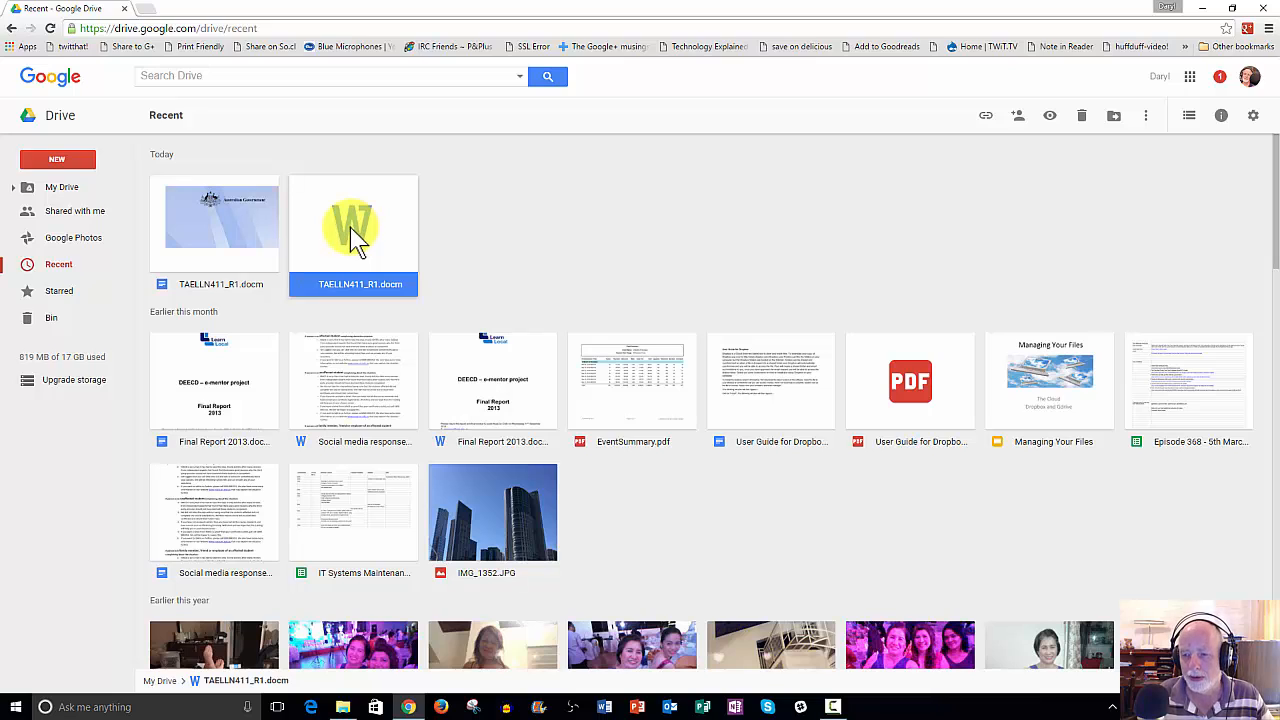
pyautogui.moveTo(248, 244)
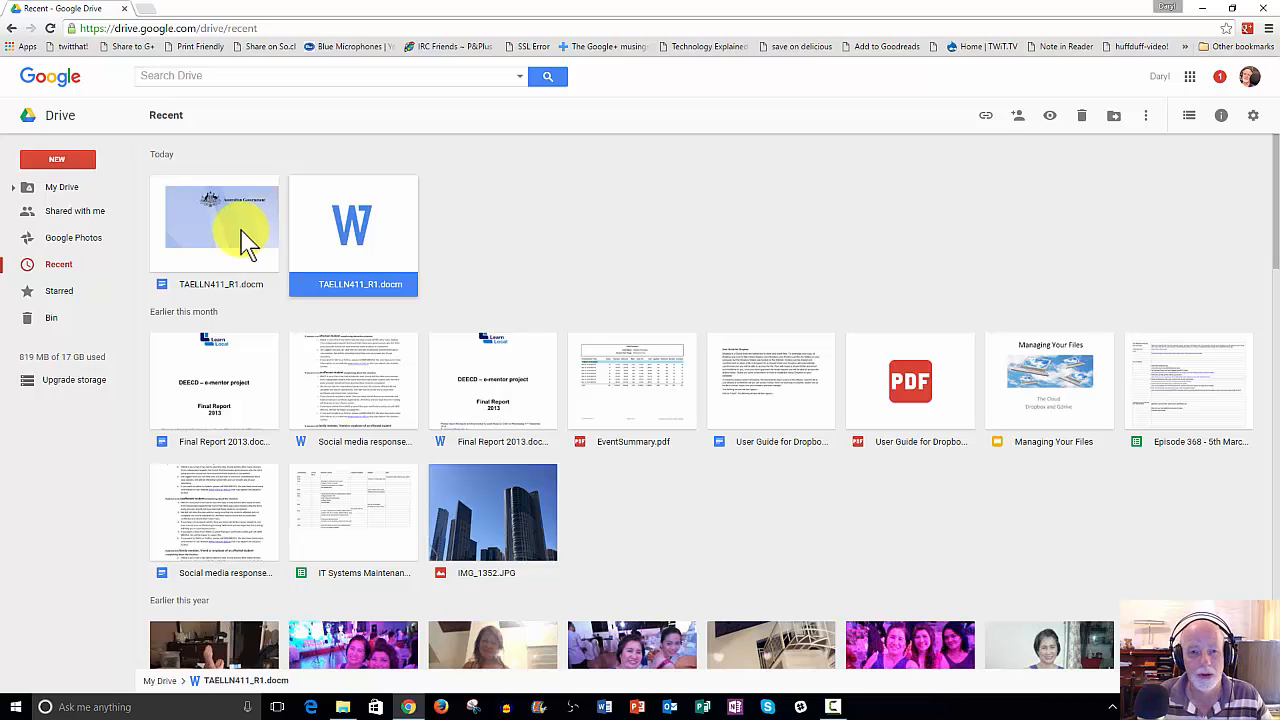
pyautogui.moveTo(376, 232)
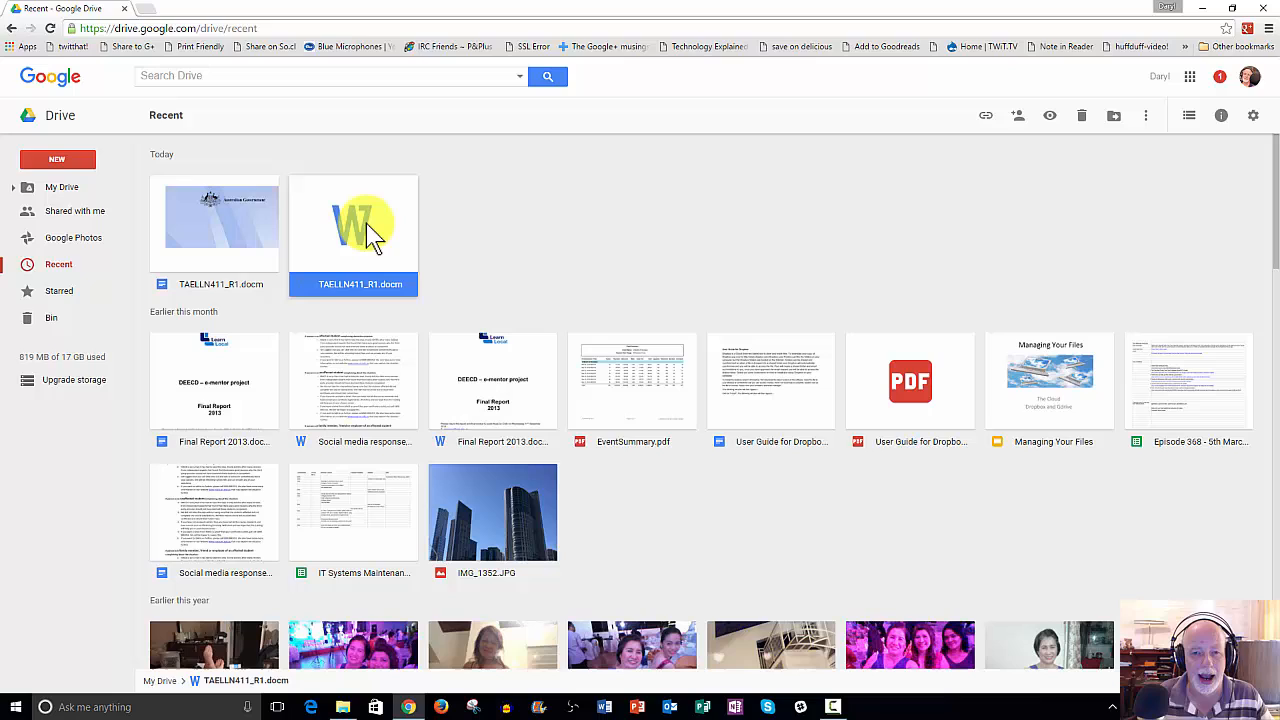
pyautogui.moveTo(368, 228)
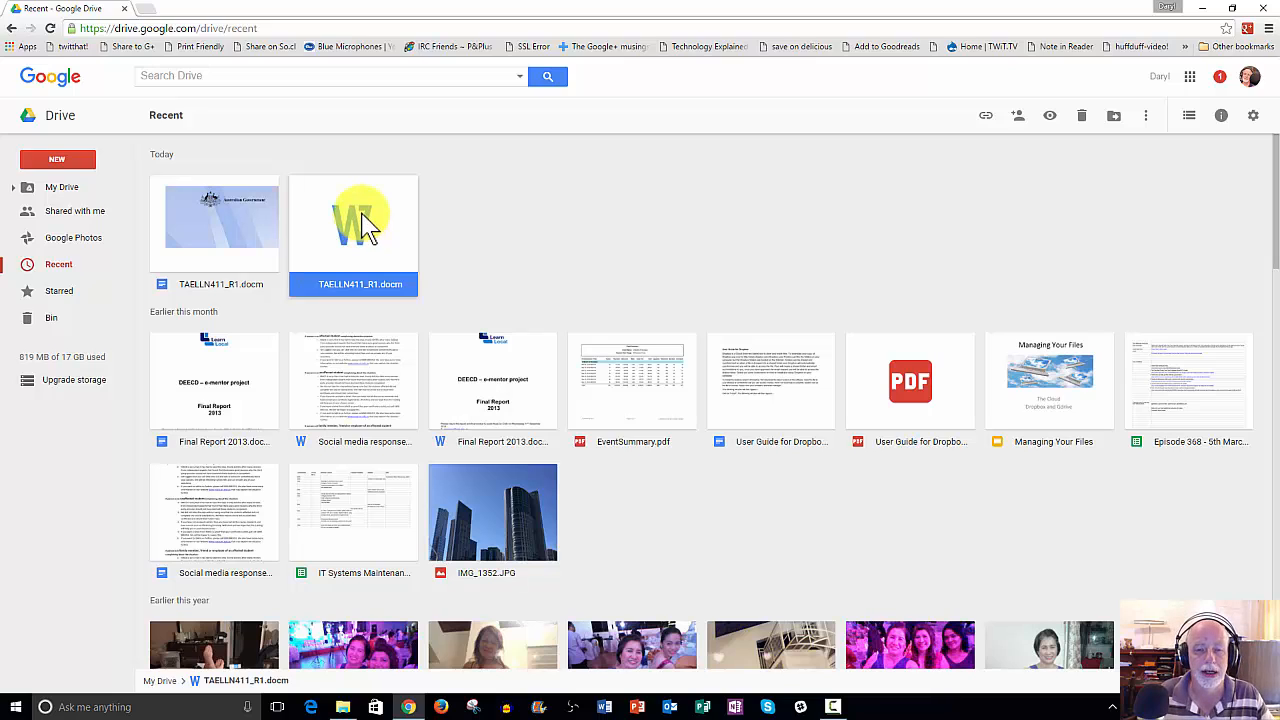
# Remove the original TAELLN411 .docx from Drive's Recent list, leaving the Docs copy.
pyautogui.rightClick(360, 220)
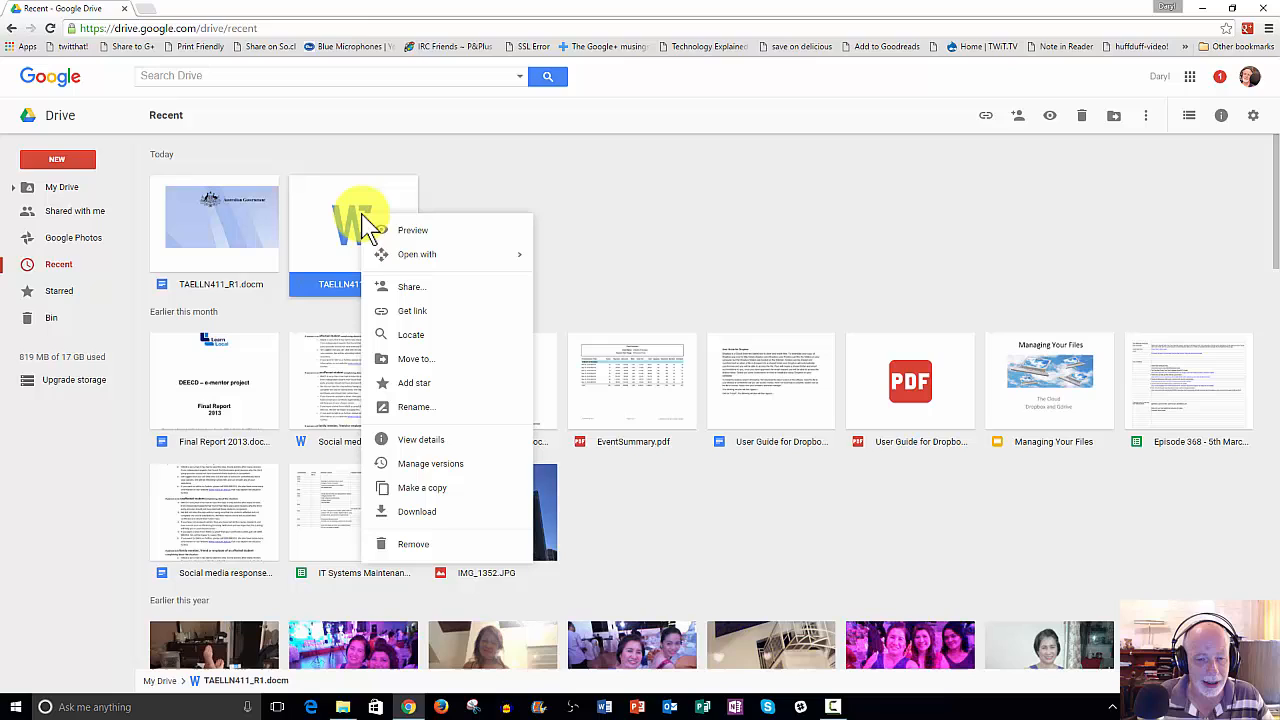
pyautogui.moveTo(412, 544)
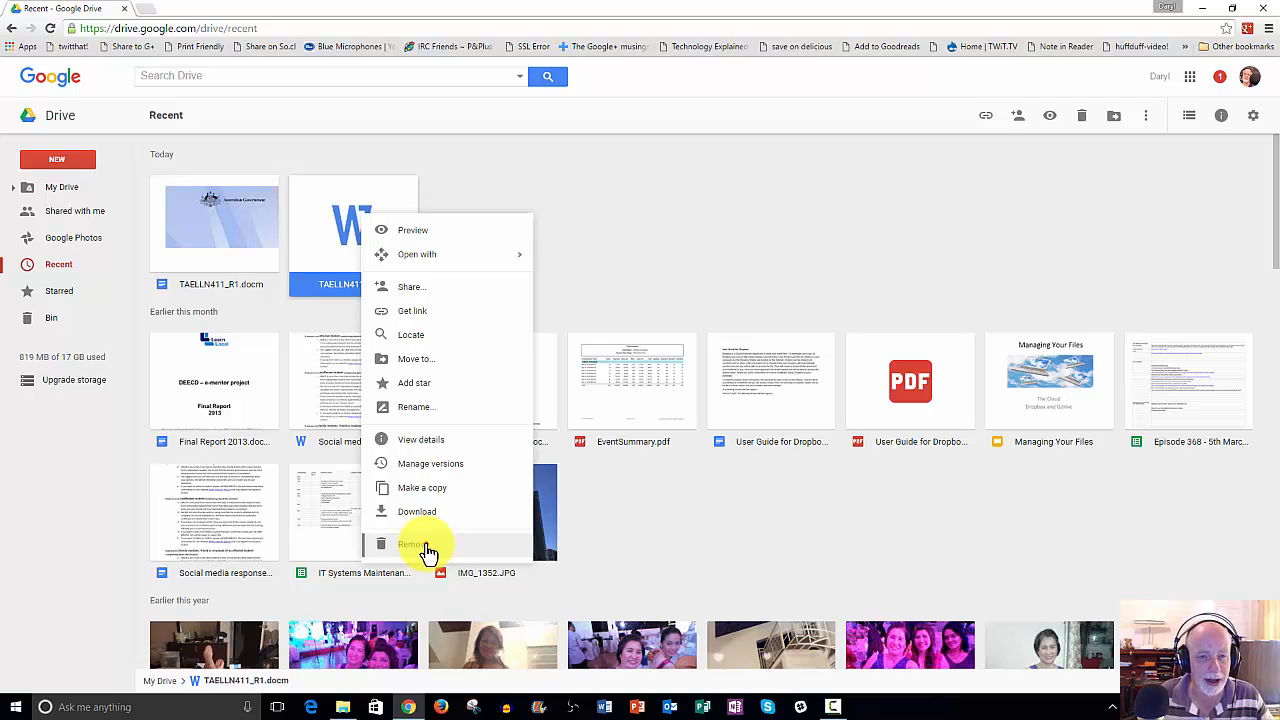
pyautogui.click(412, 542)
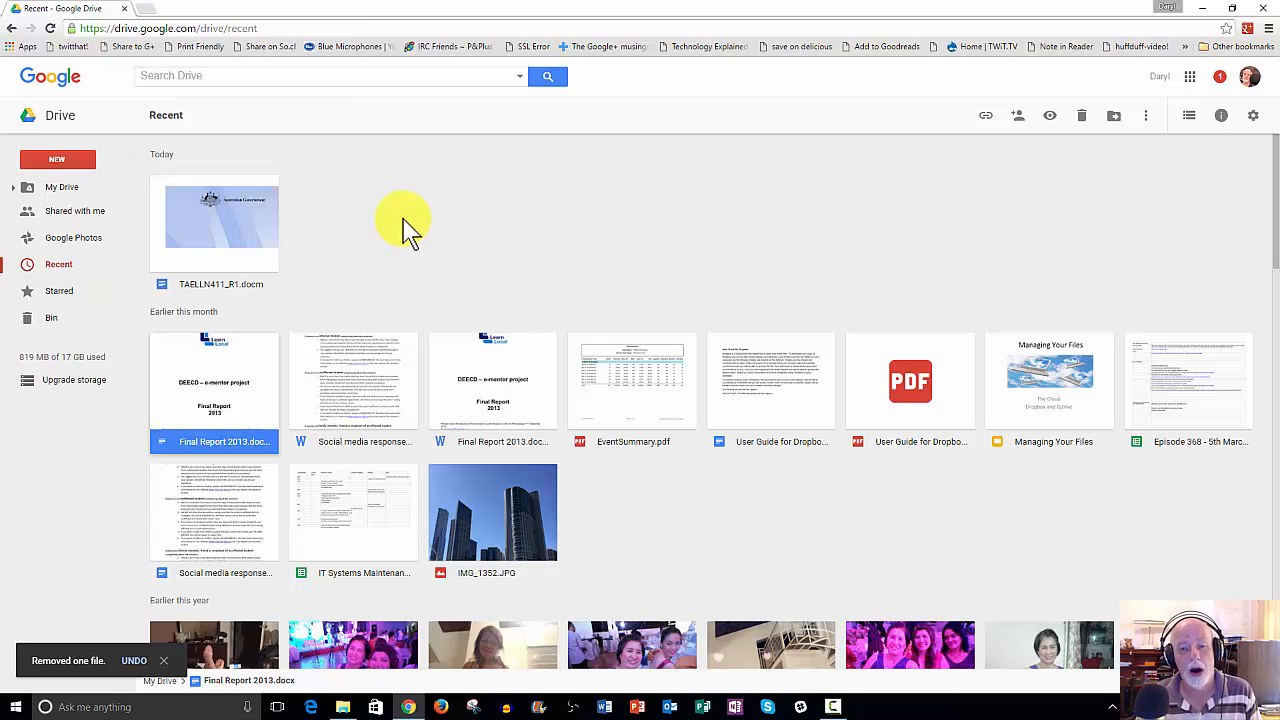
pyautogui.moveTo(420, 228)
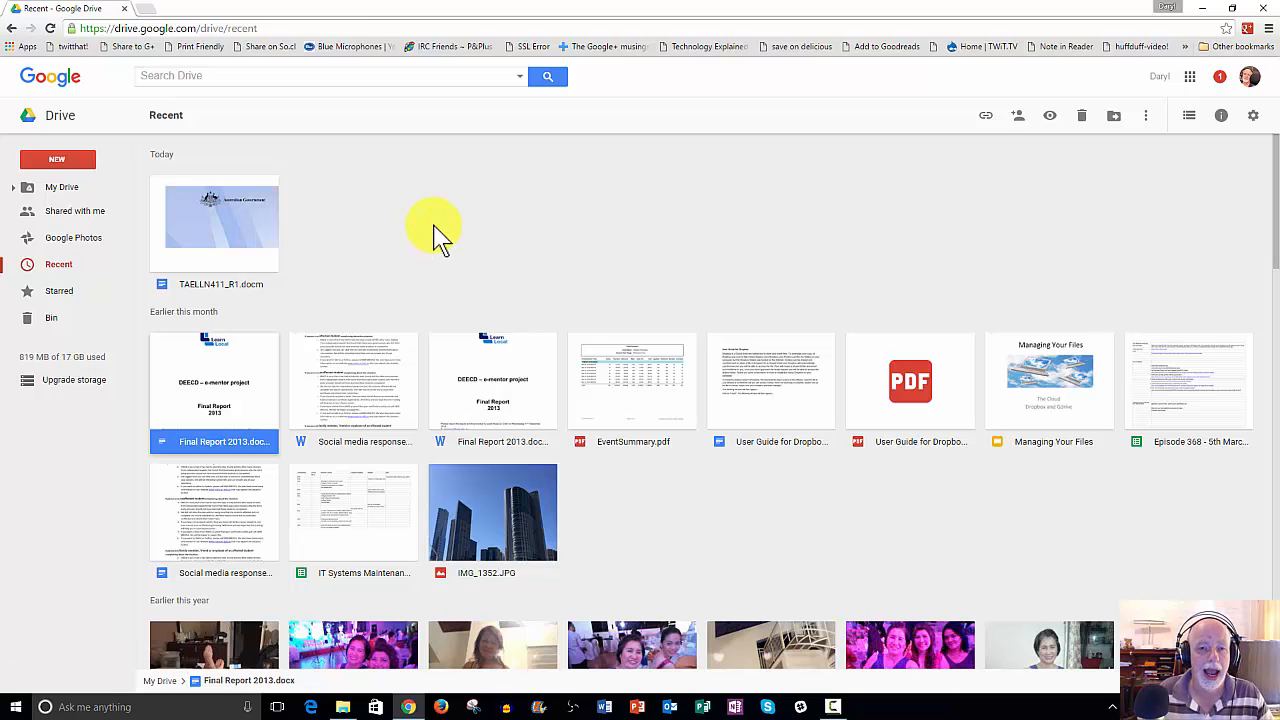
pyautogui.moveTo(448, 216)
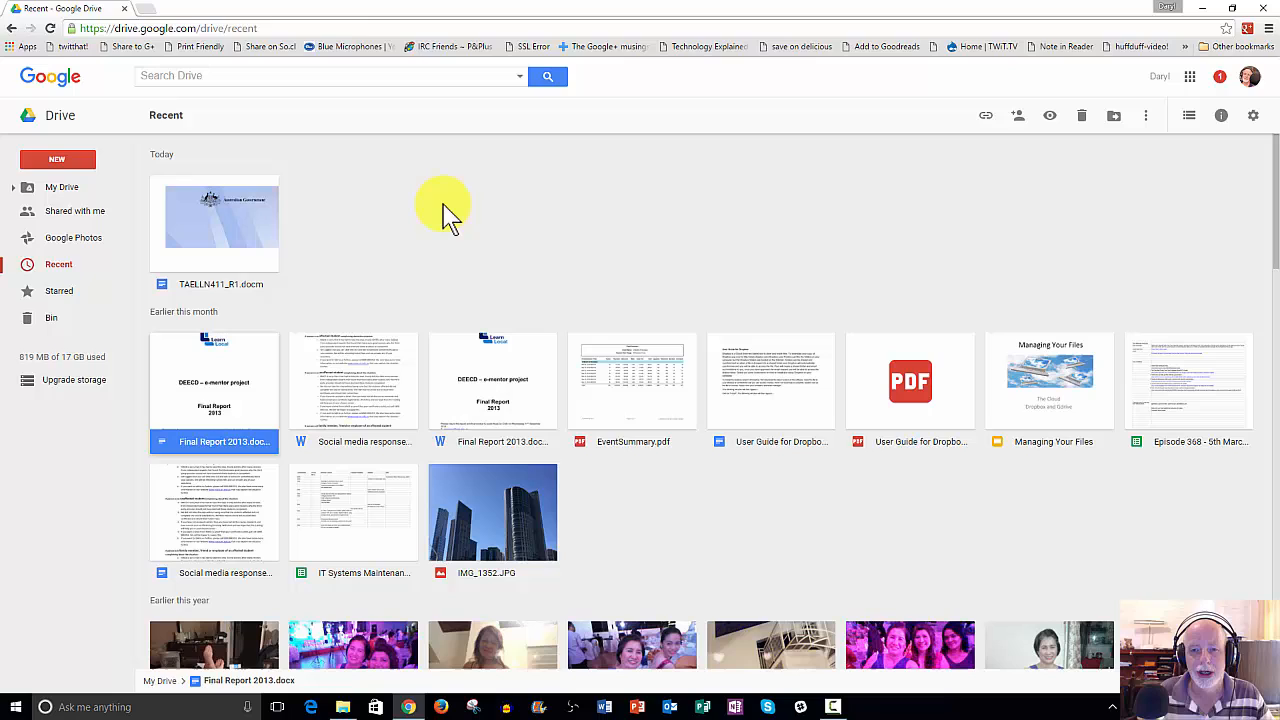
pyautogui.moveTo(462, 212)
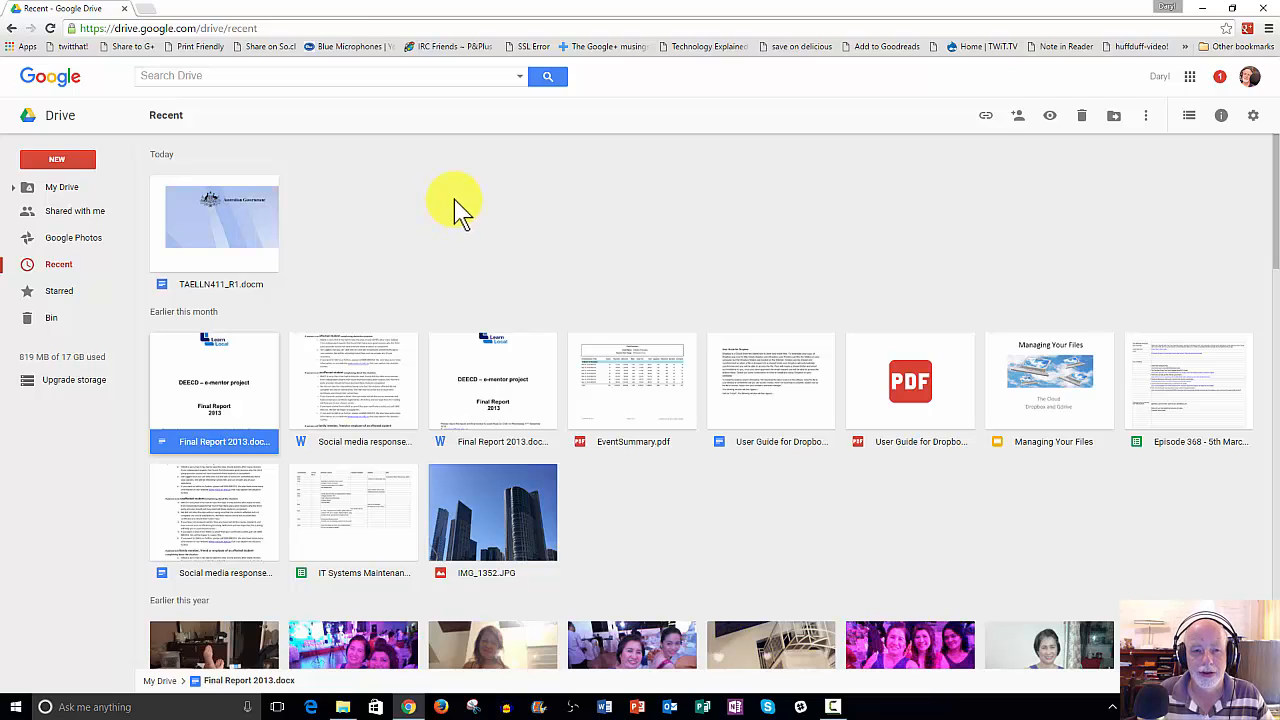
pyautogui.moveTo(470, 220)
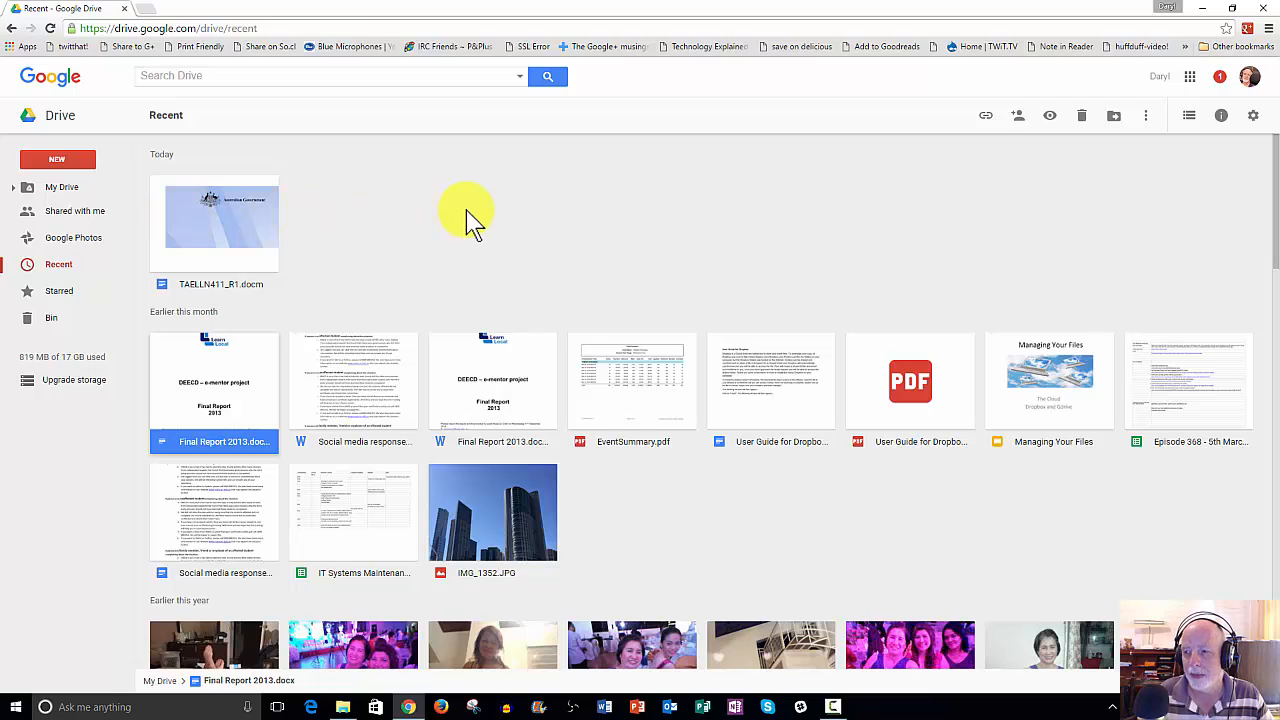
pyautogui.moveTo(484, 212)
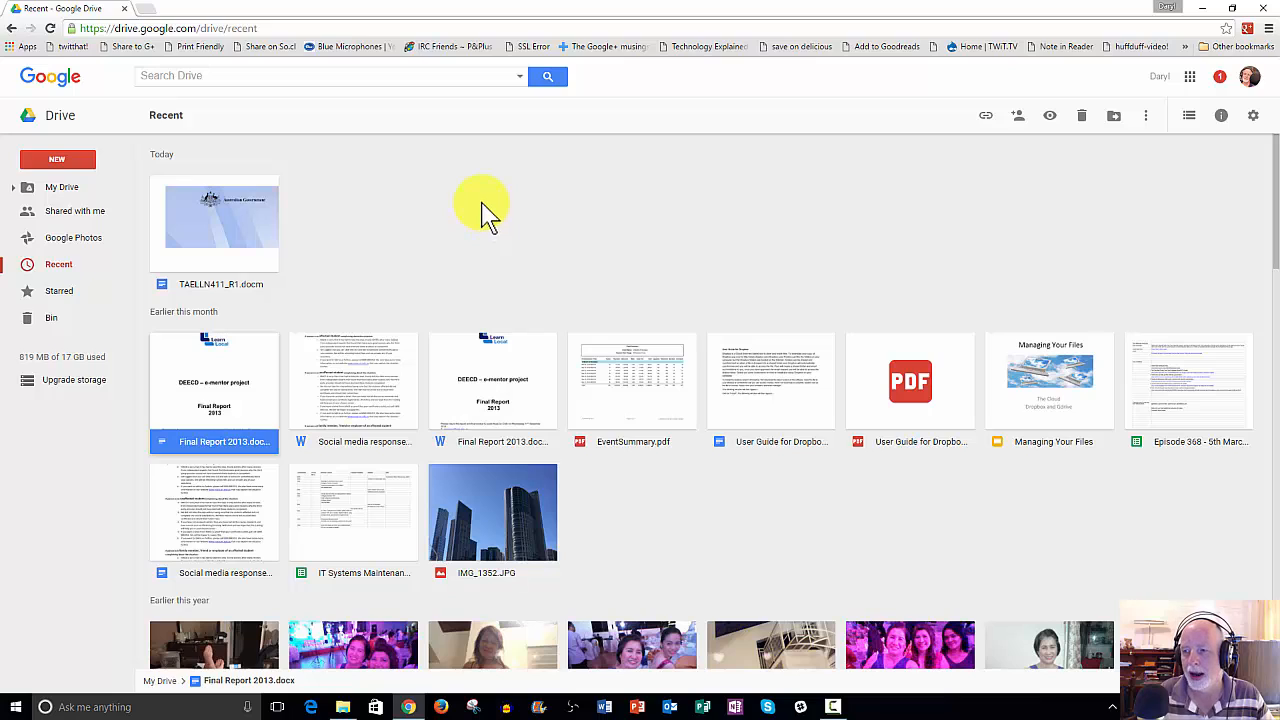
pyautogui.moveTo(492, 204)
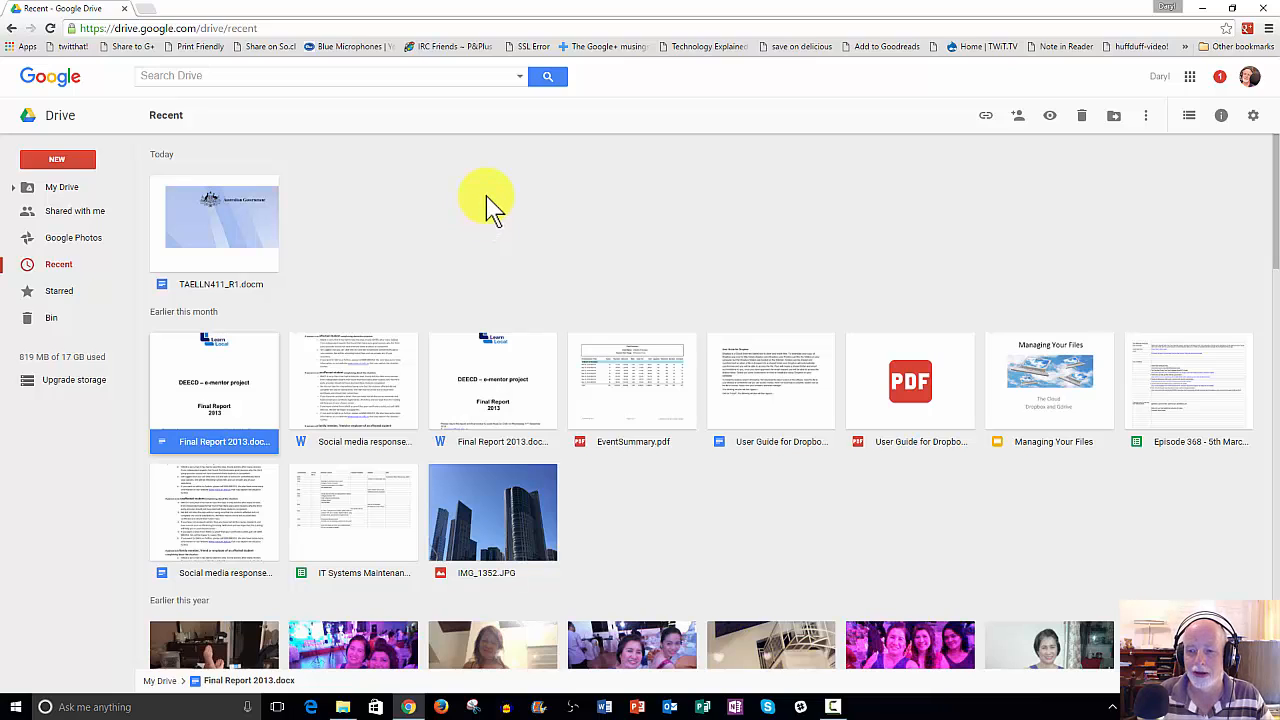
pyautogui.moveTo(520, 210)
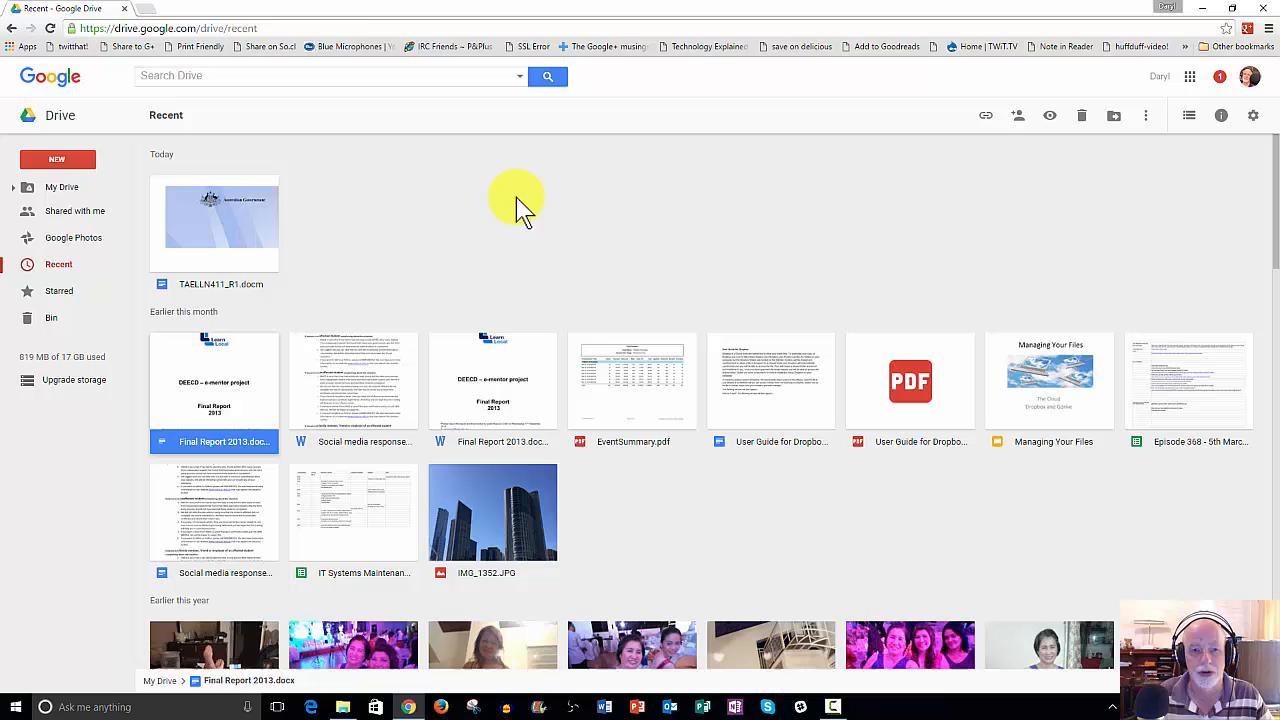
pyautogui.moveTo(360, 224)
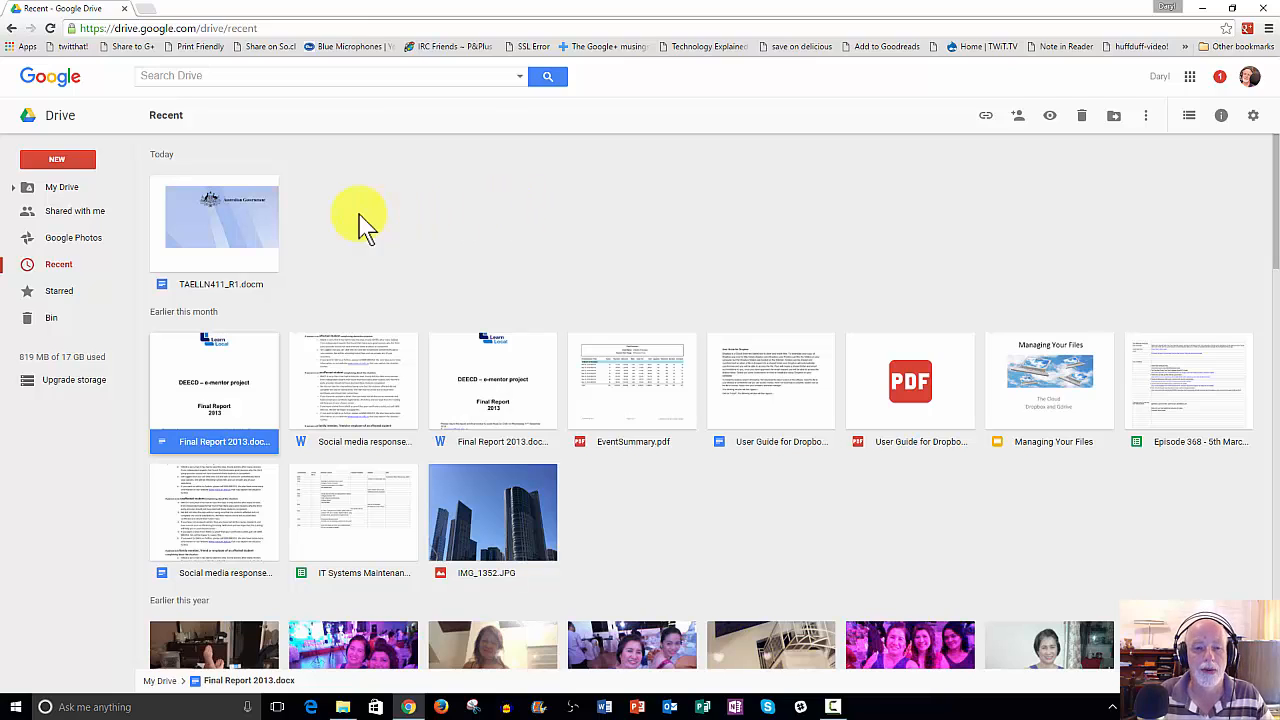
pyautogui.moveTo(516, 224)
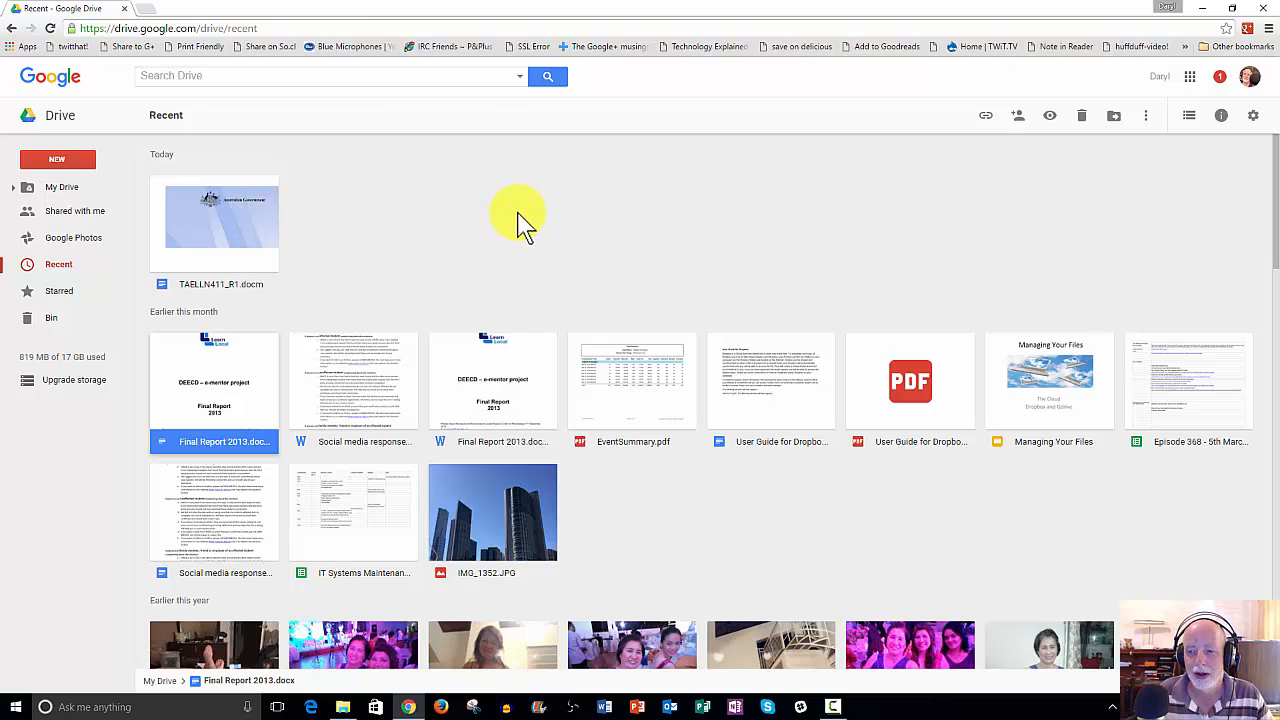
pyautogui.moveTo(540, 224)
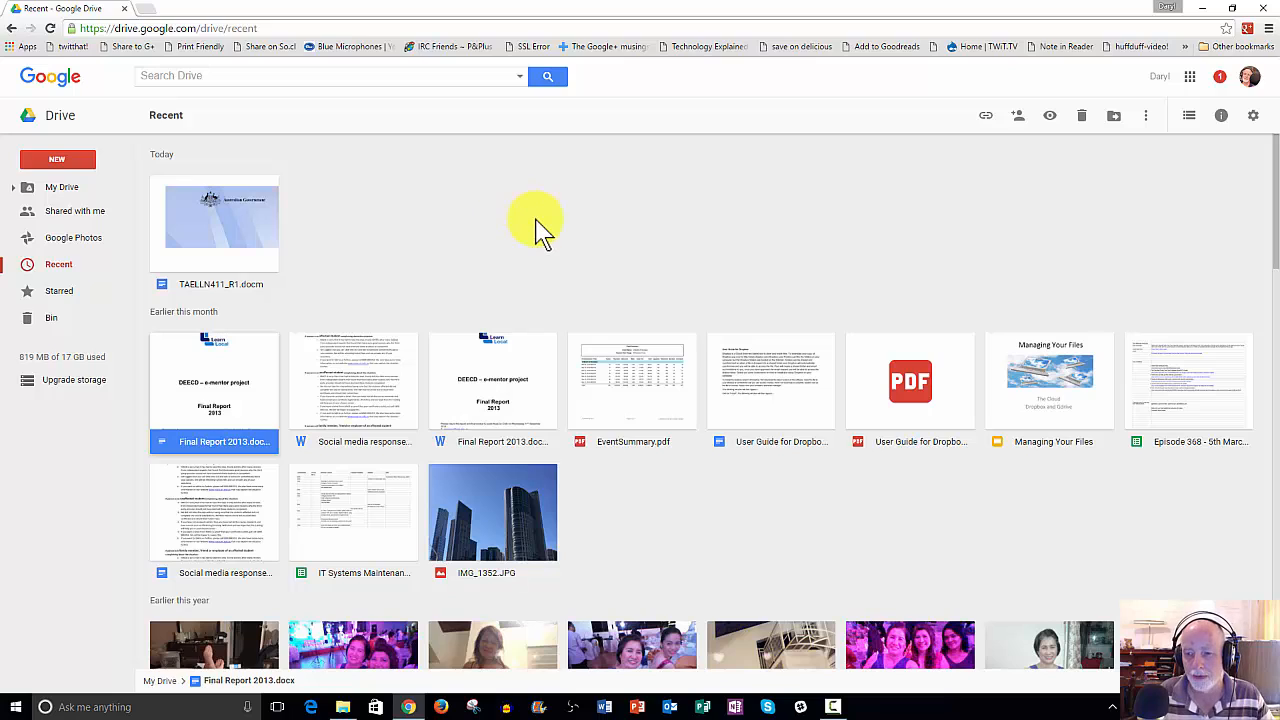